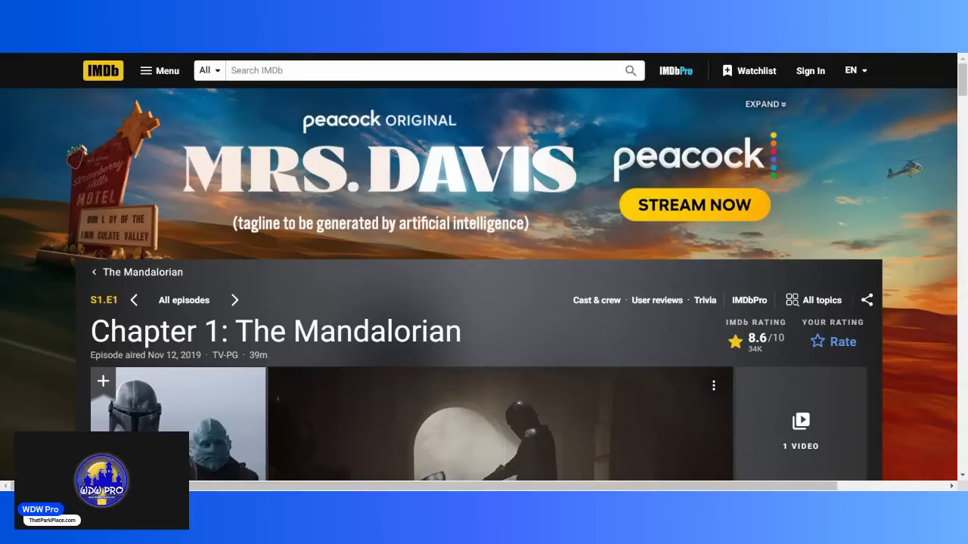
# - Browse the current episode page downward, then return to its clip at the top
pyautogui.scroll(-3)
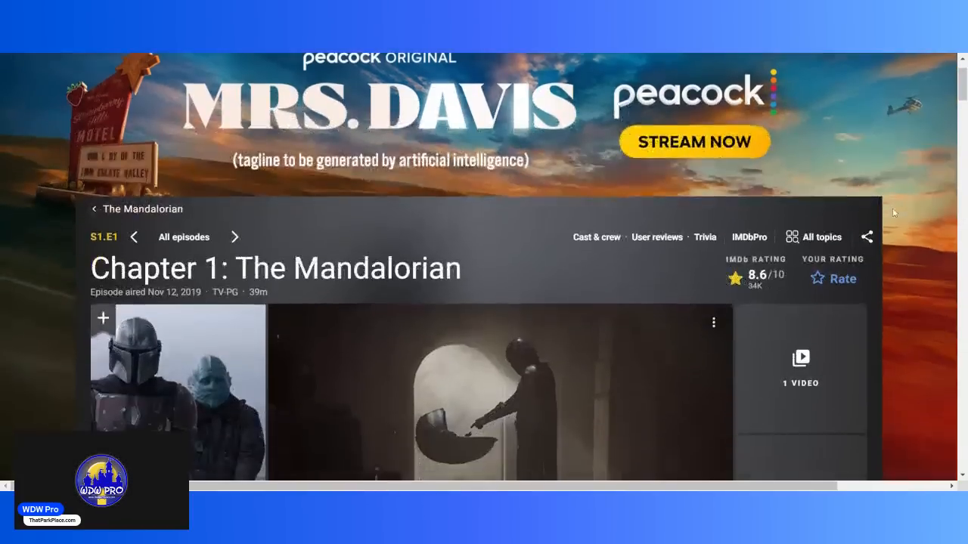
pyautogui.scroll(-3)
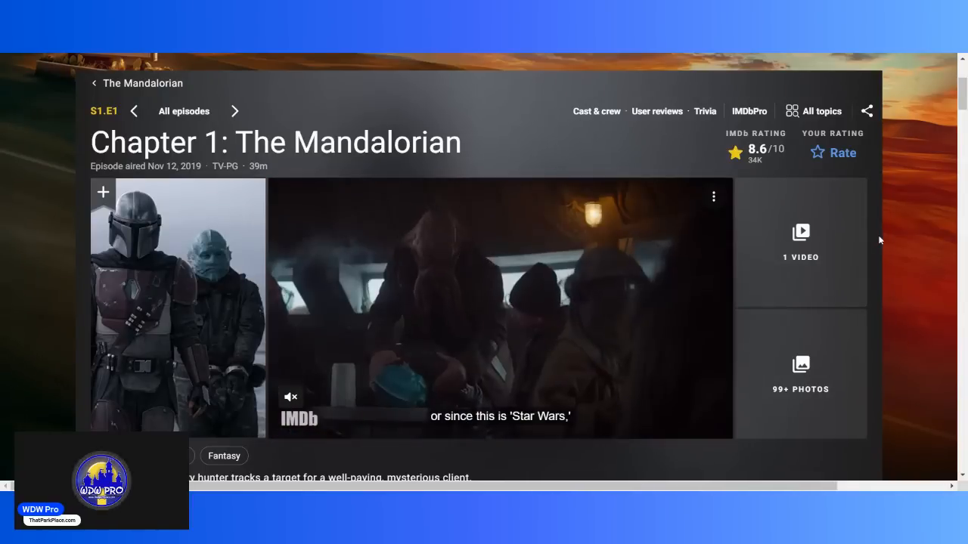
pyautogui.scroll(-3)
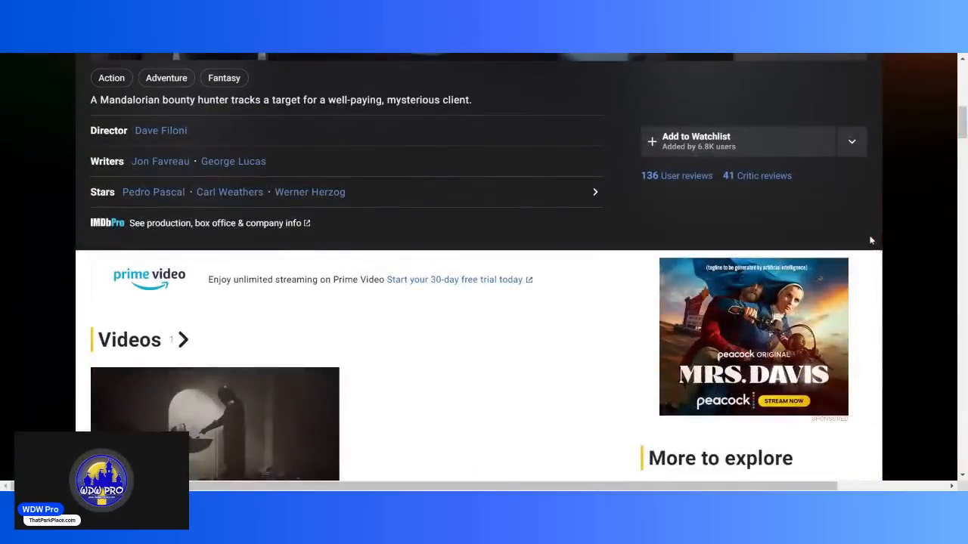
pyautogui.scroll(-3)
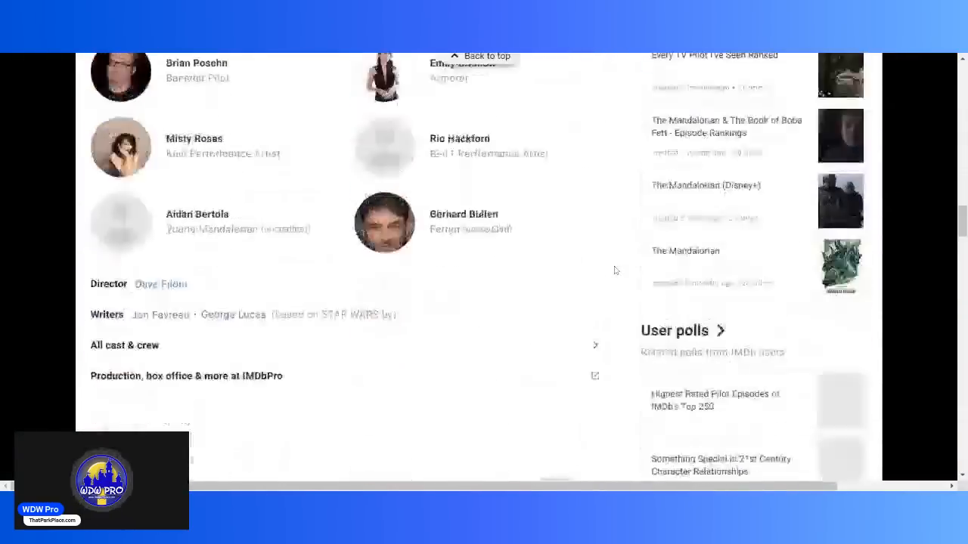
pyautogui.scroll(-3)
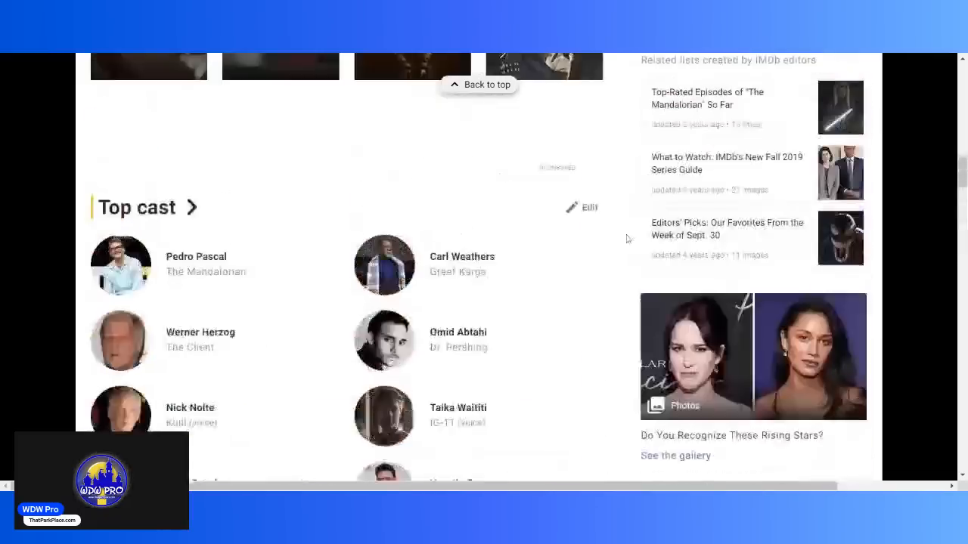
pyautogui.scroll(3)
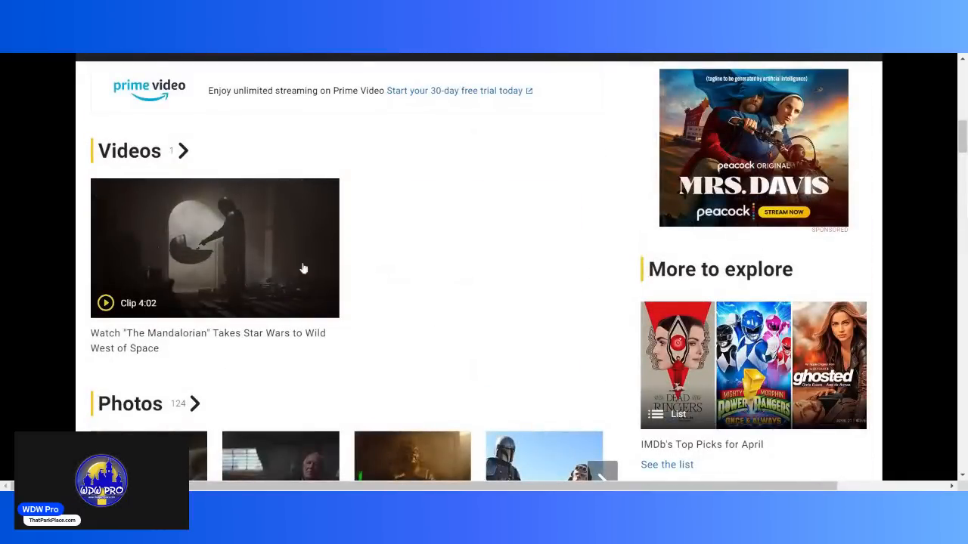
pyautogui.click(215, 248)
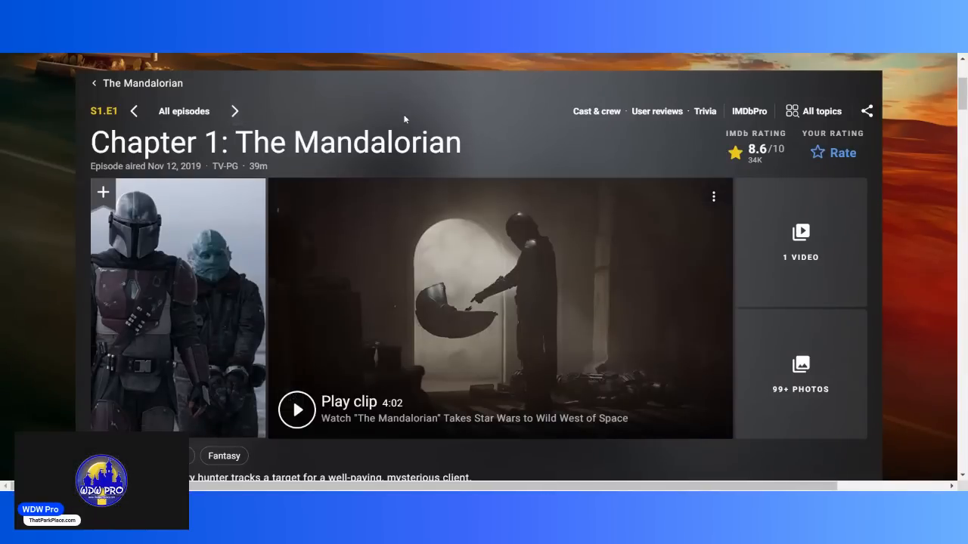
# - Move to Chapter 2: The Child and read down through its details and Storyline
pyautogui.click(234, 112)
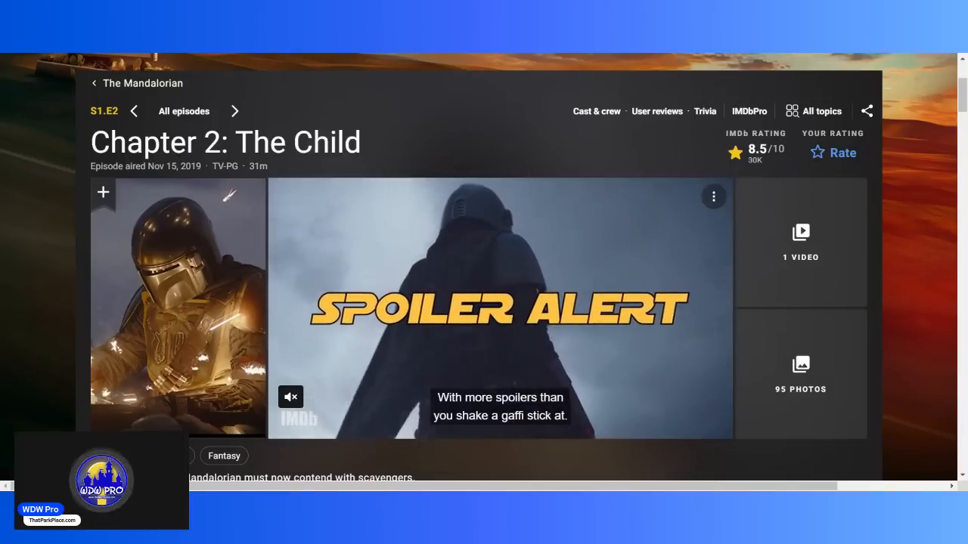
pyautogui.scroll(-3)
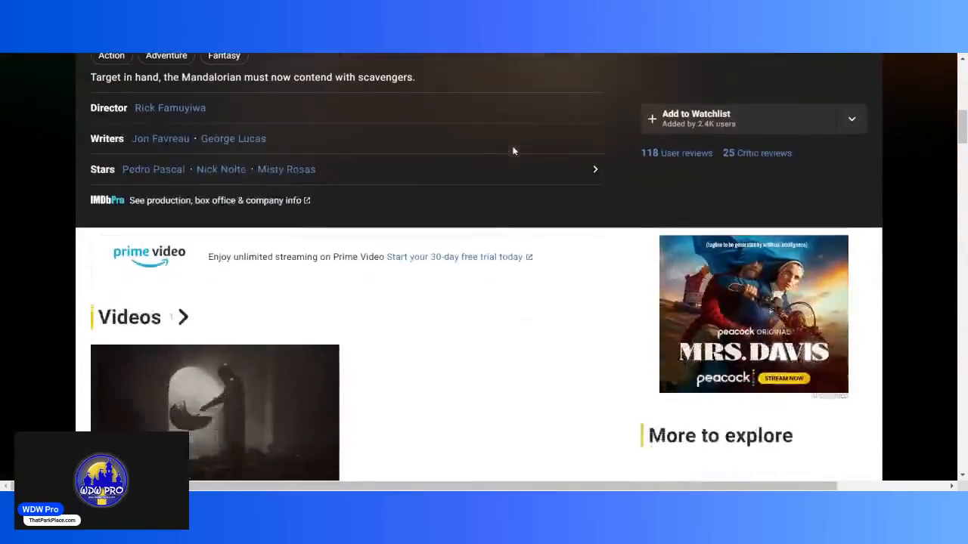
pyautogui.scroll(-3)
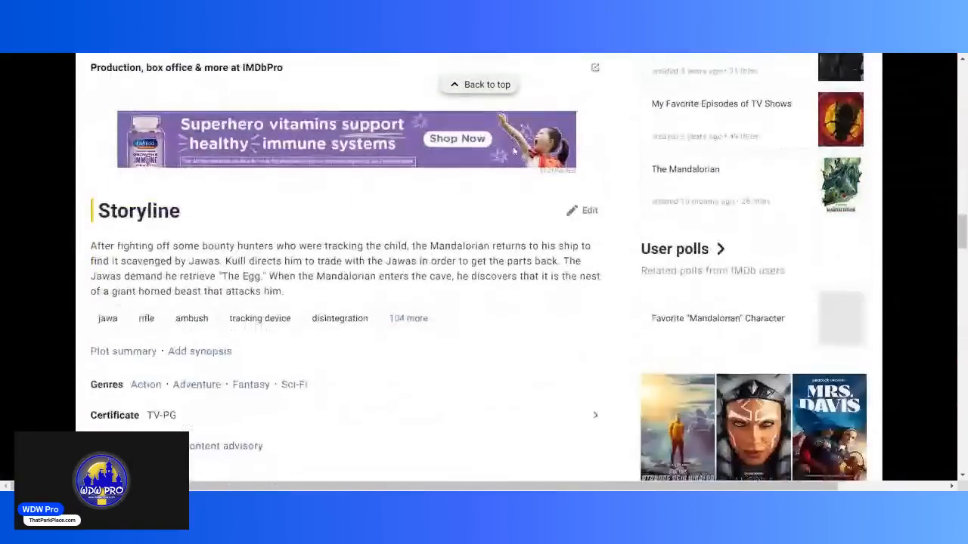
pyautogui.scroll(-3)
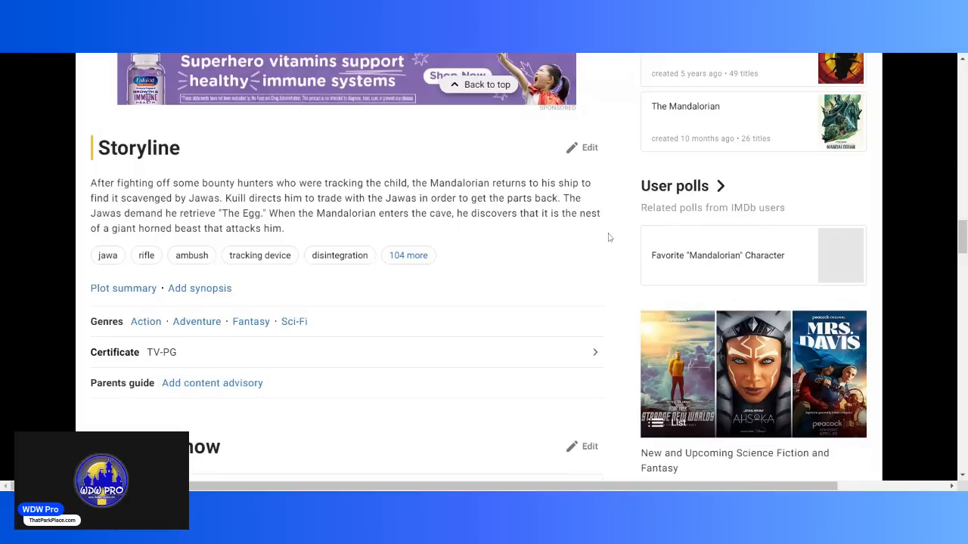
pyautogui.scroll(-3)
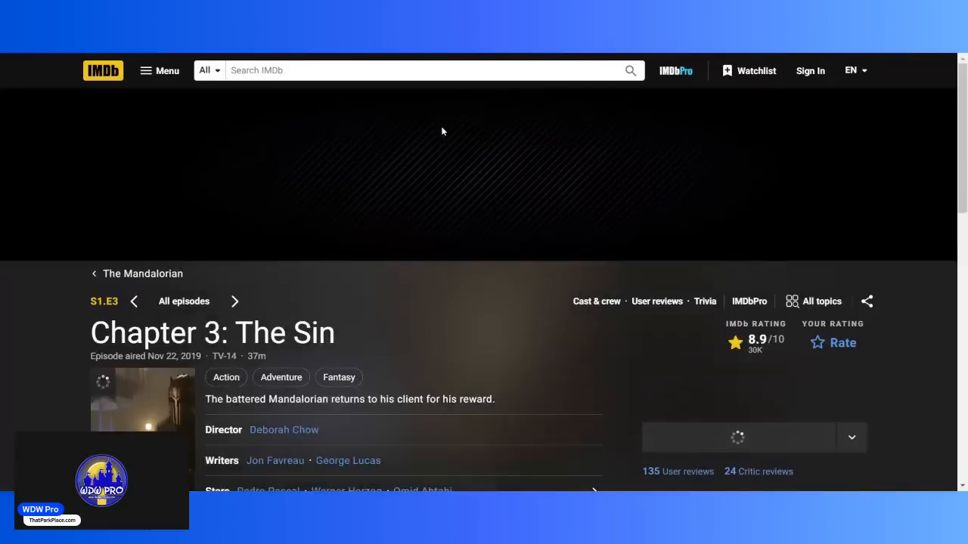
# - Scroll through the Chapter 3: The Sin page past Top cast to its Storyline
pyautogui.scroll(-3)
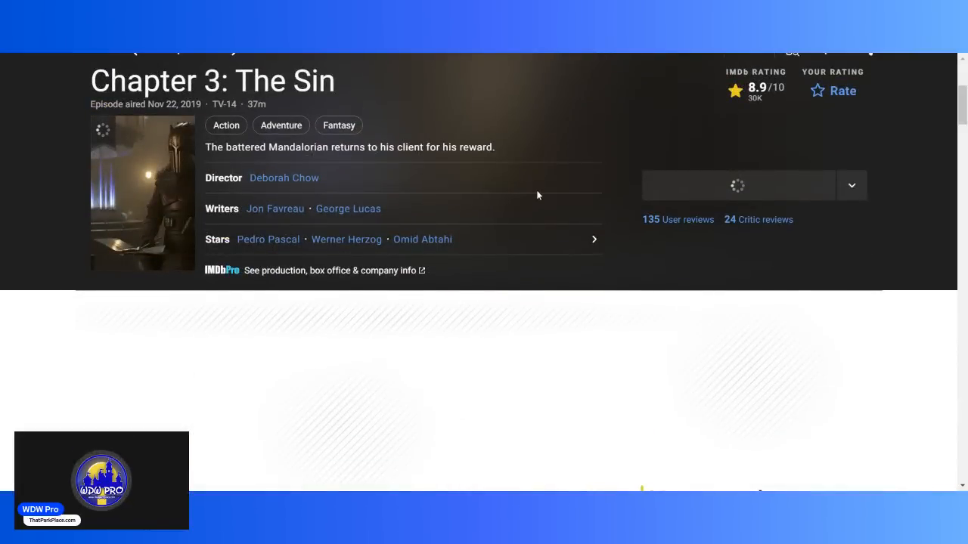
pyautogui.scroll(-3)
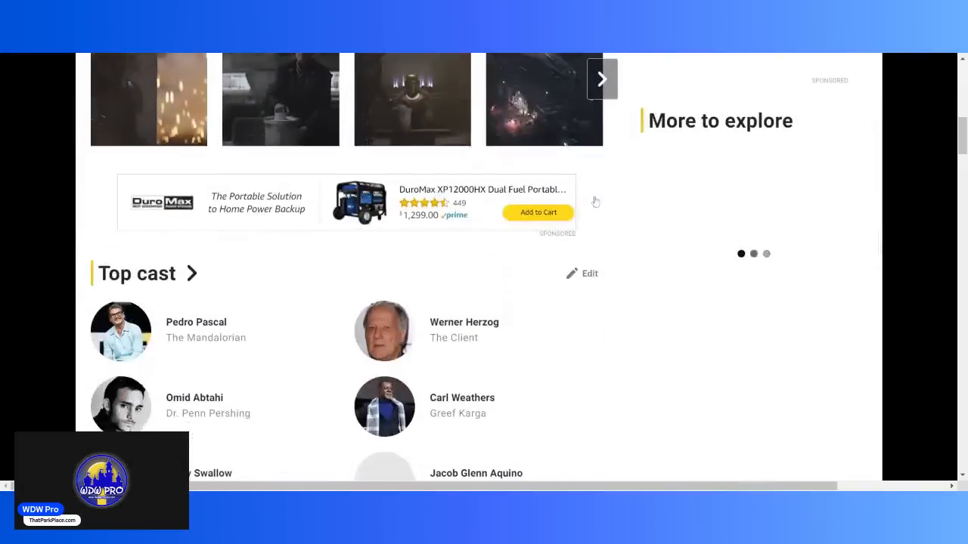
pyautogui.scroll(-3)
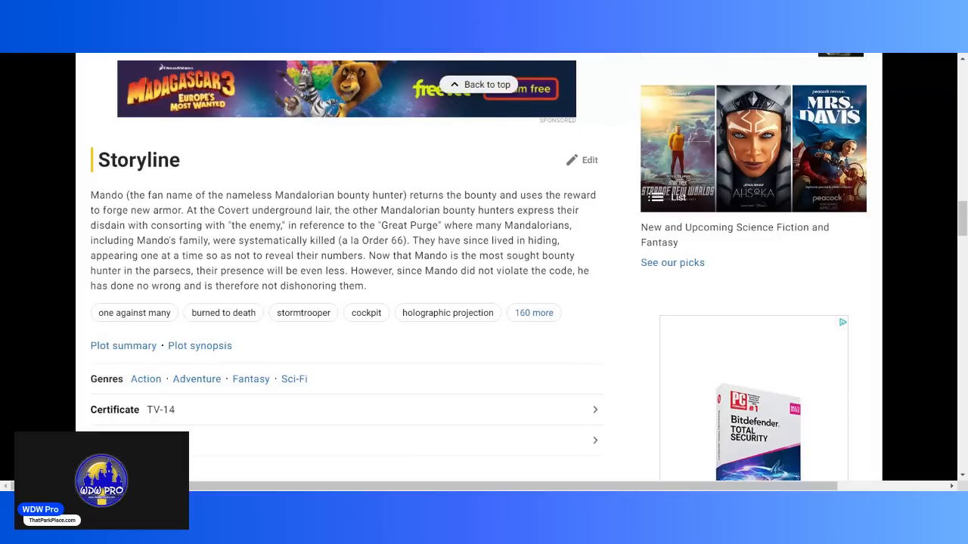
pyautogui.scroll(-3)
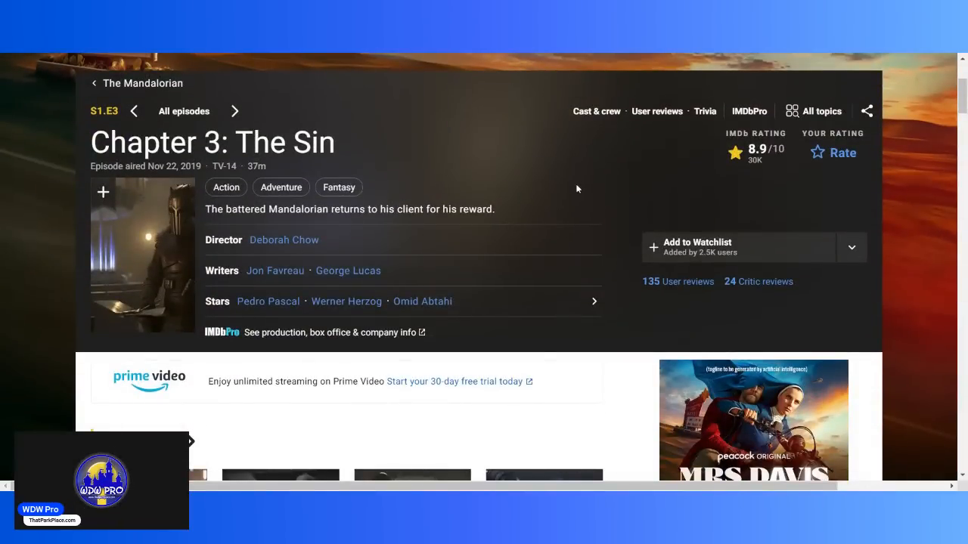
pyautogui.moveTo(556, 165)
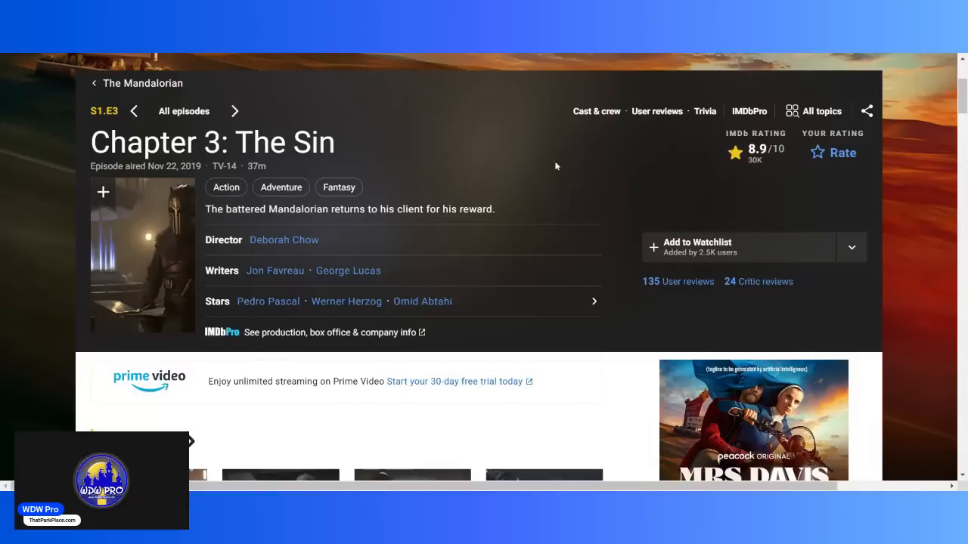
pyautogui.moveTo(352, 109)
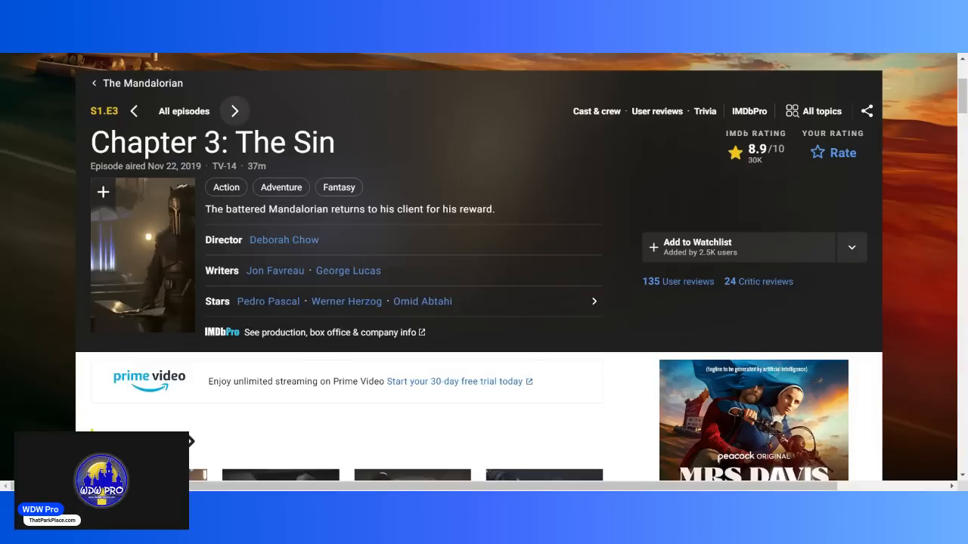
# - Move to Chapter 4: Sanctuary and browse its Storyline and Did you know sections
pyautogui.click(235, 110)
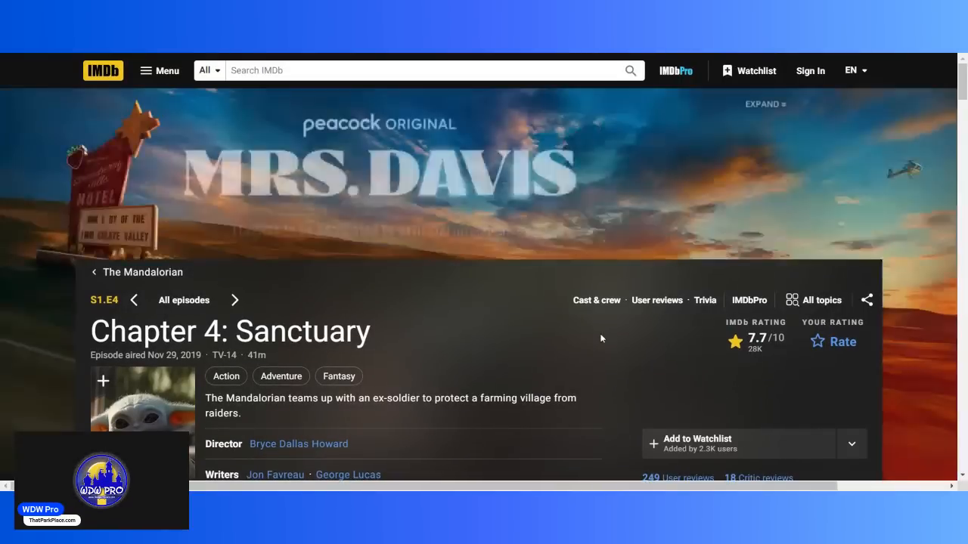
pyautogui.scroll(-3)
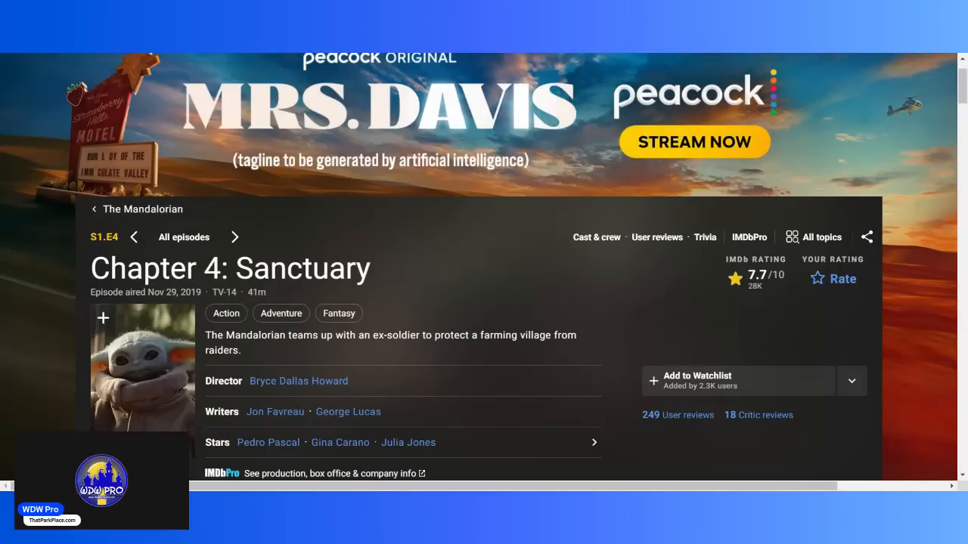
pyautogui.moveTo(582, 311)
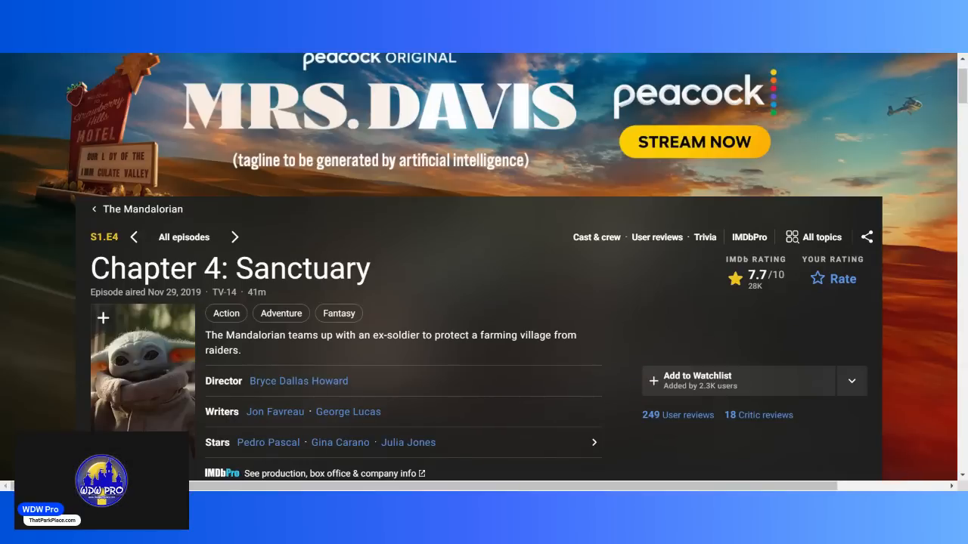
pyautogui.scroll(-3)
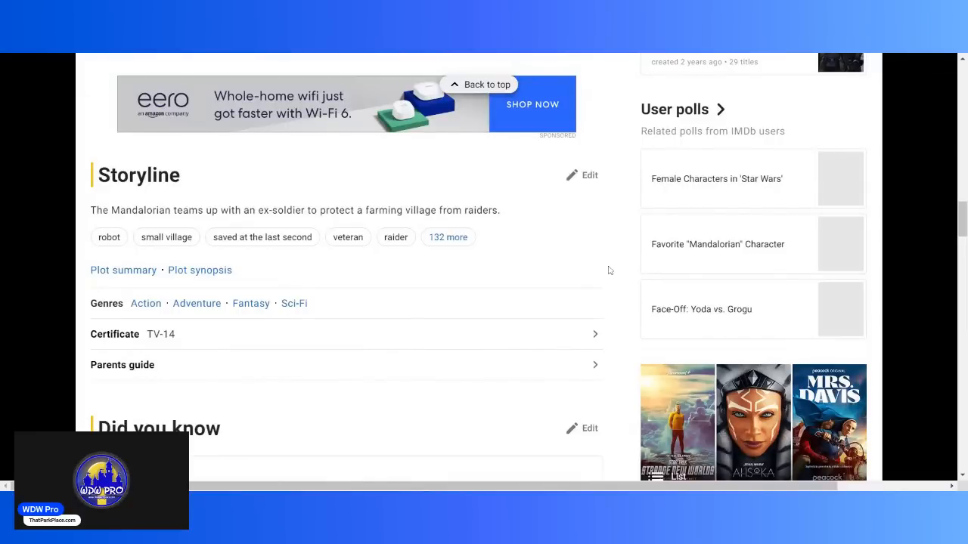
pyautogui.scroll(-3)
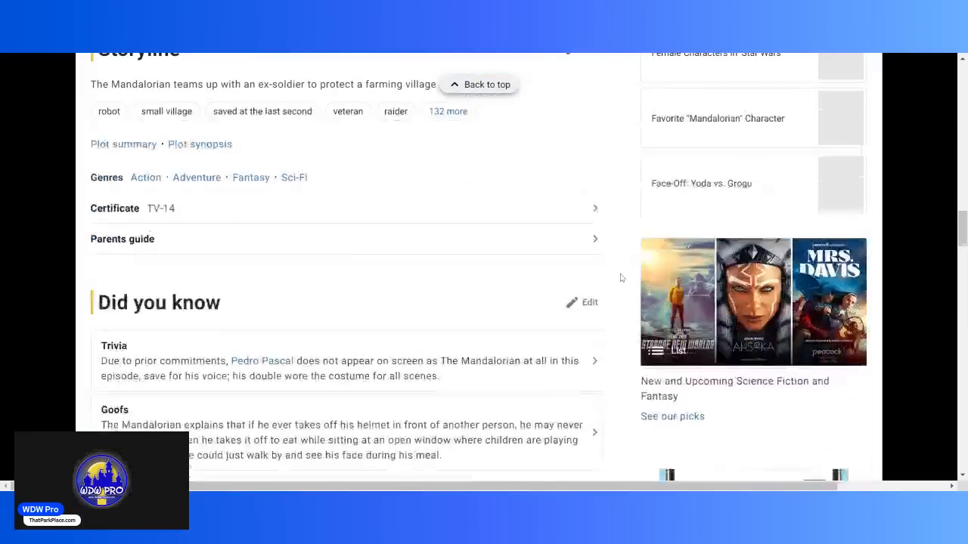
pyautogui.scroll(3)
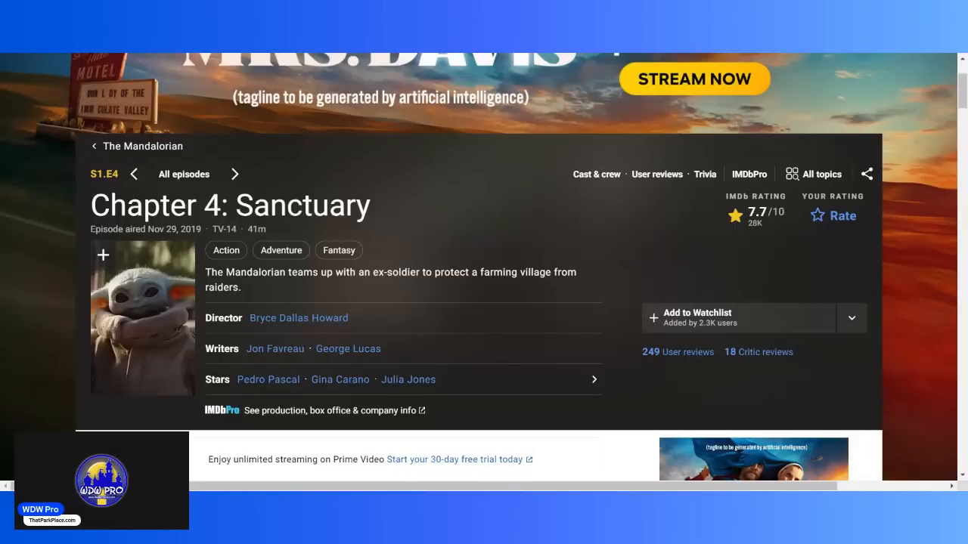
pyautogui.moveTo(300, 177)
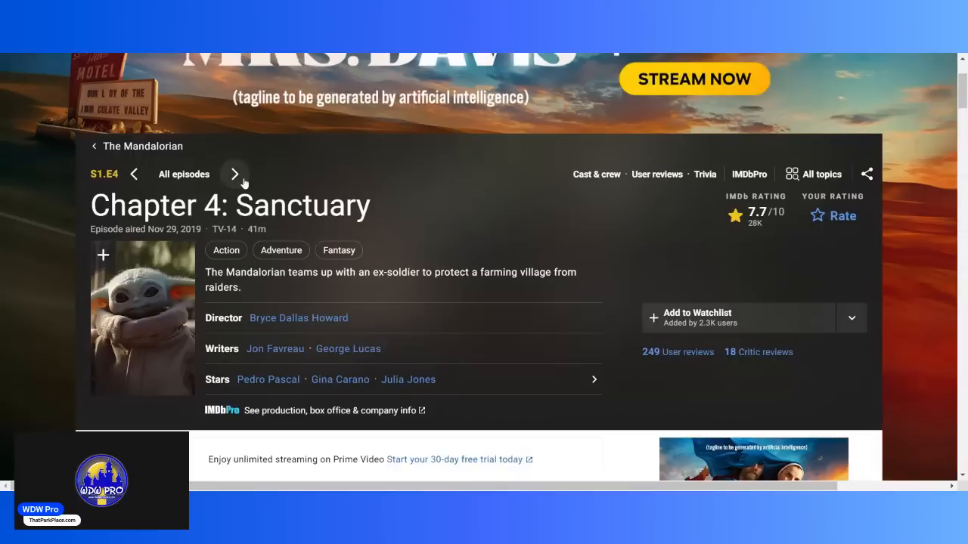
pyautogui.click(234, 174)
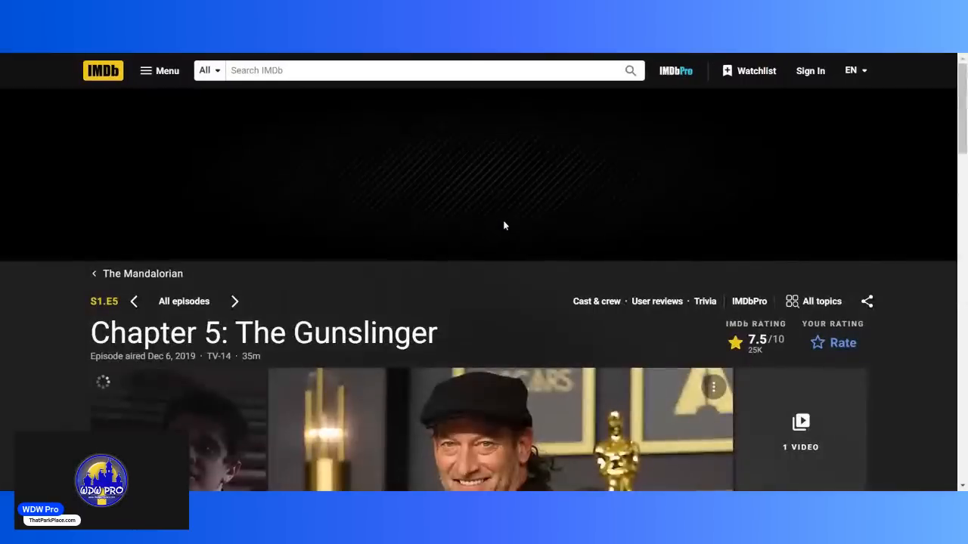
pyautogui.scroll(-3)
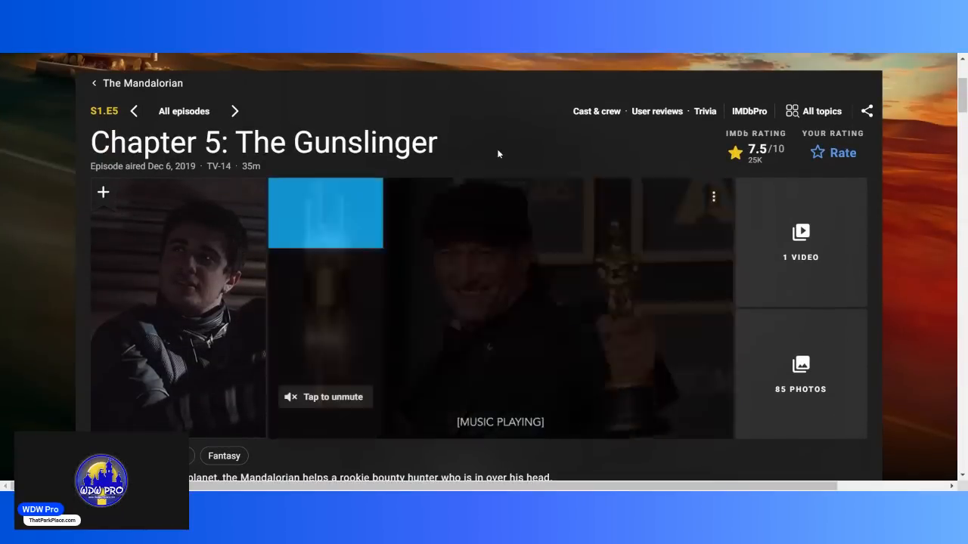
pyautogui.scroll(-3)
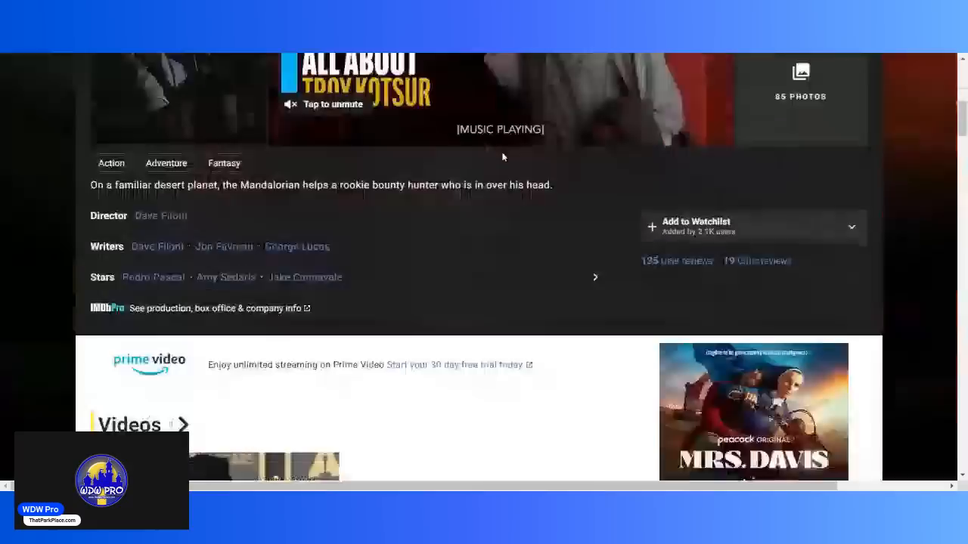
pyautogui.scroll(-3)
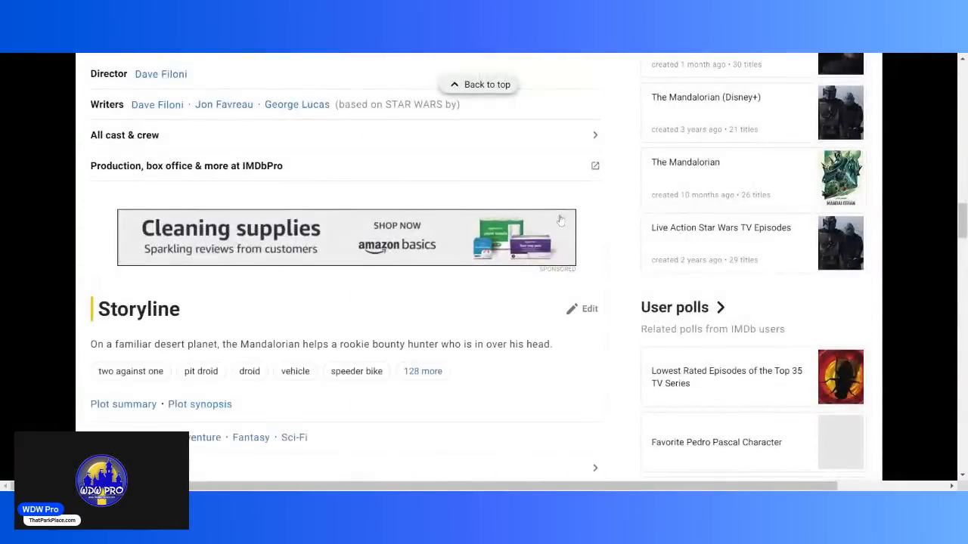
pyautogui.scroll(-3)
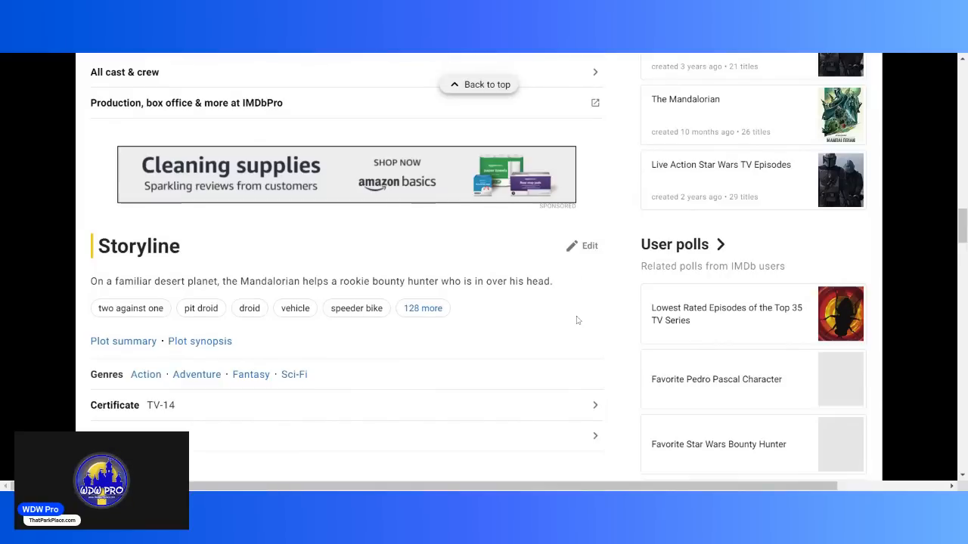
pyautogui.moveTo(587, 316)
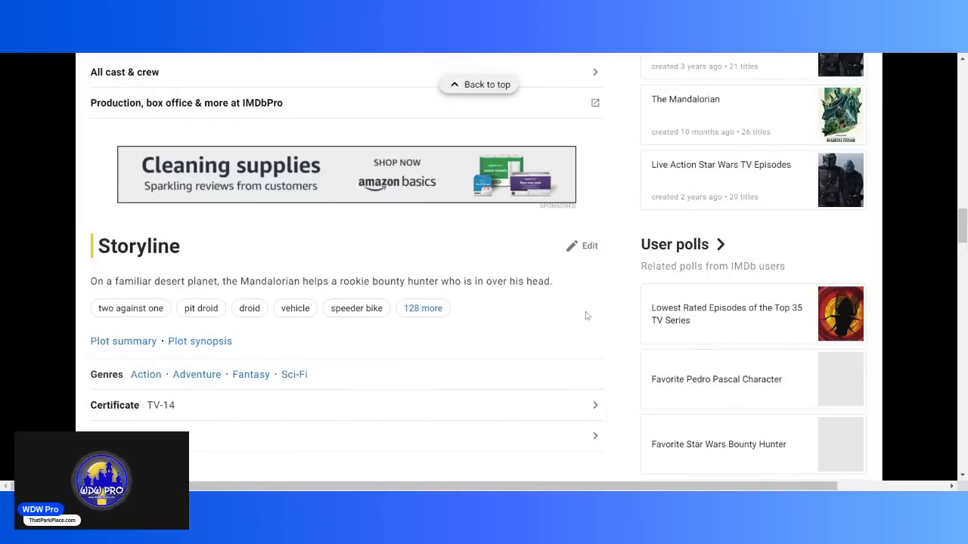
pyautogui.scroll(3)
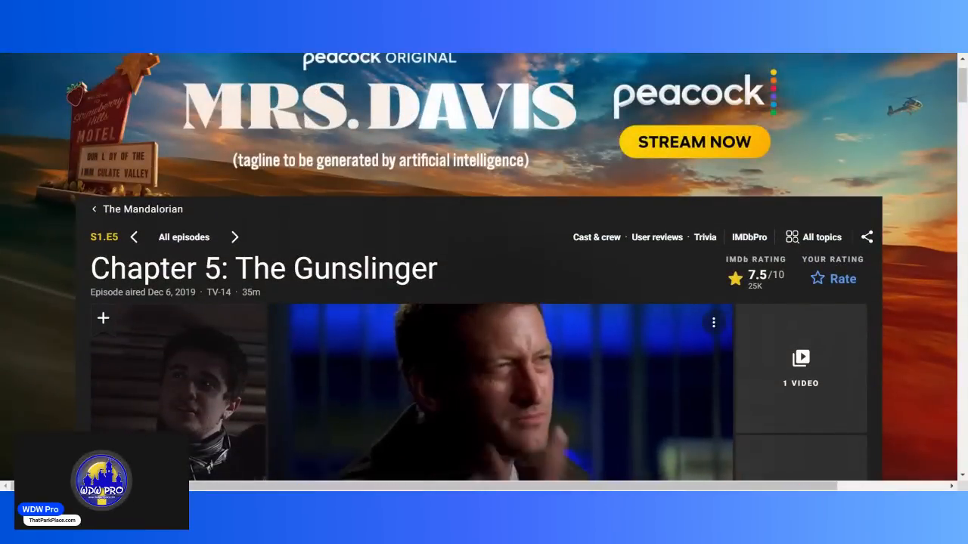
# - Move to Chapter 6: The Prisoner and browse down to its Top cast
pyautogui.click(234, 236)
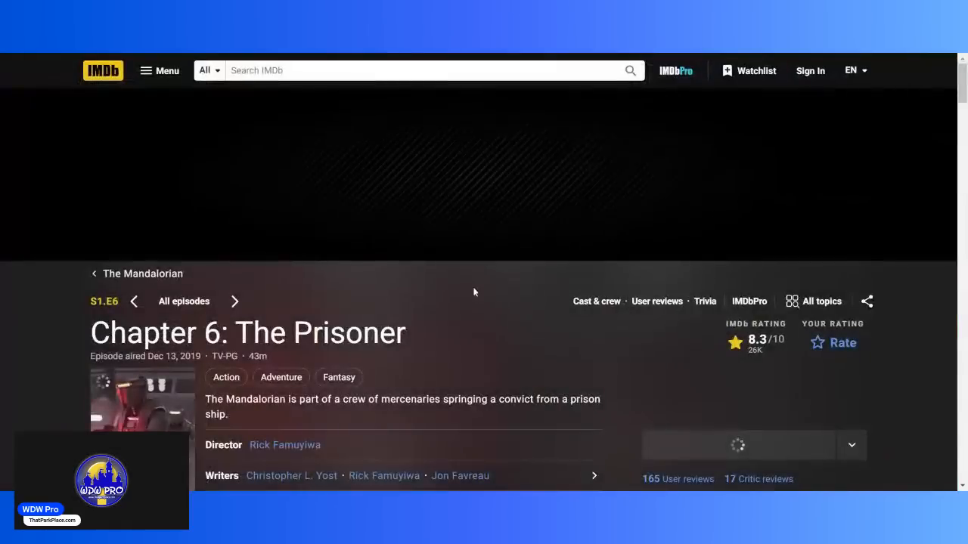
pyautogui.scroll(-3)
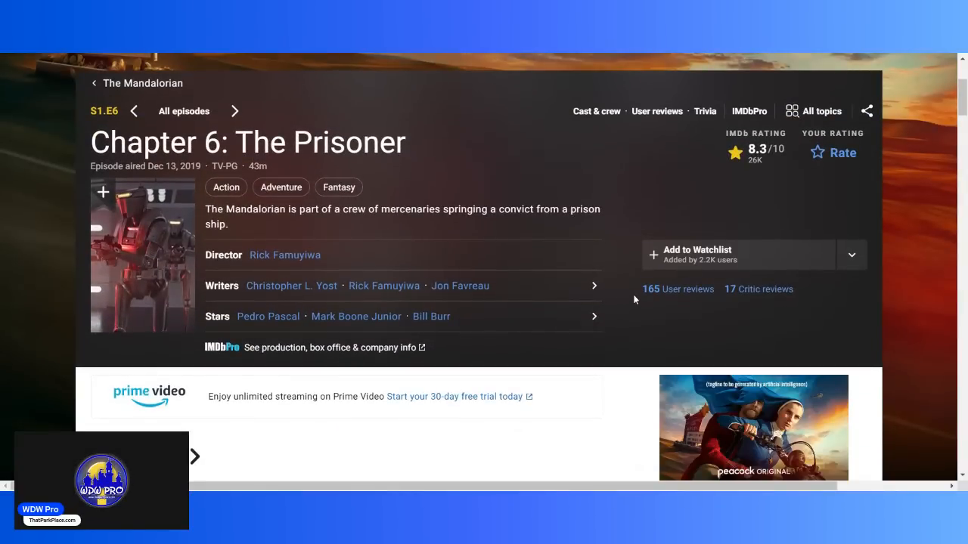
pyautogui.moveTo(626, 295)
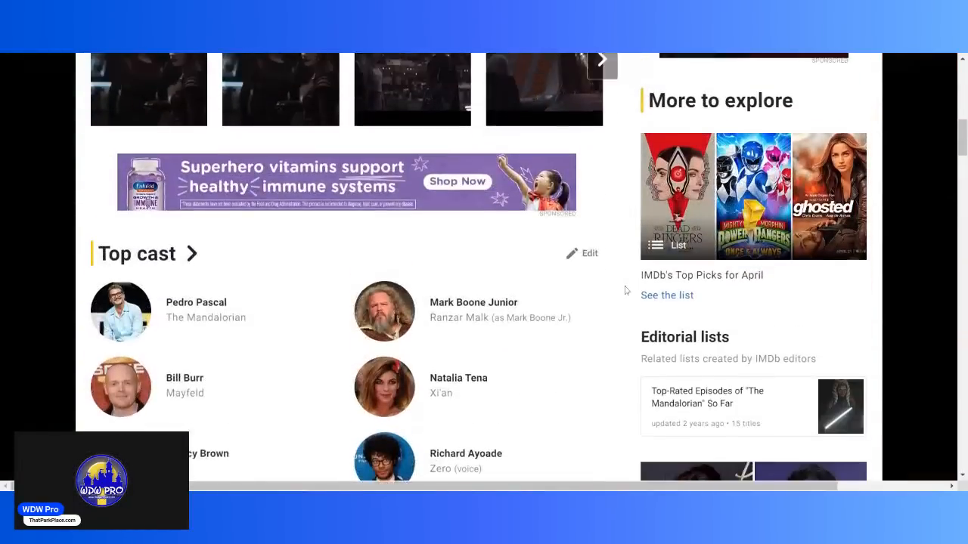
pyautogui.scroll(3)
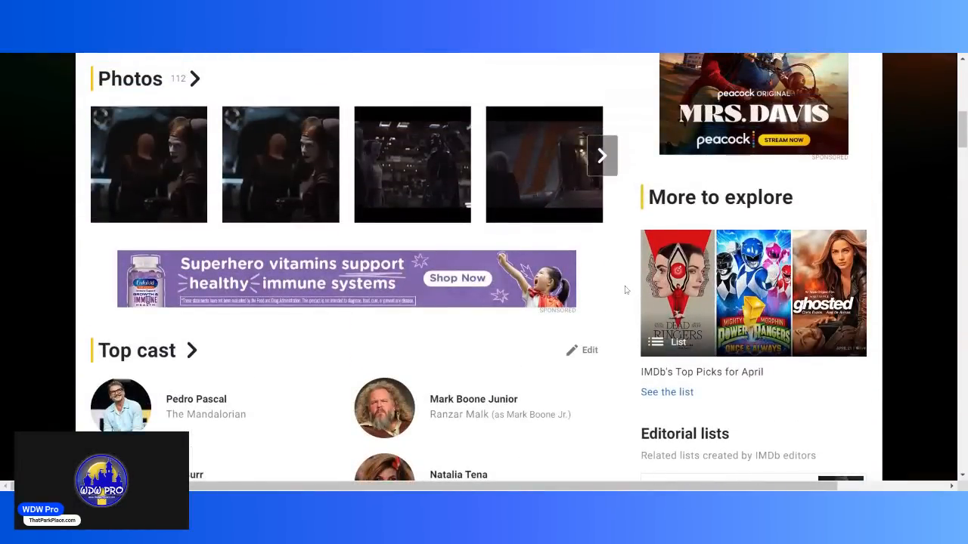
pyautogui.scroll(-3)
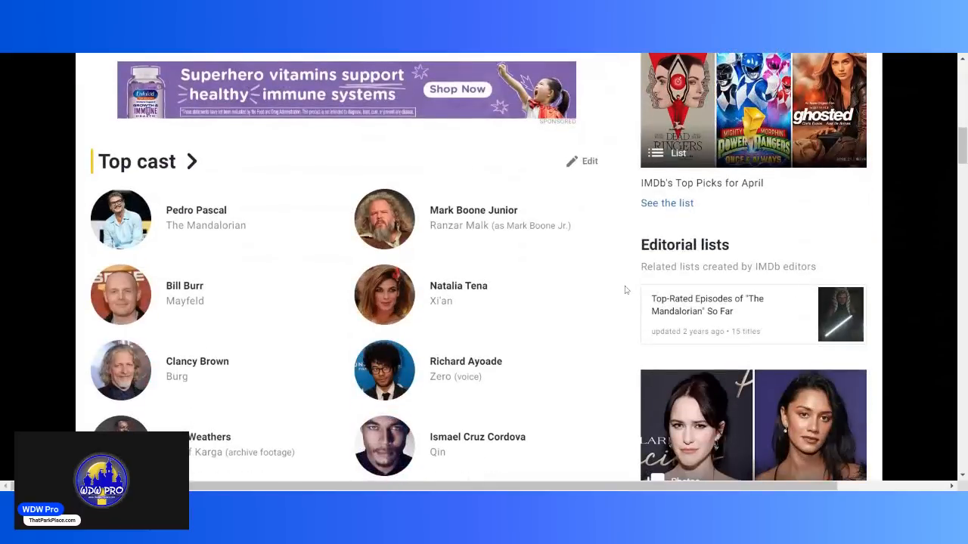
pyautogui.scroll(-3)
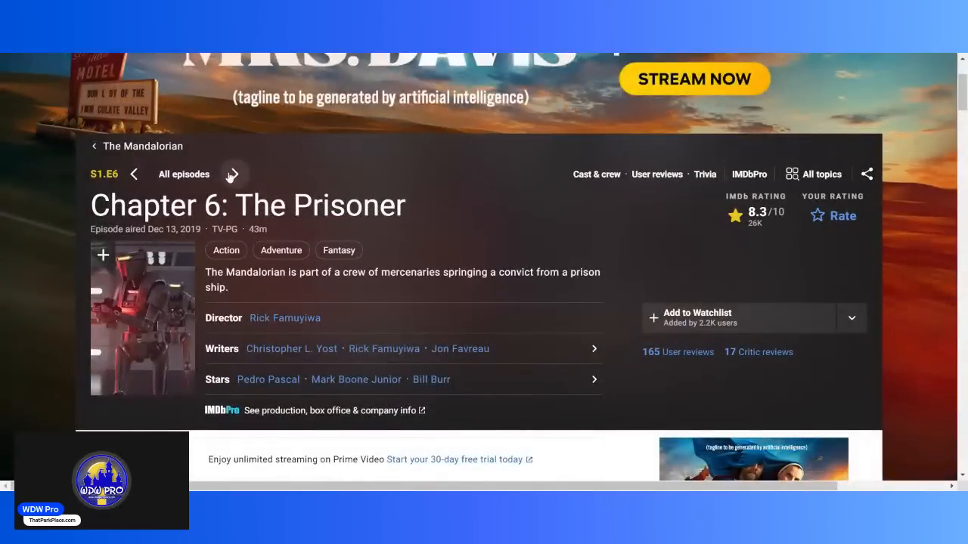
# - Move to Chapter 7: The Reckoning and browse down to its Photos section
pyautogui.click(233, 174)
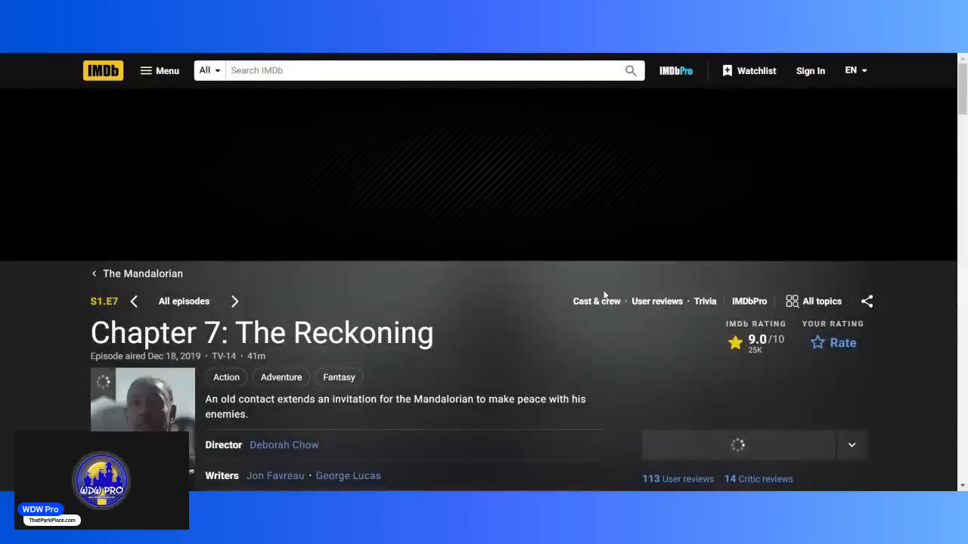
pyautogui.scroll(-3)
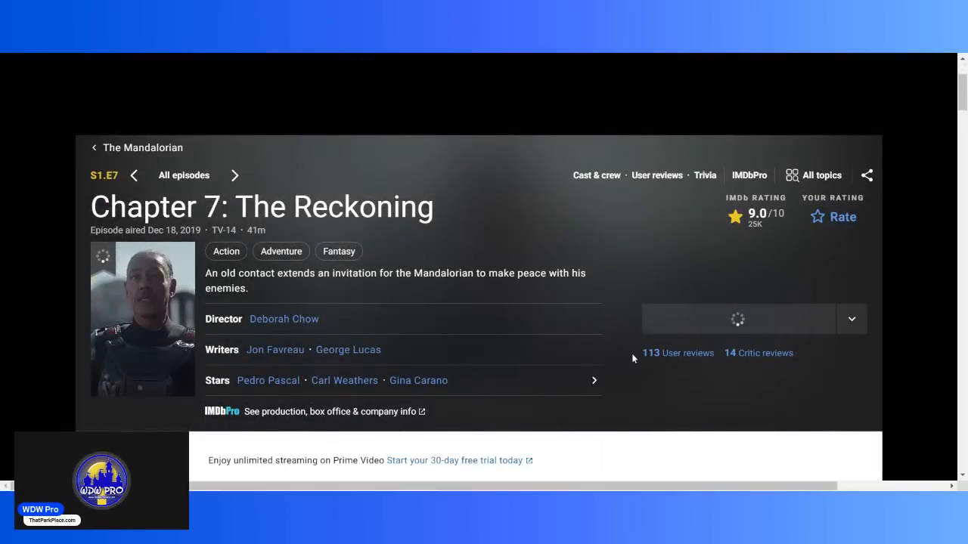
pyautogui.scroll(-3)
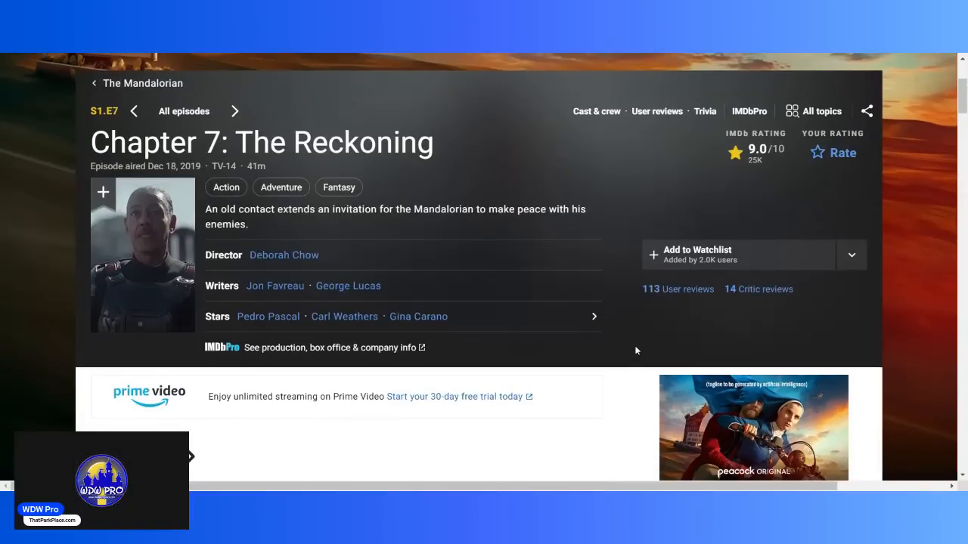
pyautogui.moveTo(566, 317)
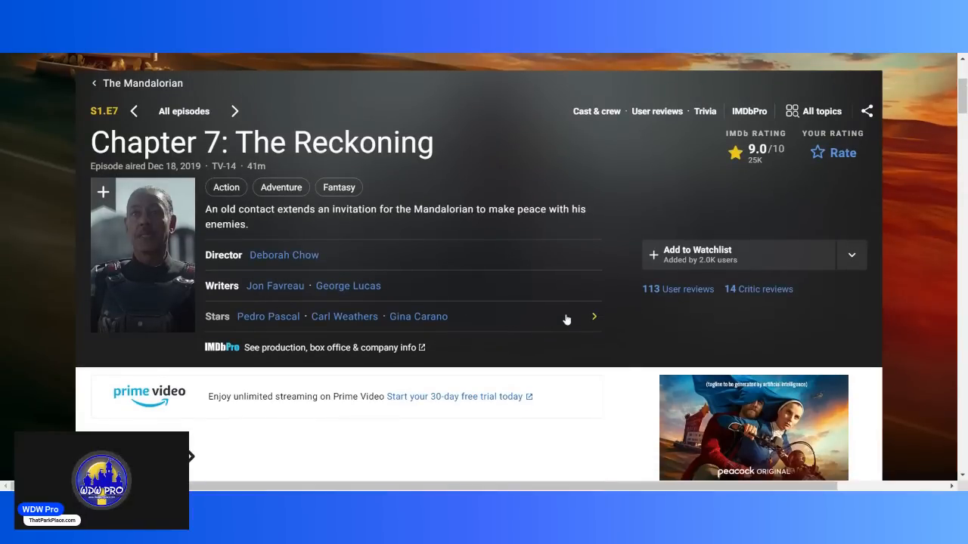
pyautogui.moveTo(635, 370)
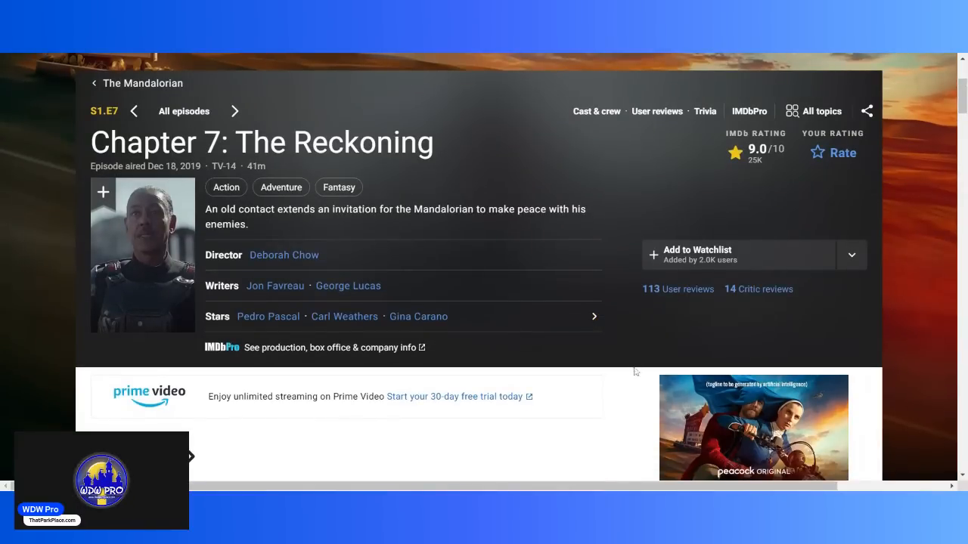
pyautogui.scroll(-3)
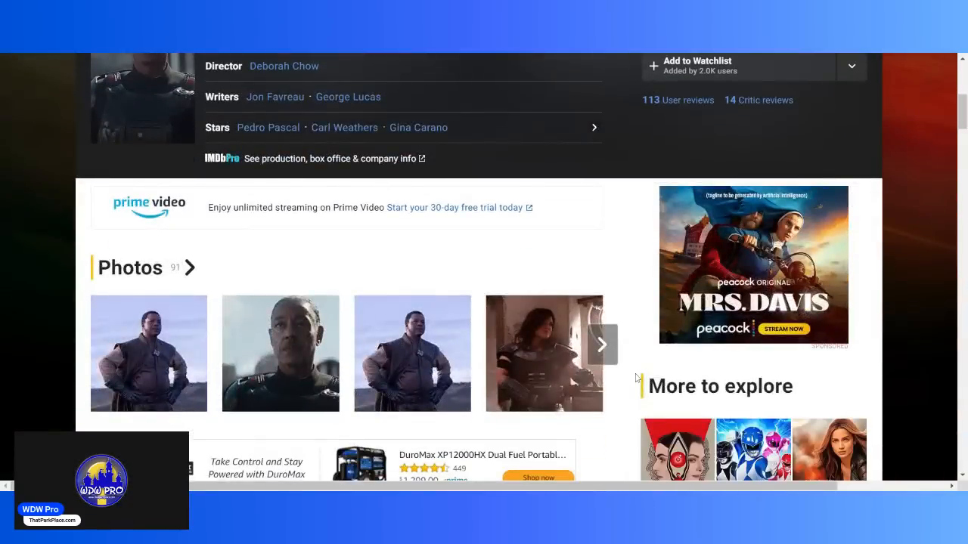
pyautogui.scroll(3)
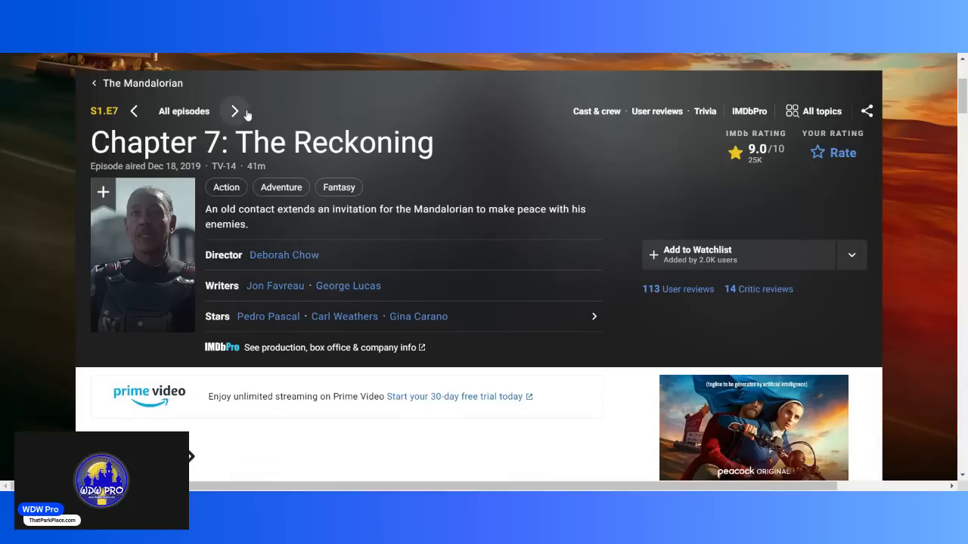
pyautogui.moveTo(492, 182)
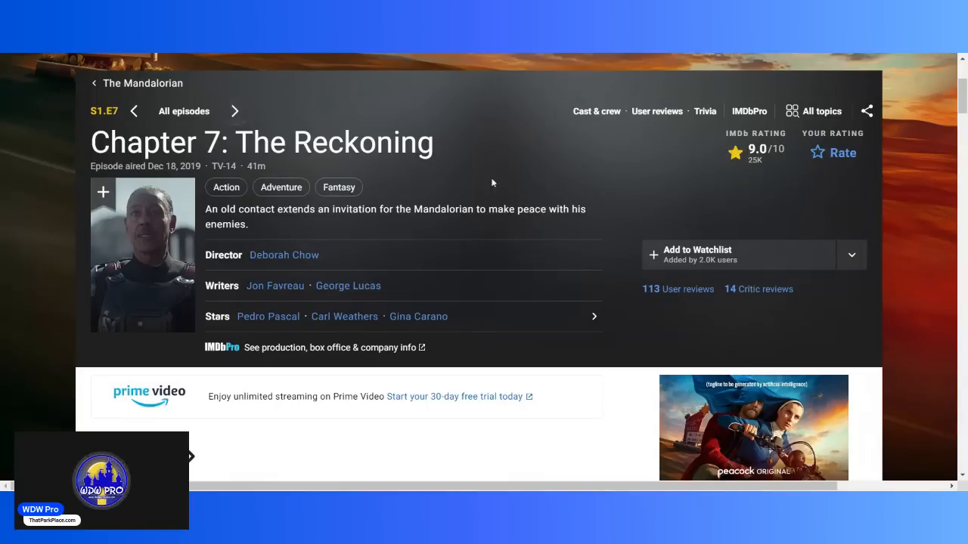
# - Move to the season finale Chapter 8: Redemption and browse down to its Top cast
pyautogui.click(235, 112)
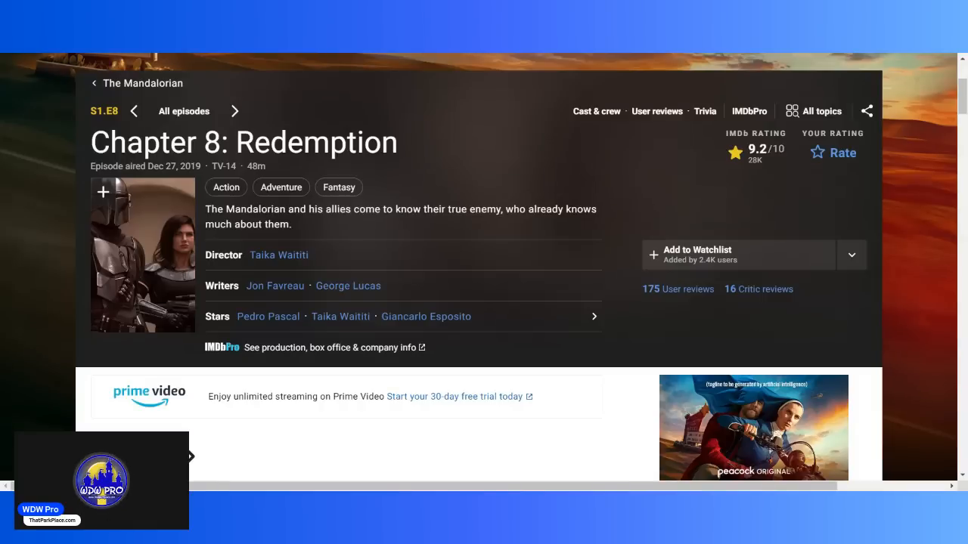
pyautogui.scroll(-3)
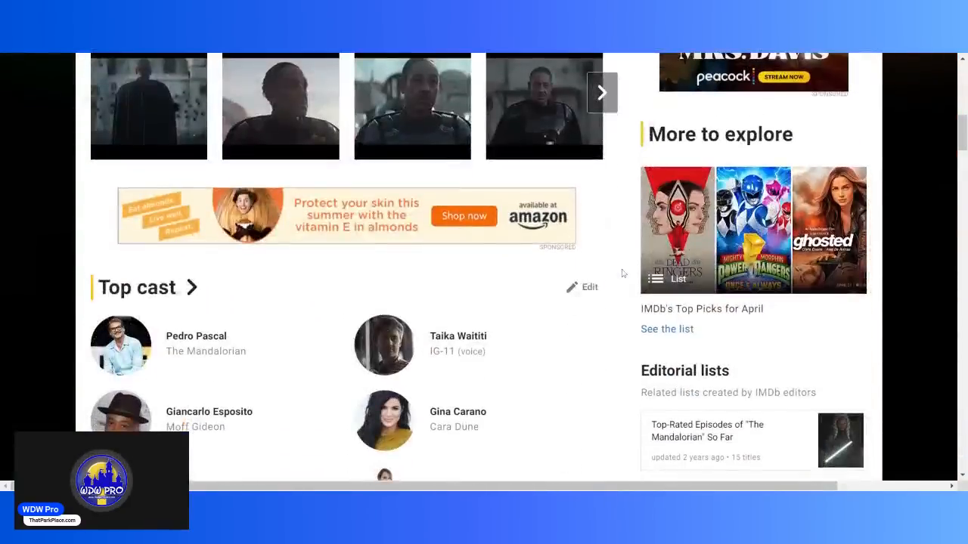
pyautogui.scroll(-3)
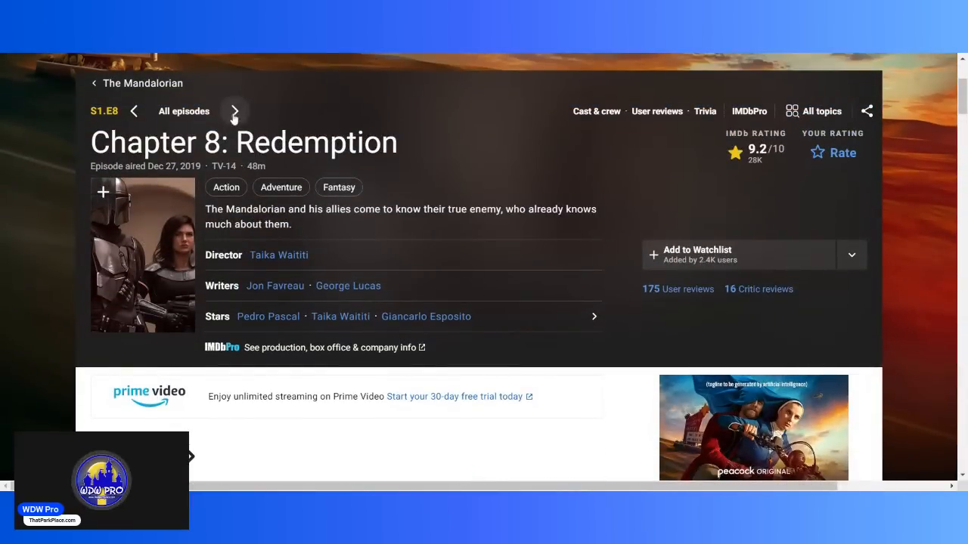
# - Move to the Season 2 opener Chapter 9: The Marshal and glance down its page
pyautogui.click(235, 111)
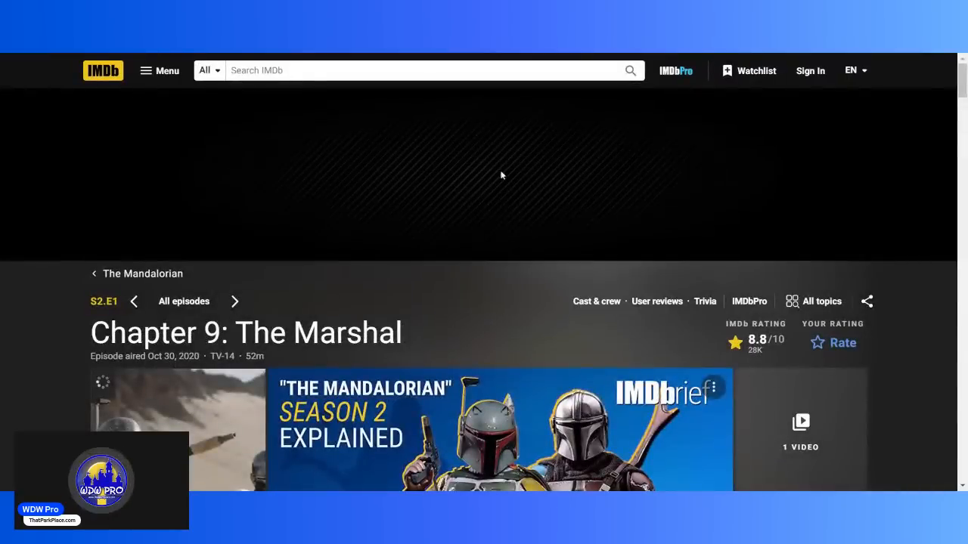
pyautogui.moveTo(811, 283)
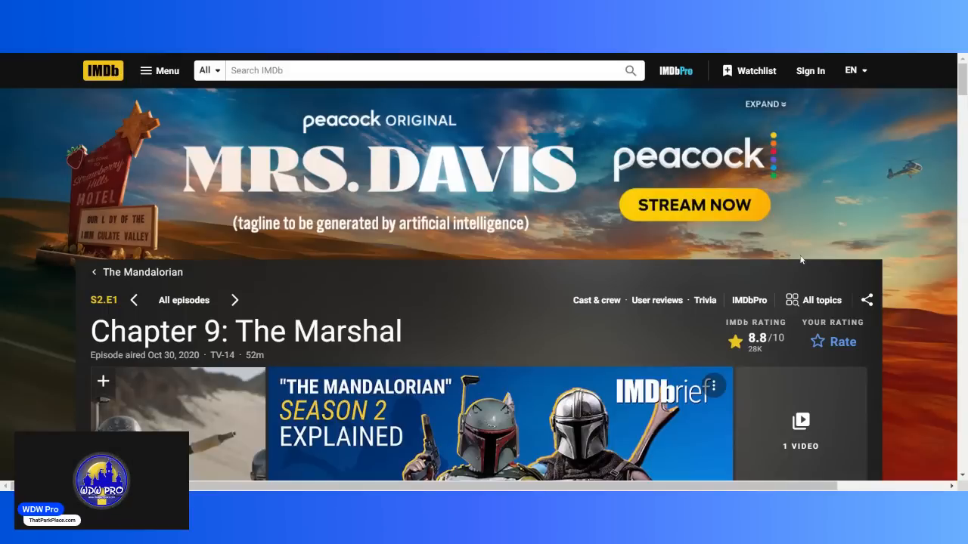
pyautogui.moveTo(762, 248)
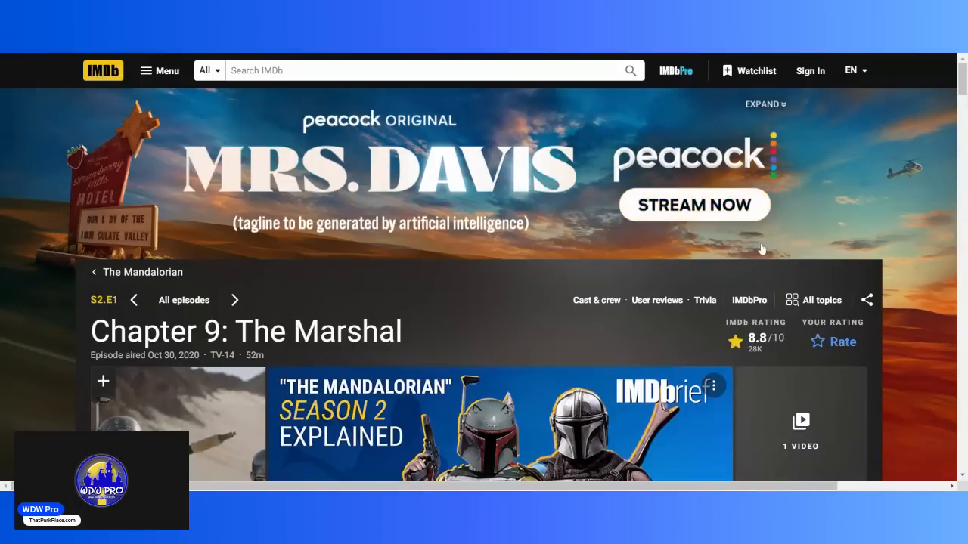
pyautogui.scroll(-3)
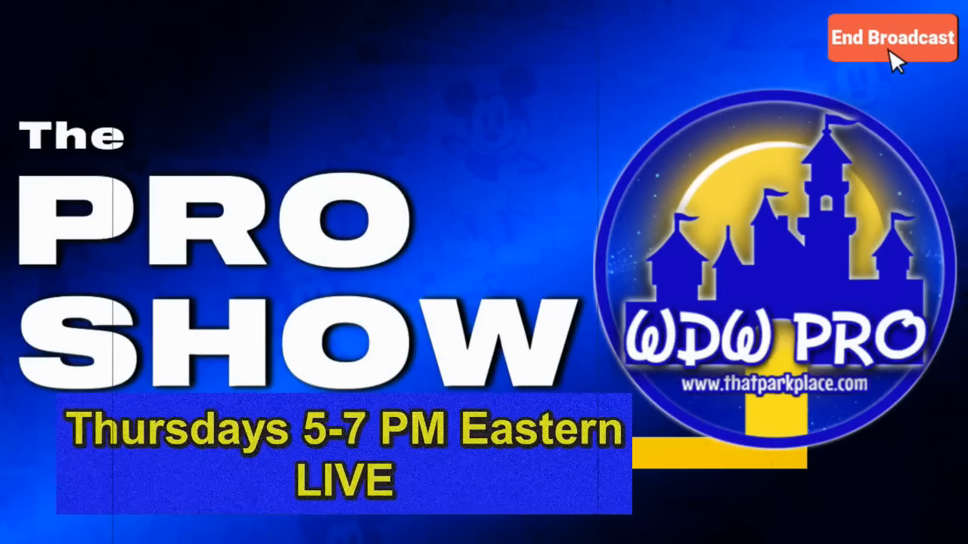
pyautogui.click(892, 38)
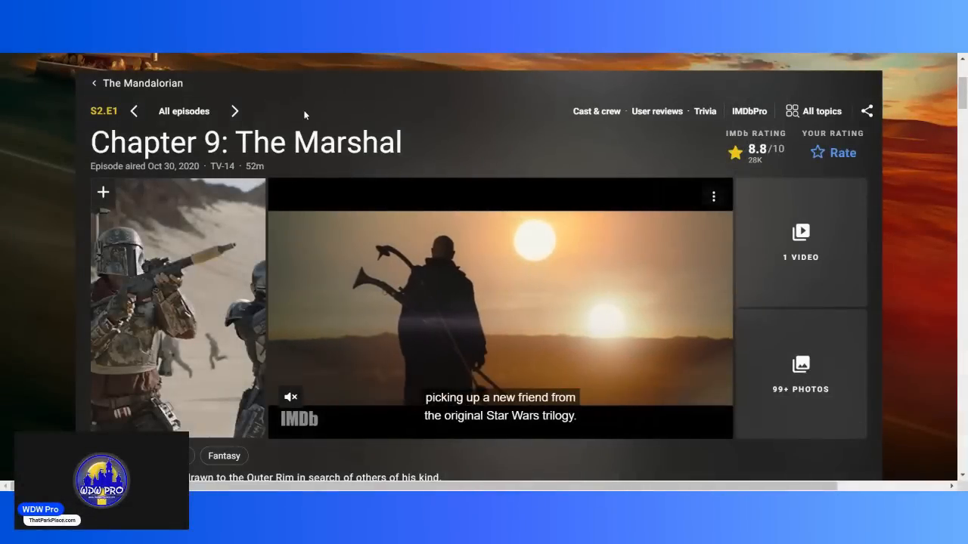
pyautogui.scroll(-3)
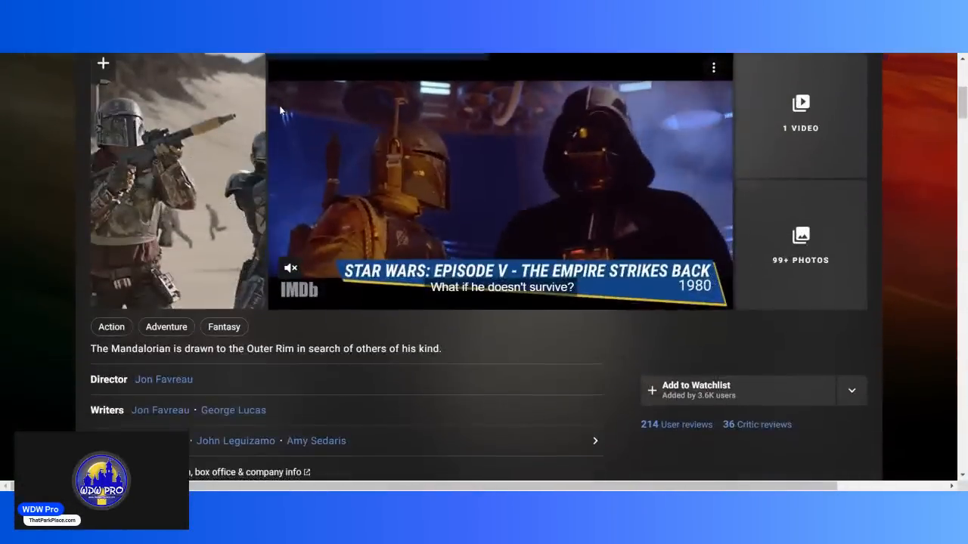
pyautogui.scroll(-3)
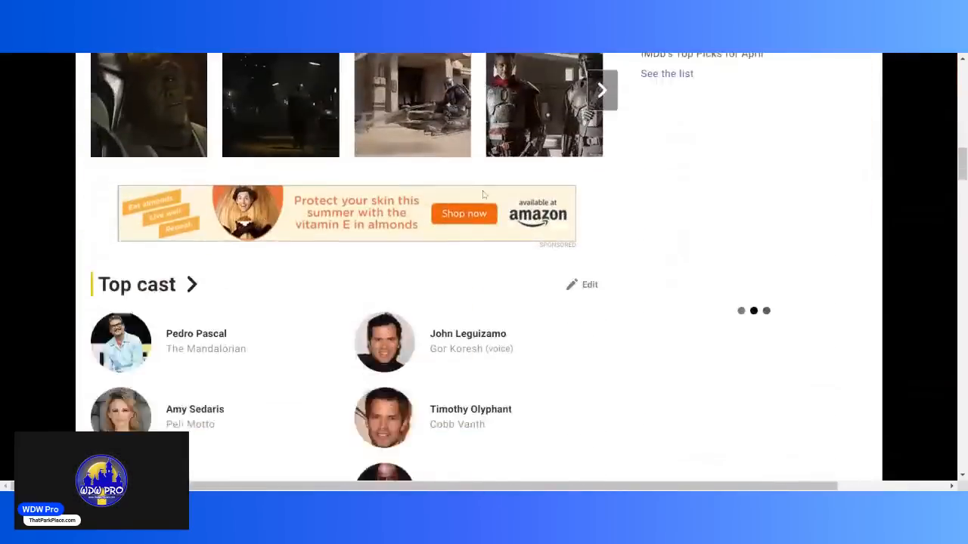
pyautogui.scroll(-3)
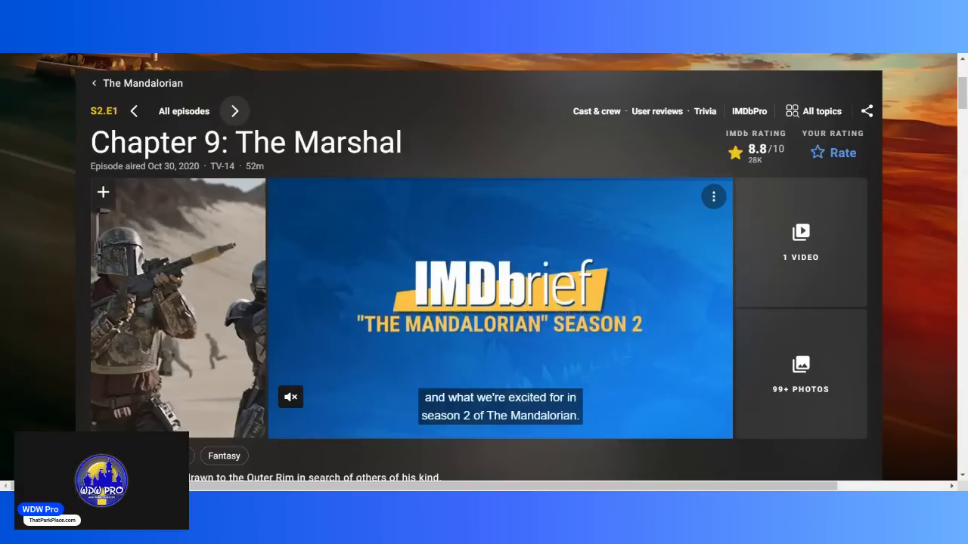
pyautogui.click(235, 110)
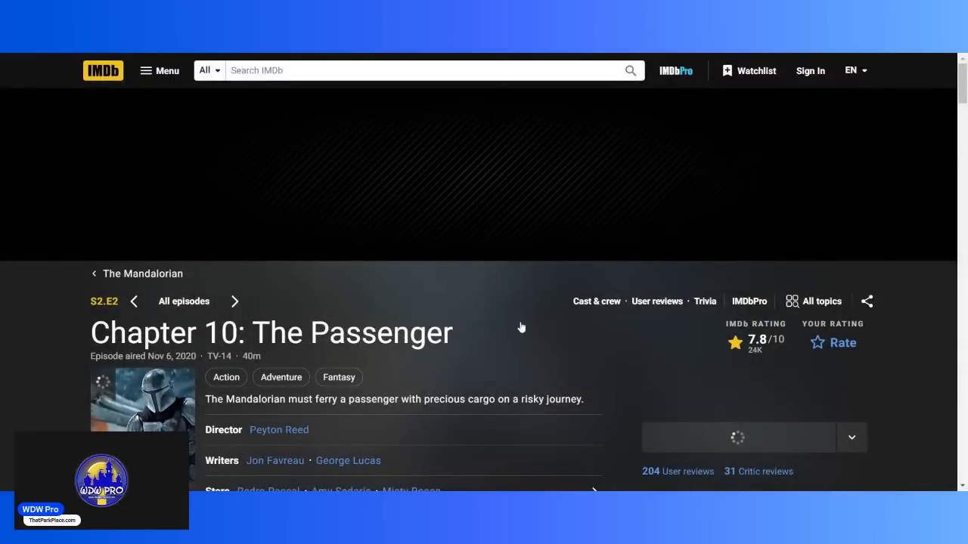
pyautogui.scroll(-3)
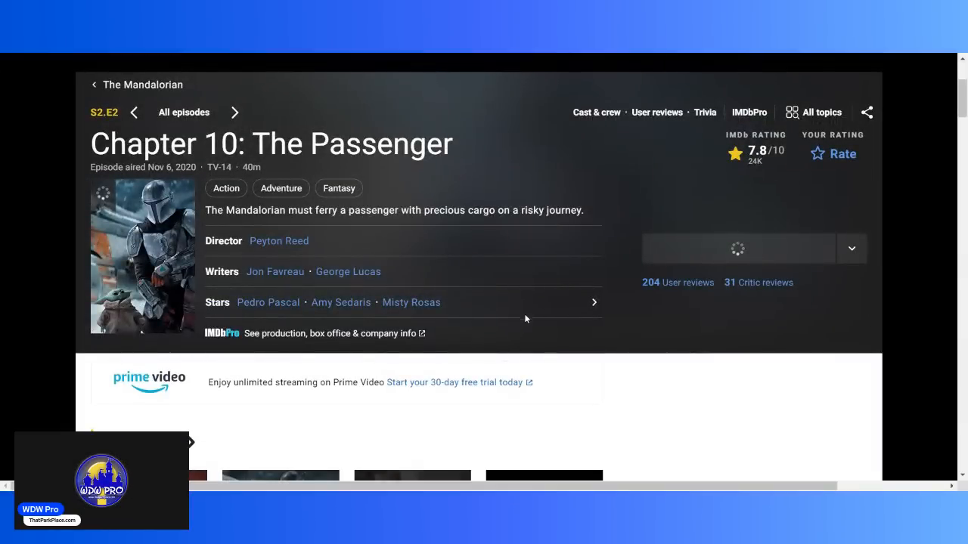
pyautogui.scroll(-3)
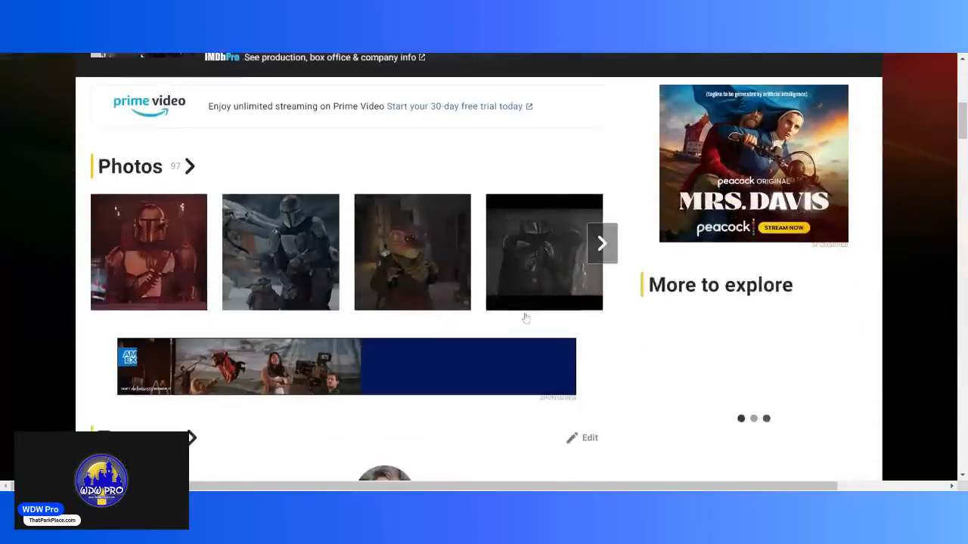
pyautogui.scroll(-3)
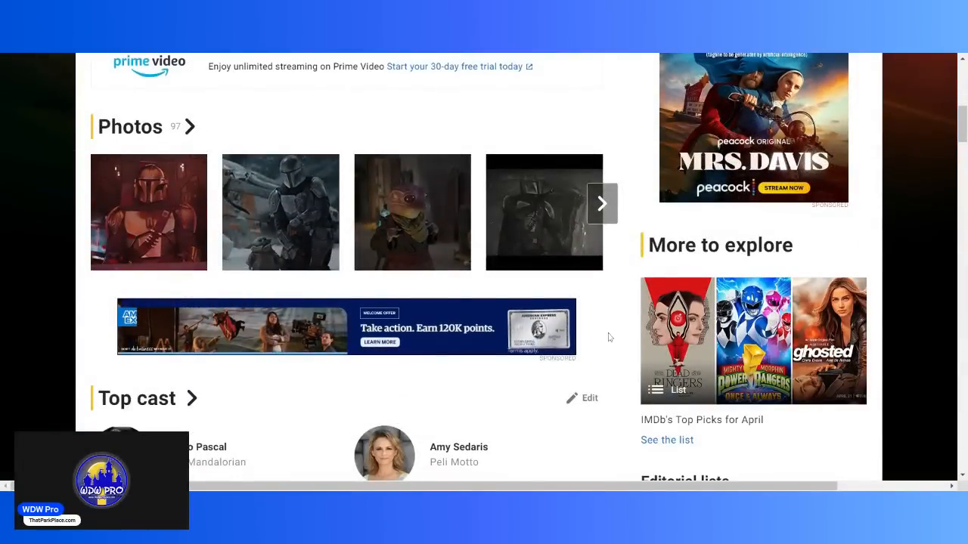
pyautogui.scroll(-3)
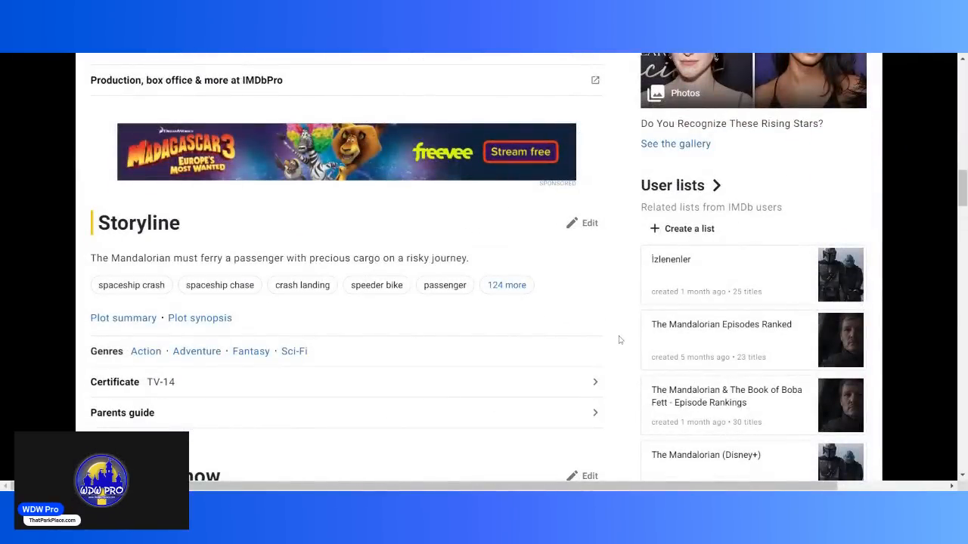
pyautogui.scroll(-3)
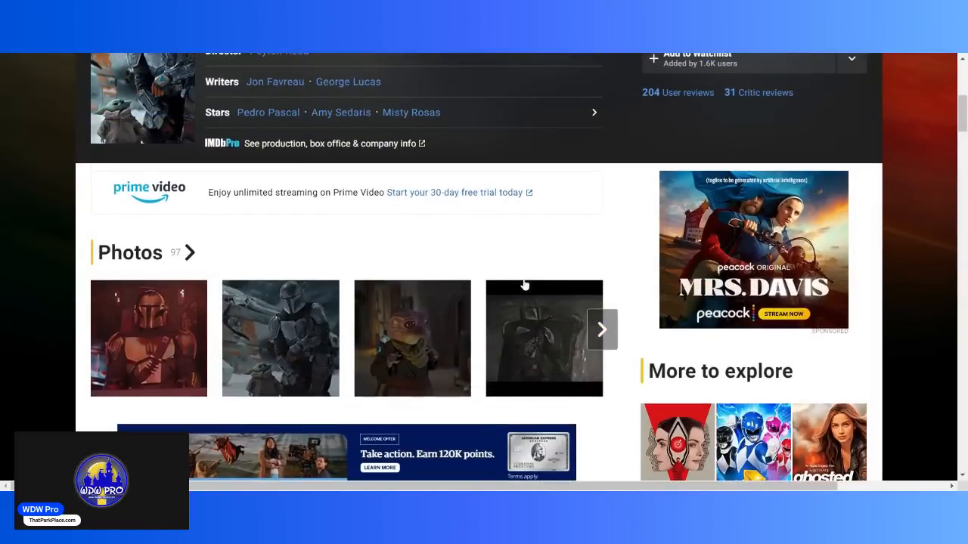
# - View the third Chapter 10: The Passenger photo full size in the gallery
pyautogui.click(411, 339)
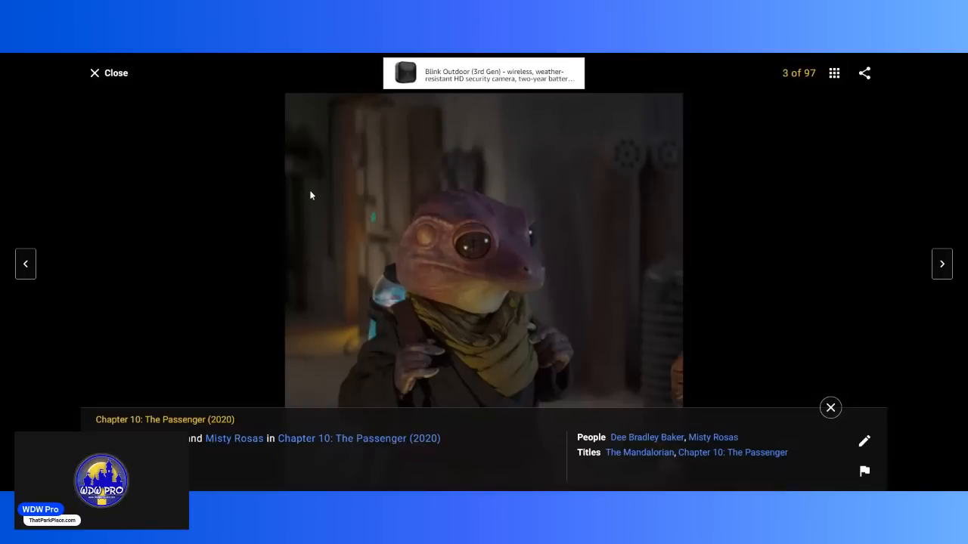
pyautogui.moveTo(145, 138)
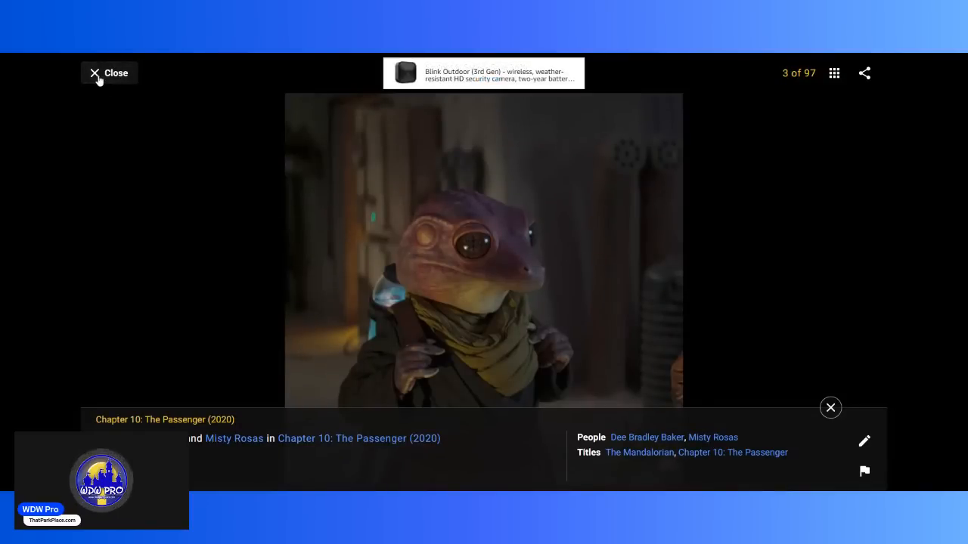
# - Close the photo viewer and return to the Chapter 10: The Passenger page
pyautogui.click(109, 73)
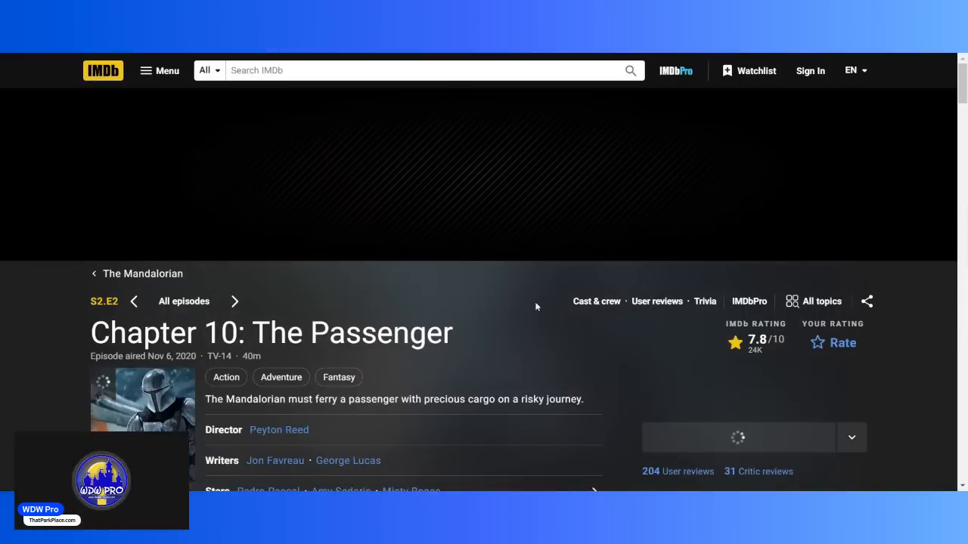
pyautogui.scroll(-3)
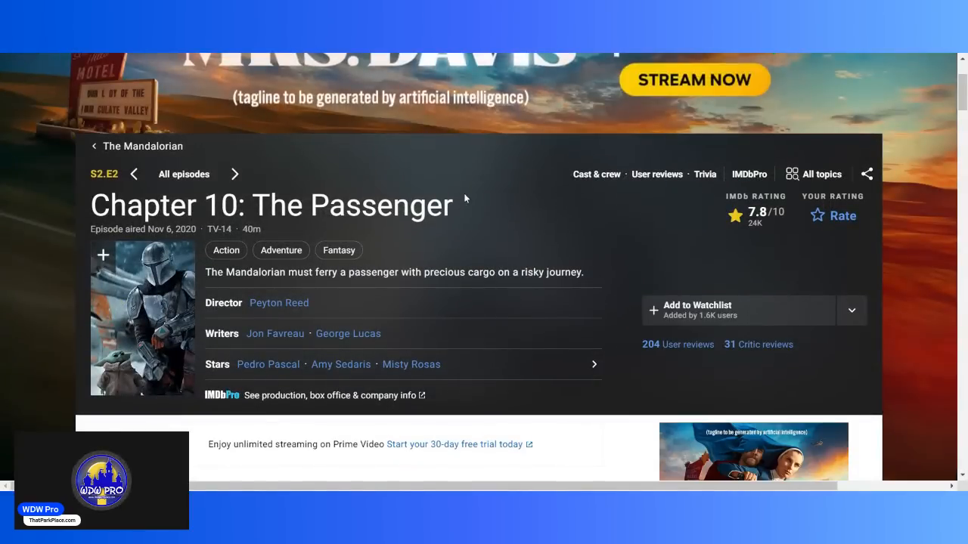
pyautogui.scroll(-3)
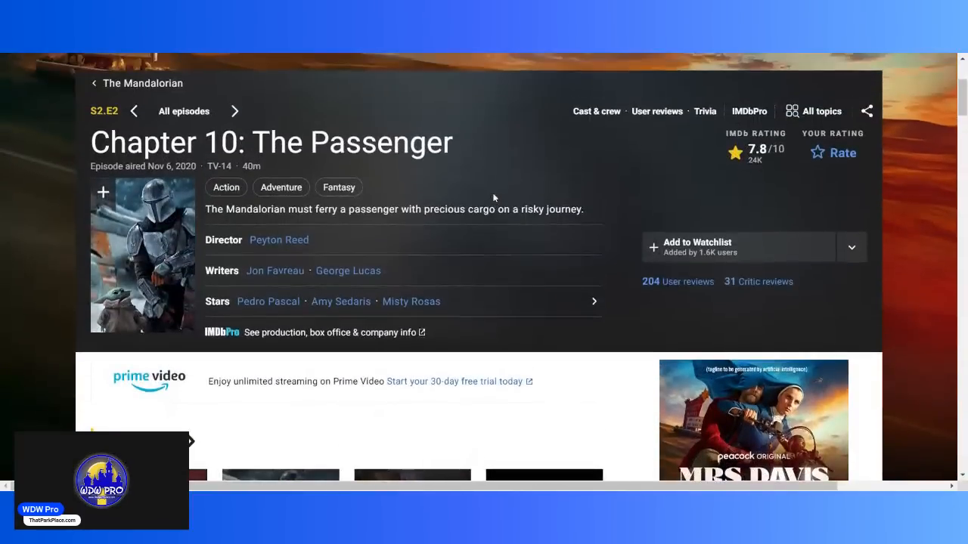
pyautogui.moveTo(310, 122)
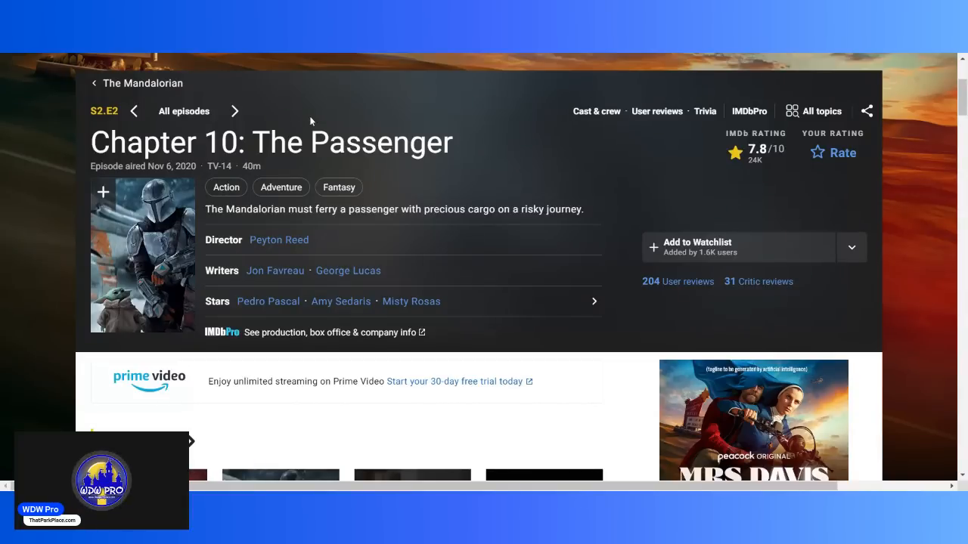
pyautogui.moveTo(233, 112)
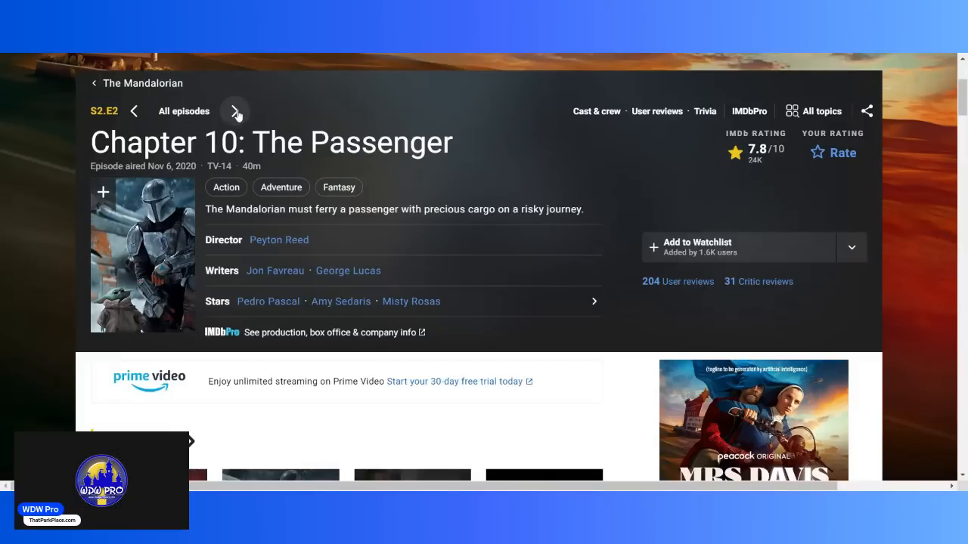
# - Move to Chapter 11: The Heiress, glance at its header, then continue to Chapter 12
pyautogui.click(236, 112)
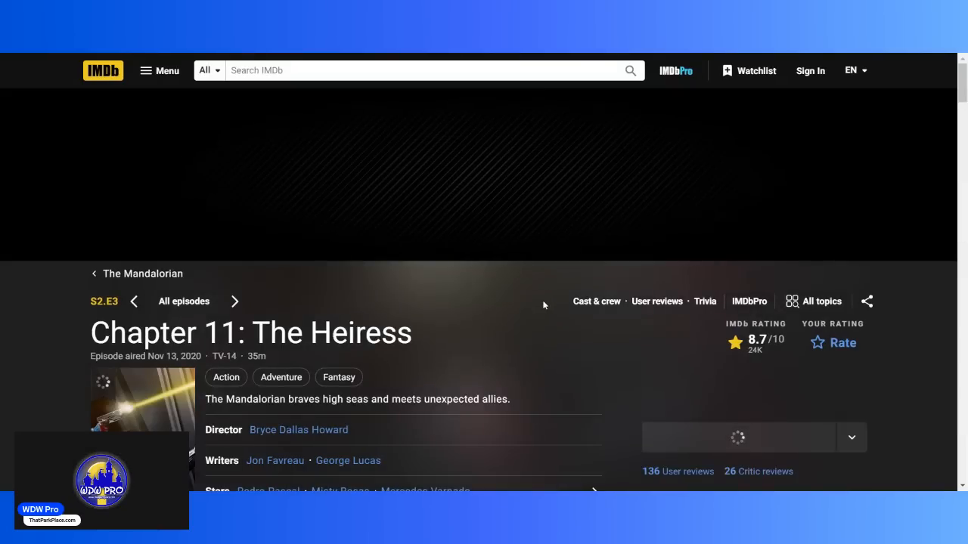
pyautogui.scroll(-3)
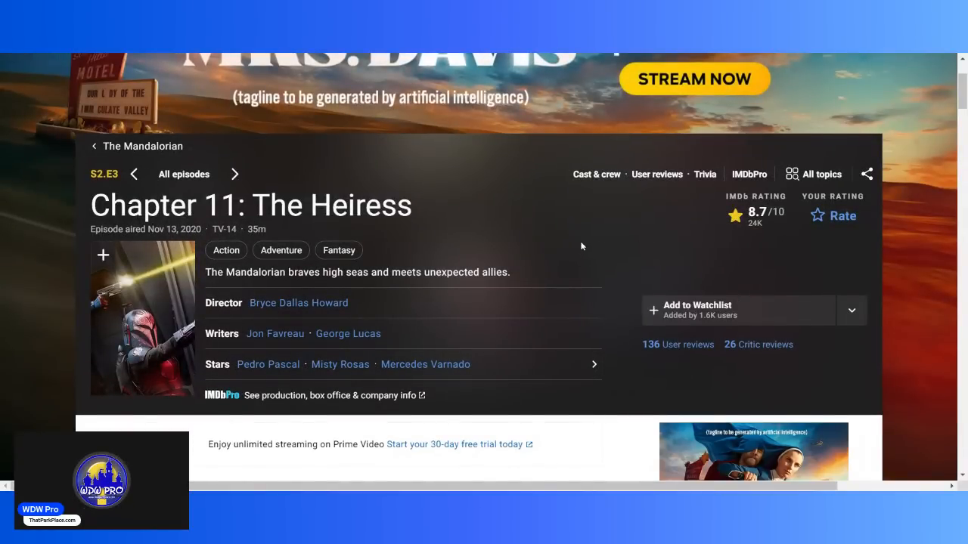
pyautogui.moveTo(552, 250)
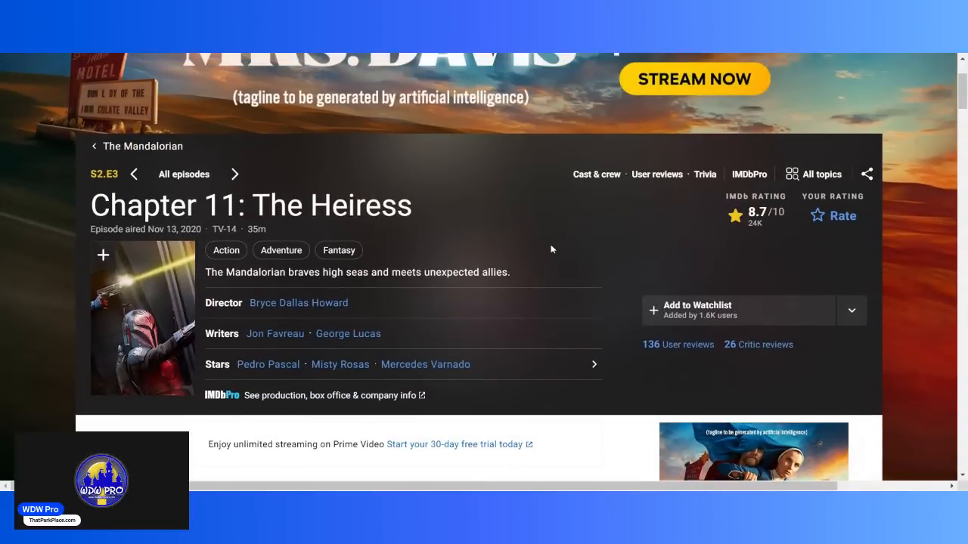
pyautogui.scroll(-3)
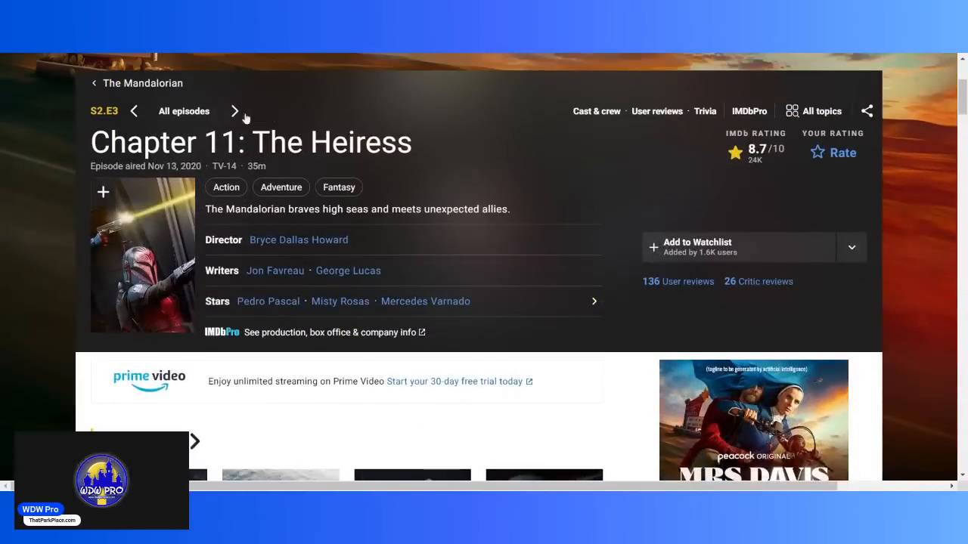
pyautogui.click(235, 111)
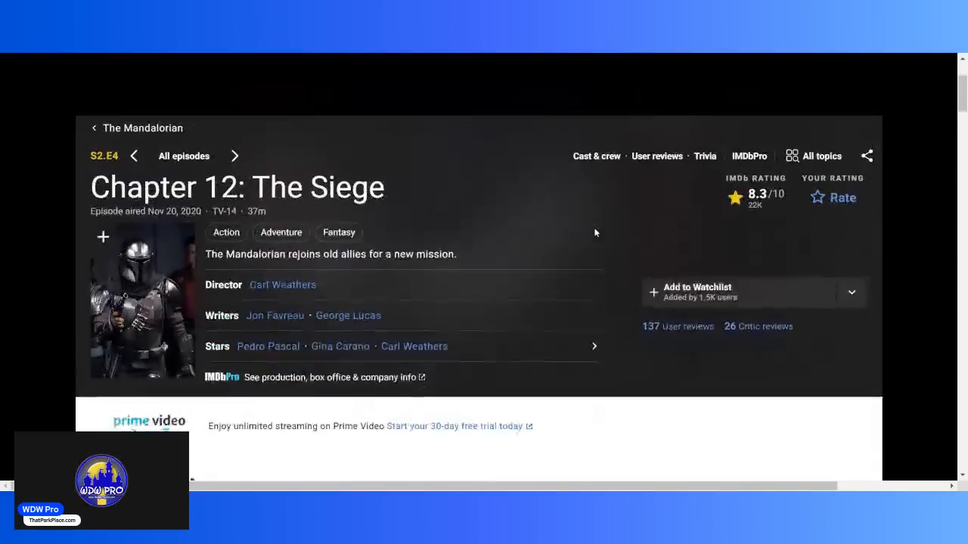
# - Advance from Chapter 12: The Siege to the Chapter 13: The Jedi episode page
pyautogui.scroll(-3)
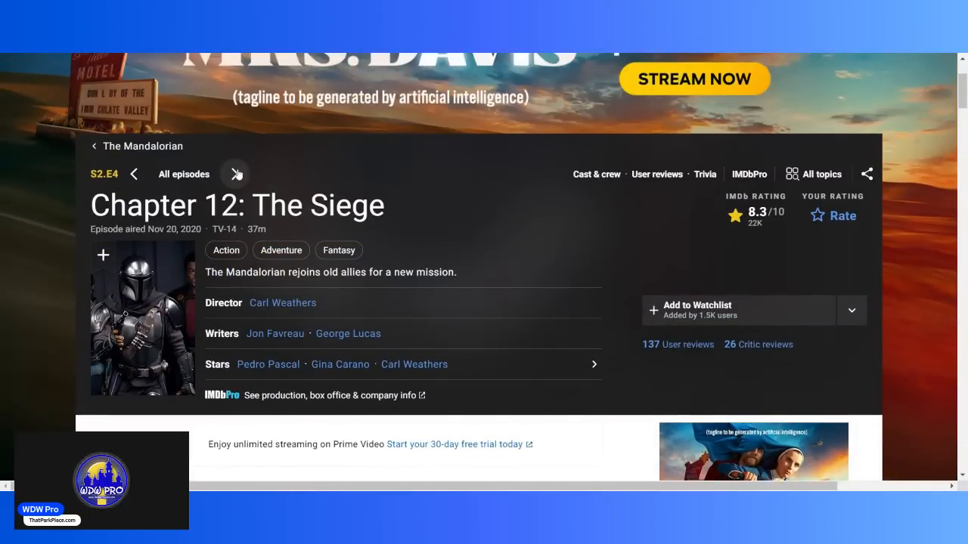
pyautogui.click(236, 174)
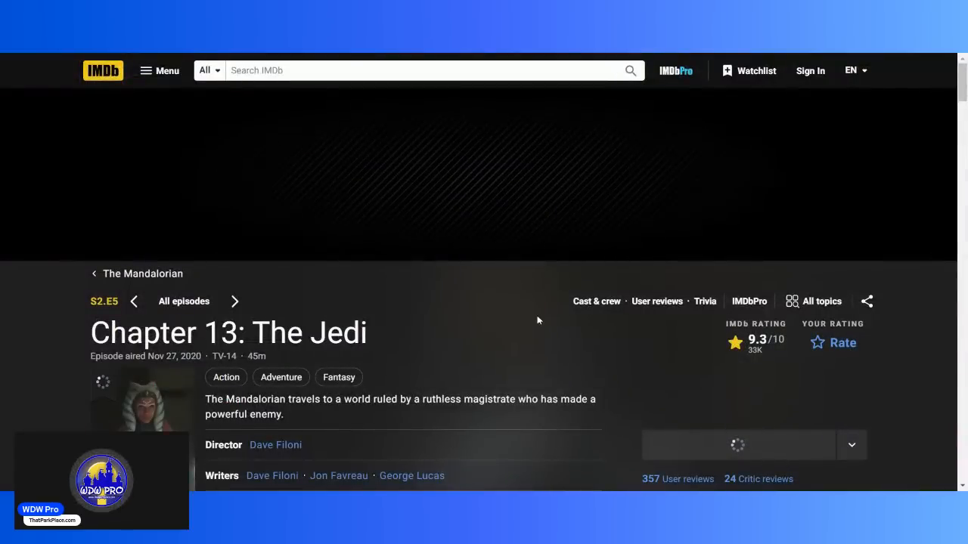
# - Look over the Chapter 13: The Jedi page, then advance to Chapter 14: The Tragedy
pyautogui.scroll(-3)
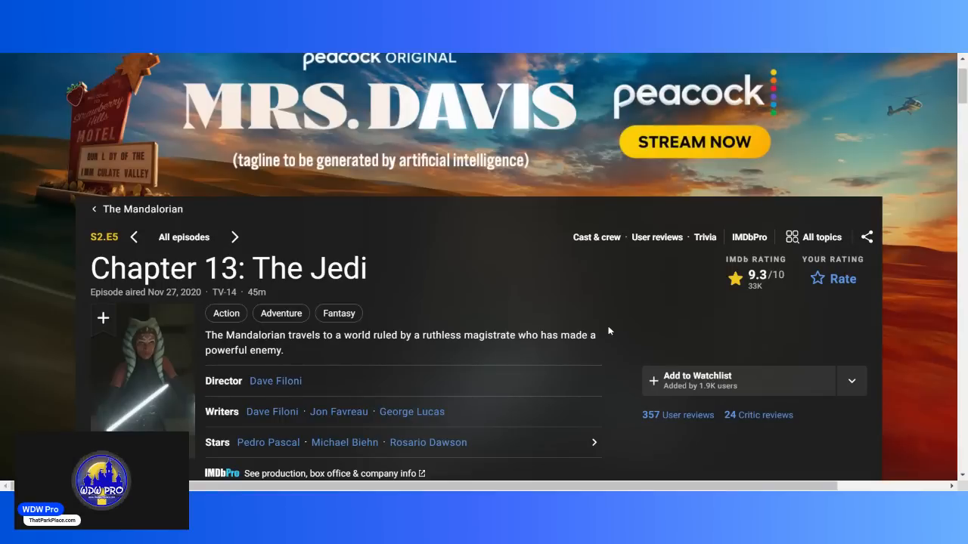
pyautogui.scroll(-3)
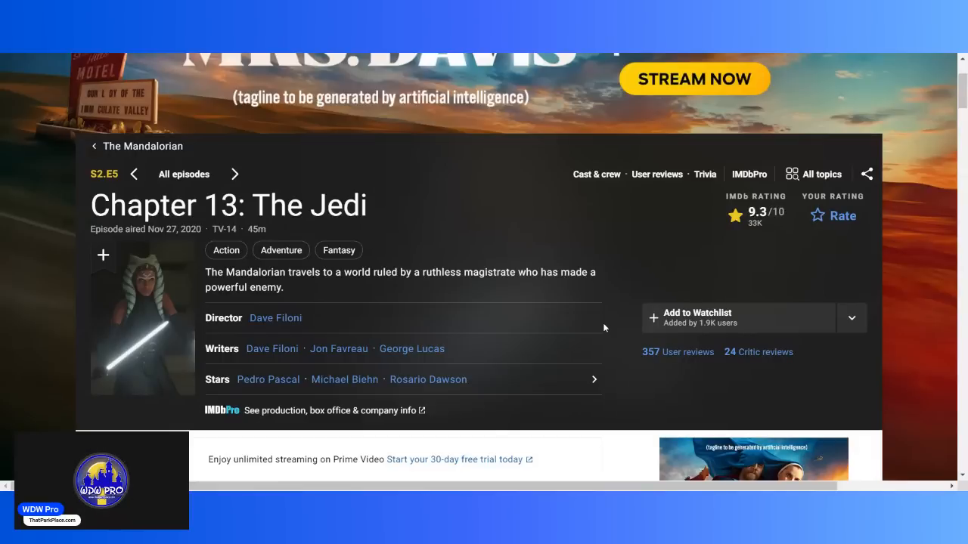
pyautogui.scroll(-3)
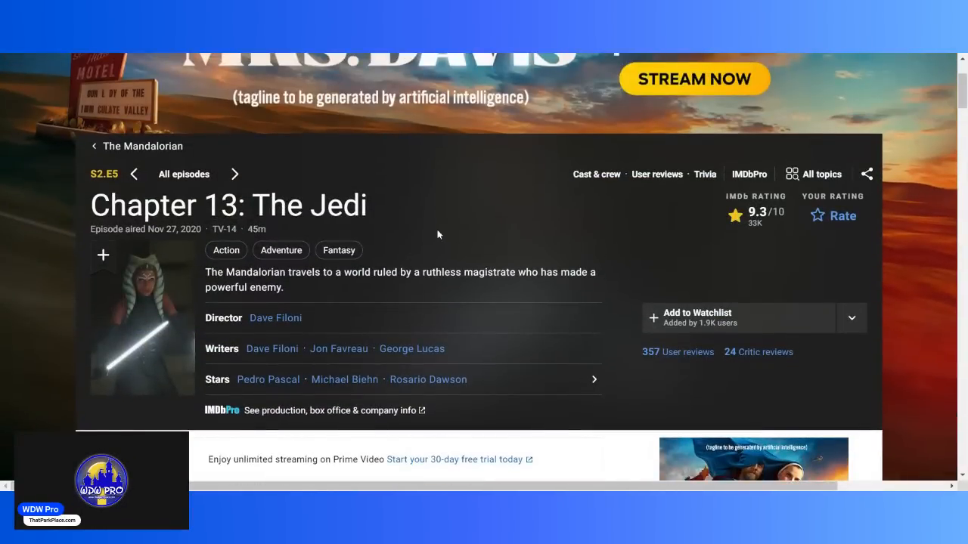
pyautogui.moveTo(294, 176)
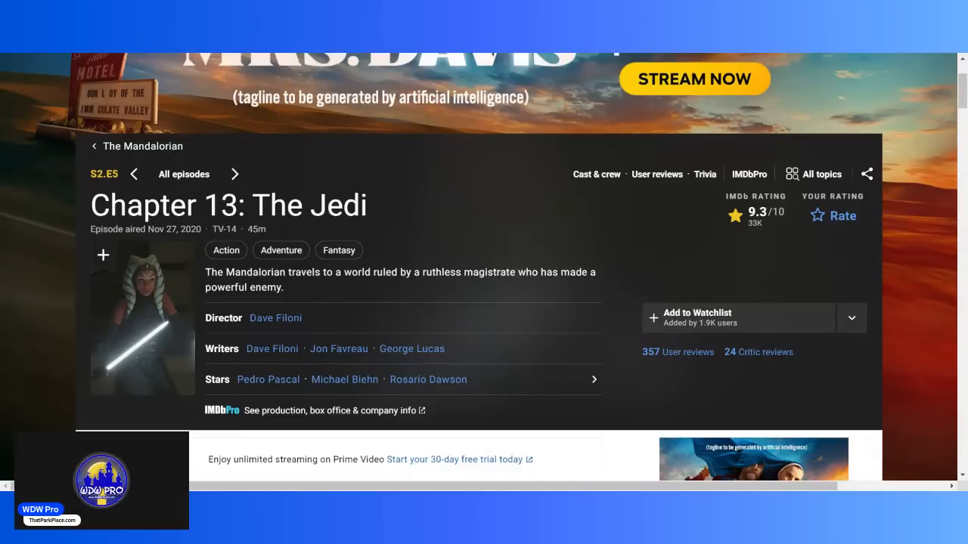
pyautogui.moveTo(236, 174)
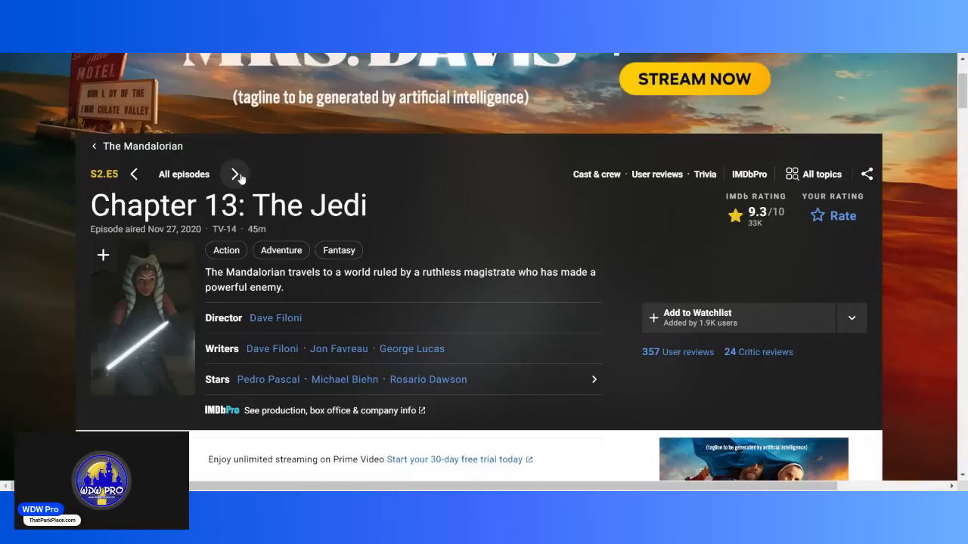
pyautogui.click(236, 173)
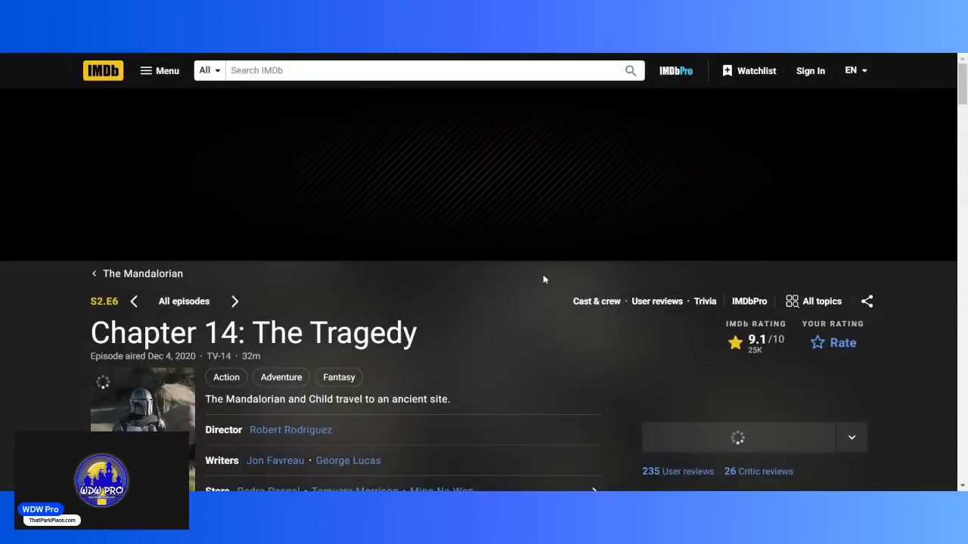
pyautogui.scroll(-3)
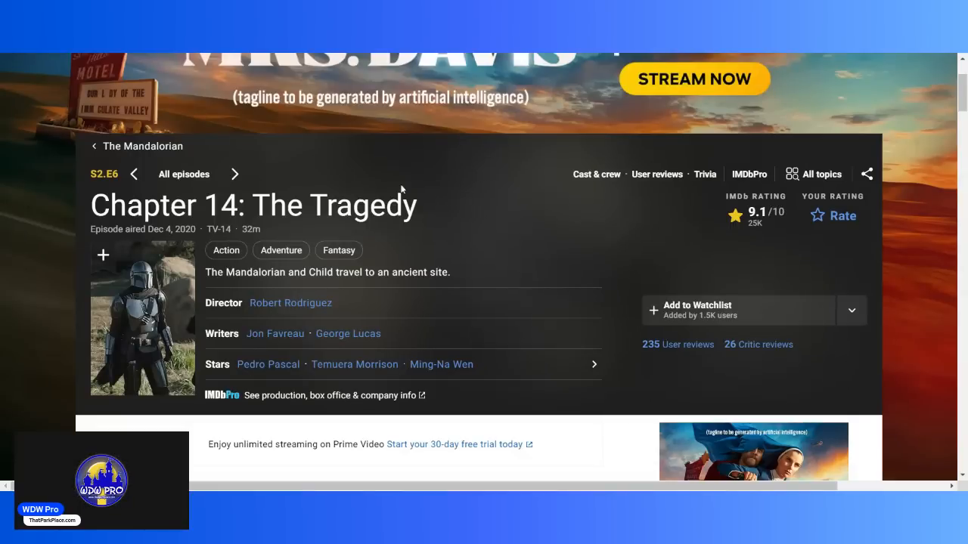
pyautogui.moveTo(469, 198)
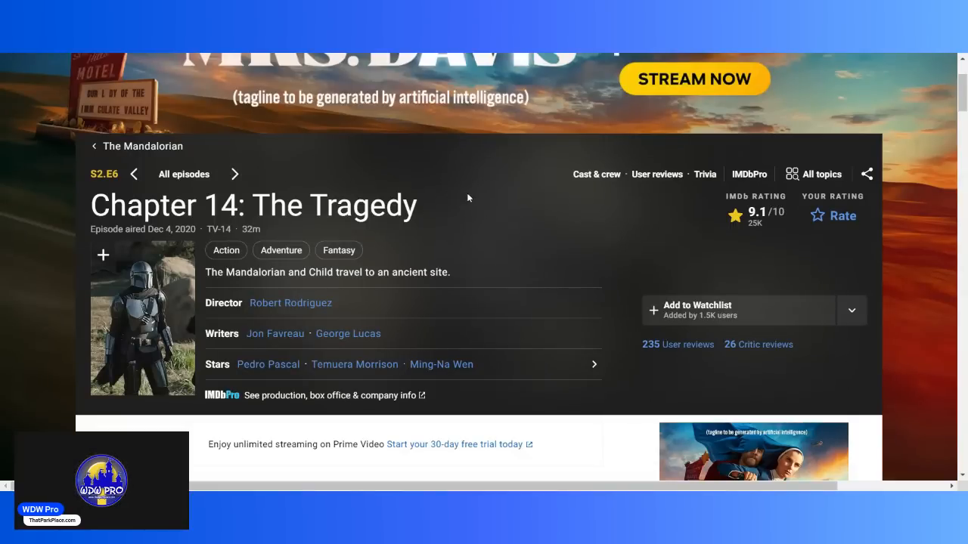
pyautogui.click(234, 174)
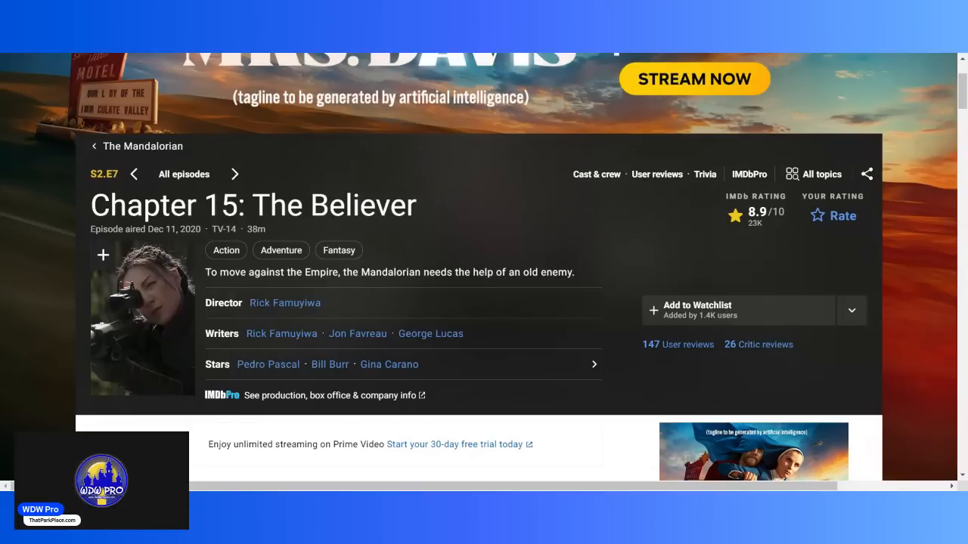
# - Advance from Chapter 15: The Believer to the Chapter 16: The Rescue episode page
pyautogui.scroll(-3)
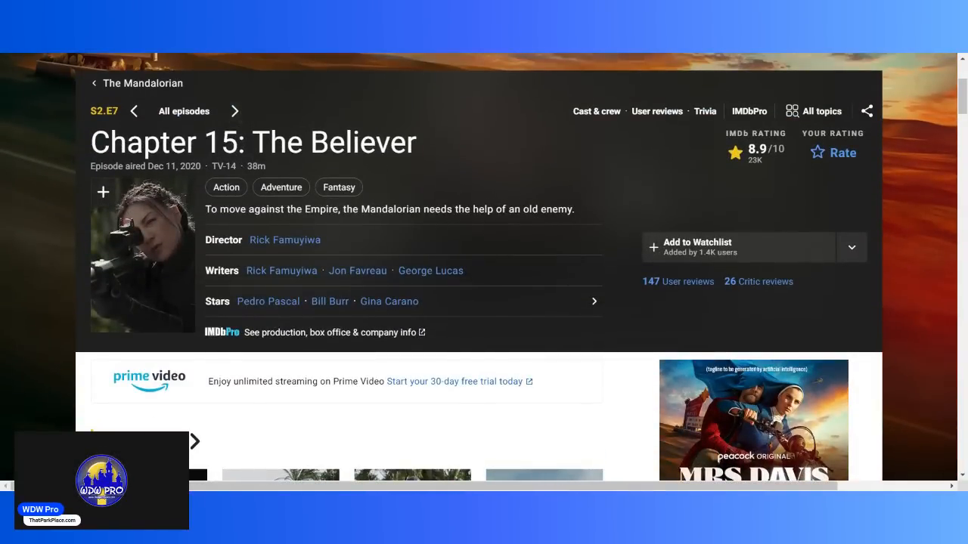
pyautogui.click(235, 112)
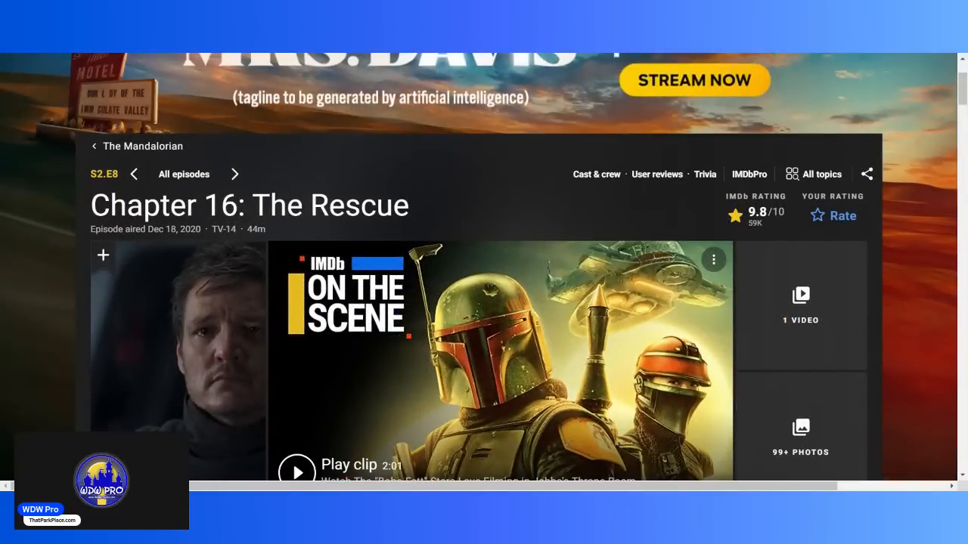
# - Play the On the Scene clip for Chapter 16 and browse its videos, photos and cast, returning to the top
pyautogui.click(296, 469)
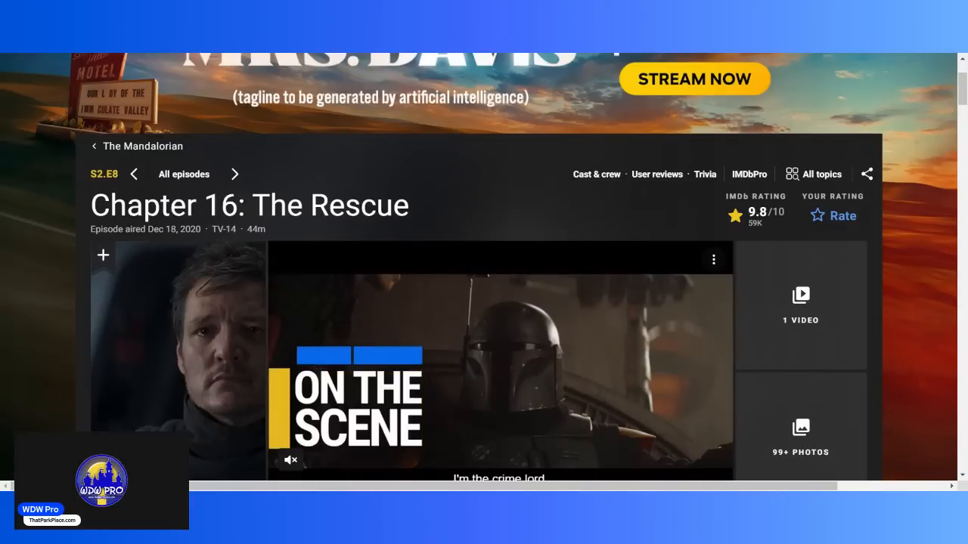
pyautogui.scroll(-3)
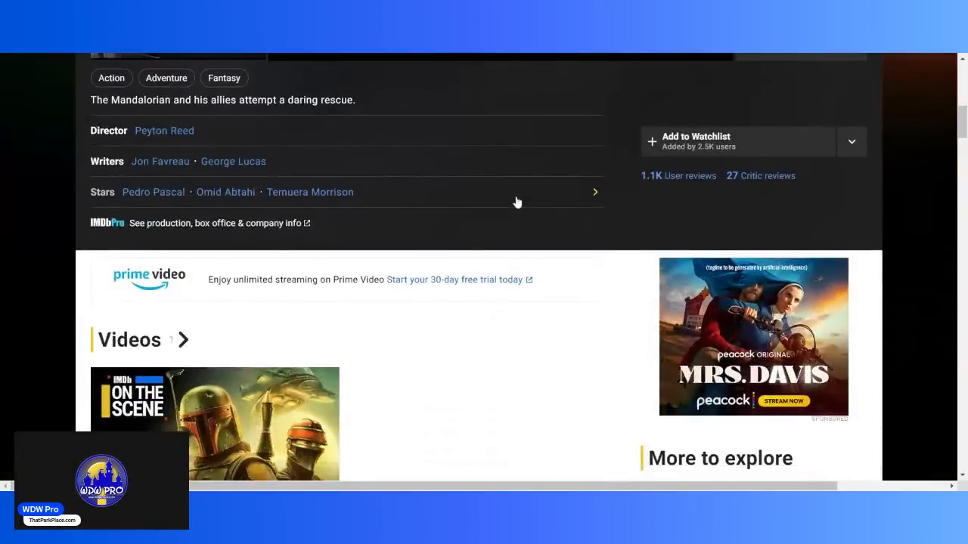
pyautogui.scroll(-3)
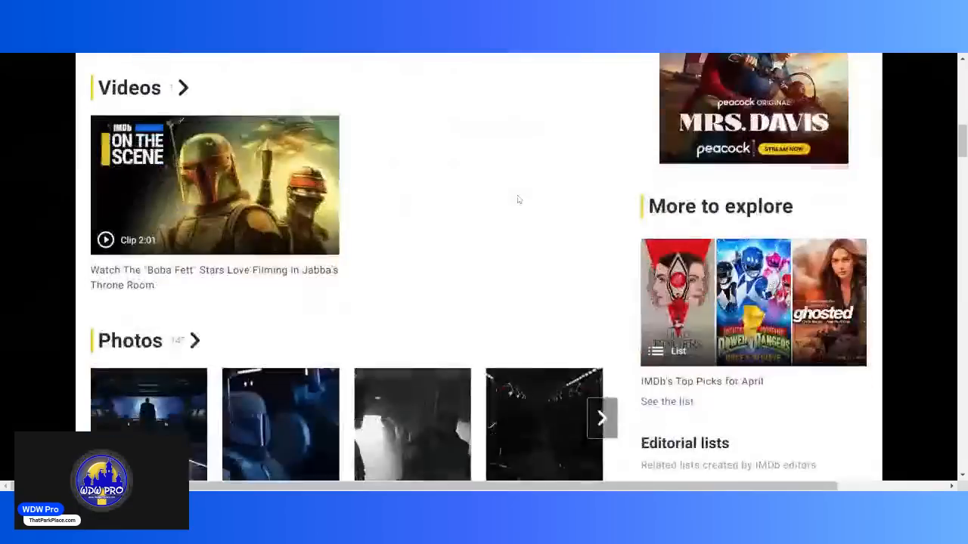
pyautogui.scroll(-3)
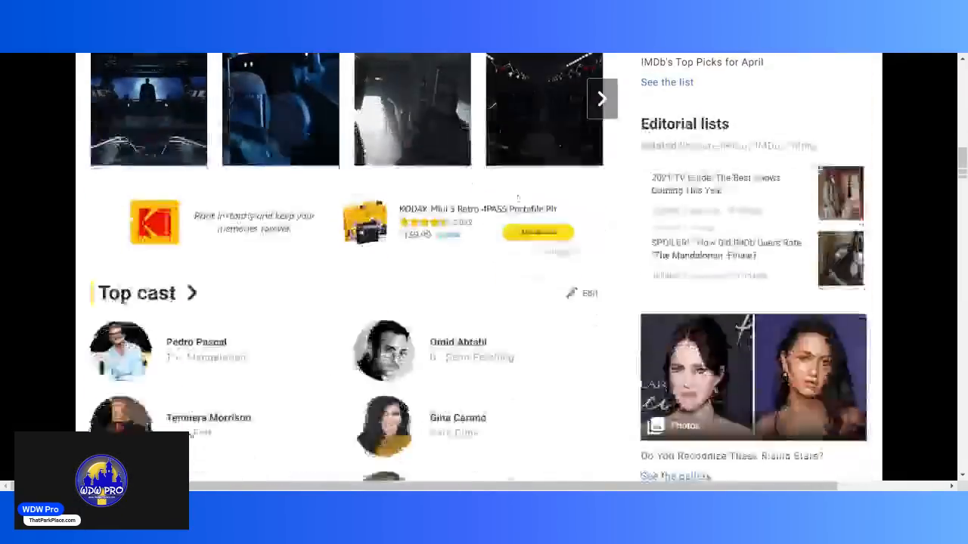
pyautogui.scroll(-3)
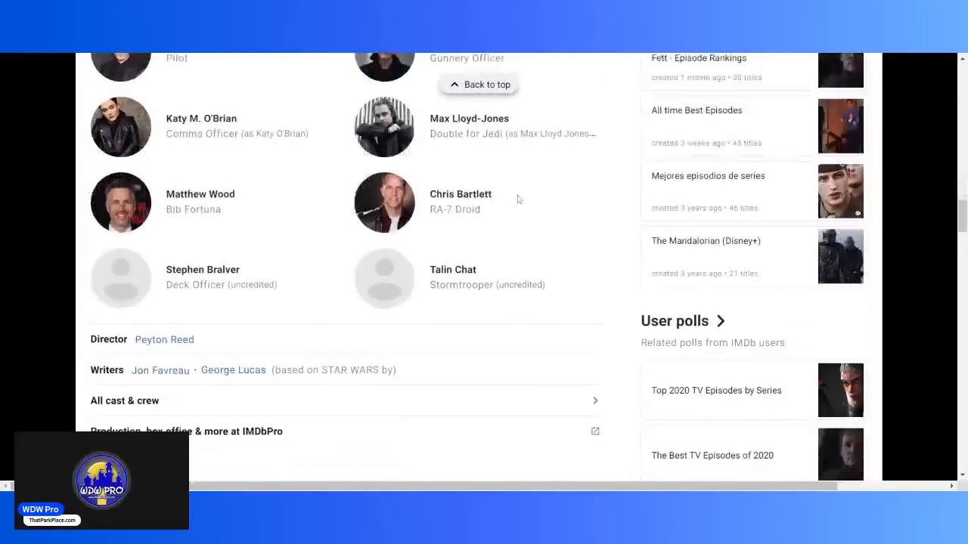
pyautogui.scroll(3)
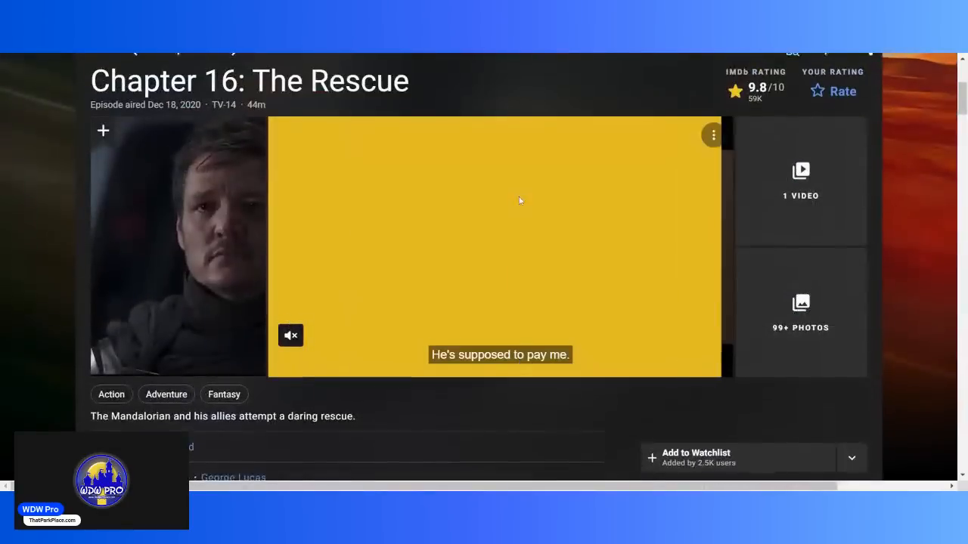
pyautogui.scroll(3)
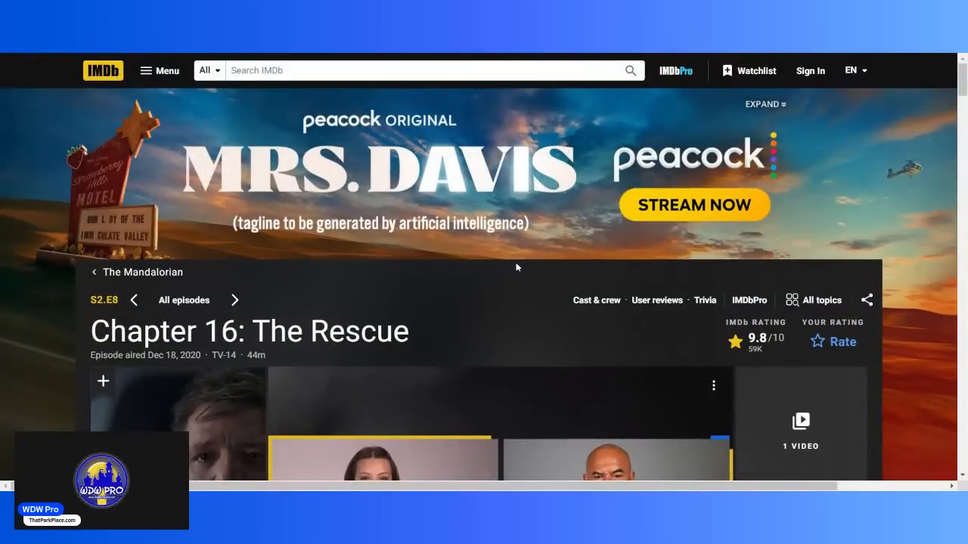
pyautogui.moveTo(511, 283)
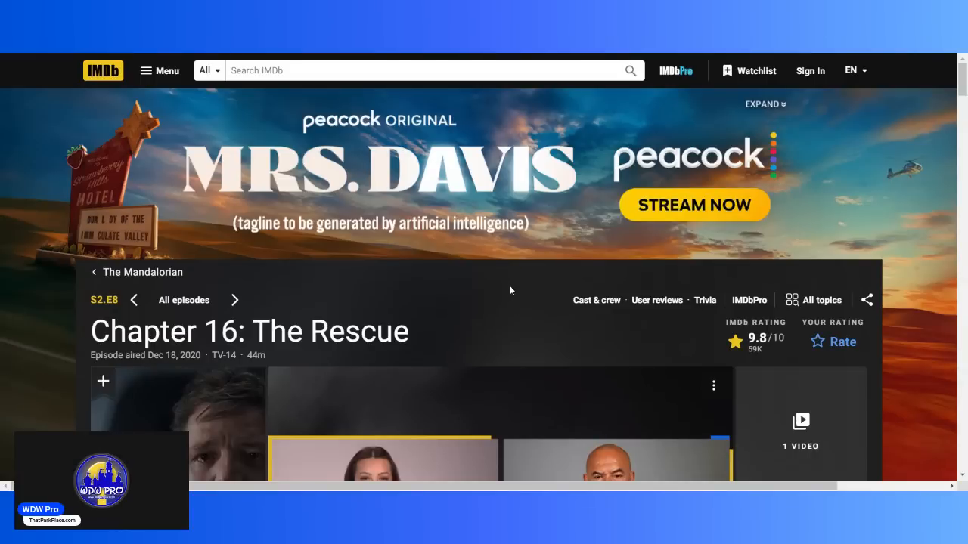
pyautogui.moveTo(505, 293)
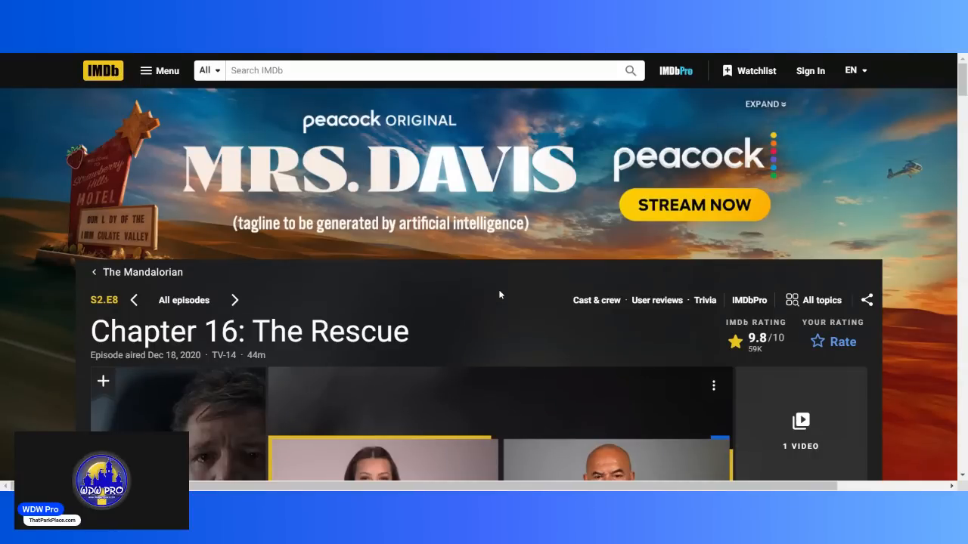
# - Finish looking over Chapter 16: The Rescue, then advance to Chapter 17: The Apostate, the Season 3 opener
pyautogui.scroll(-3)
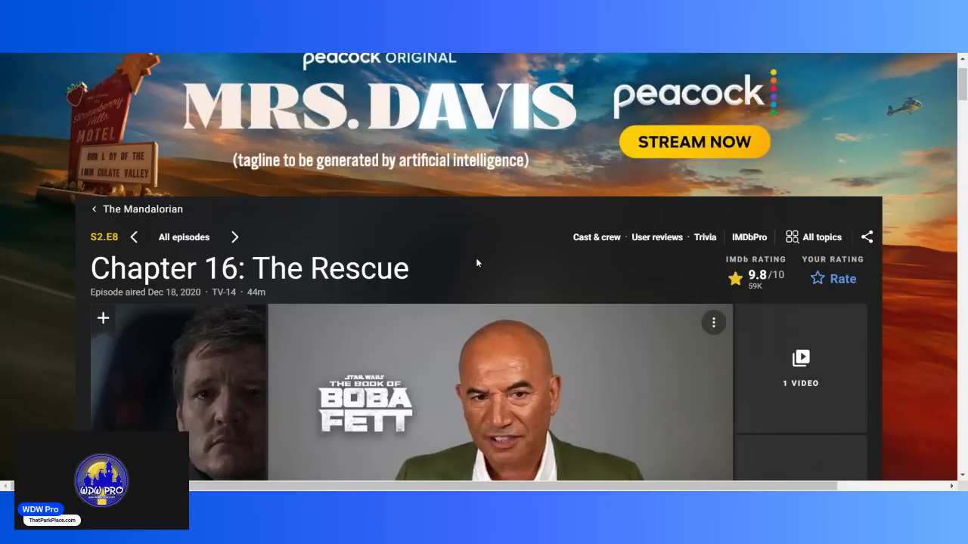
pyautogui.scroll(-3)
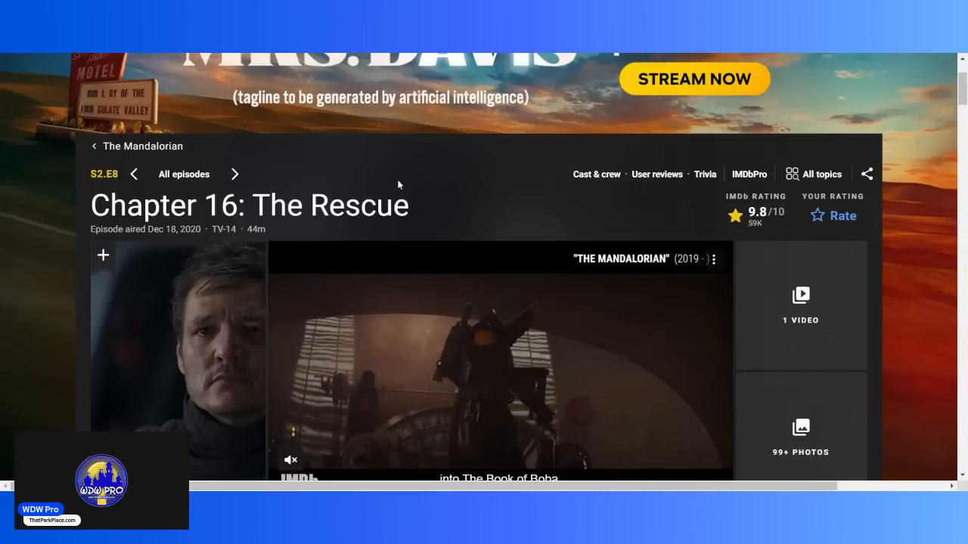
pyautogui.click(234, 173)
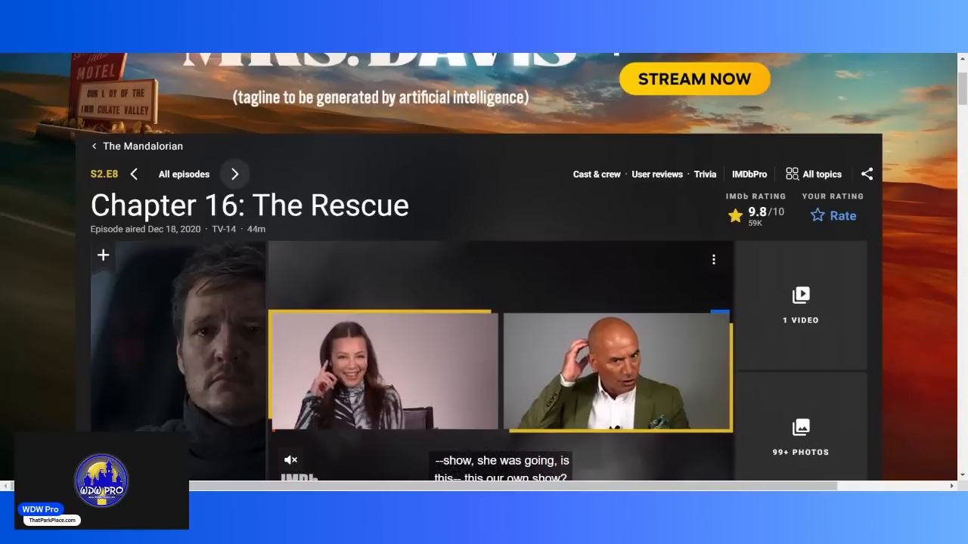
pyautogui.click(235, 174)
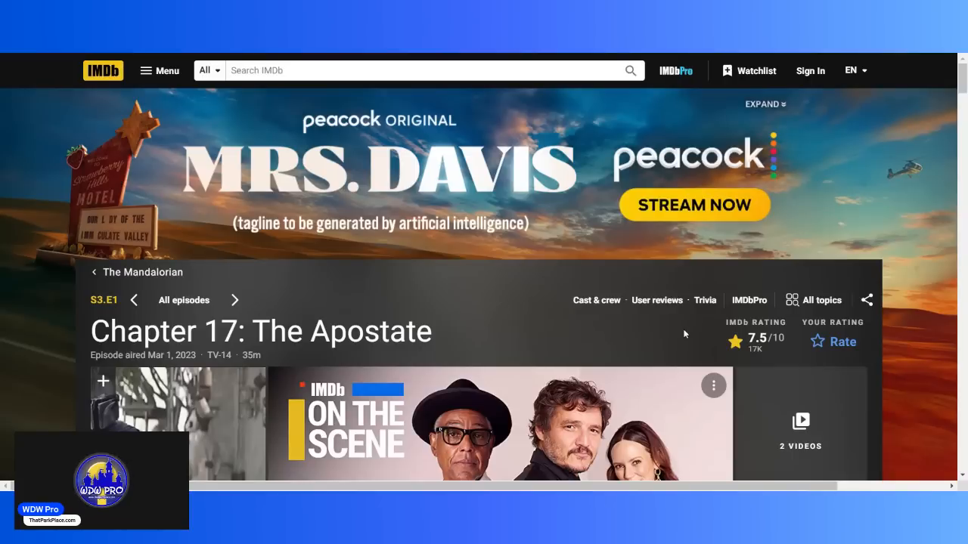
pyautogui.moveTo(883, 341)
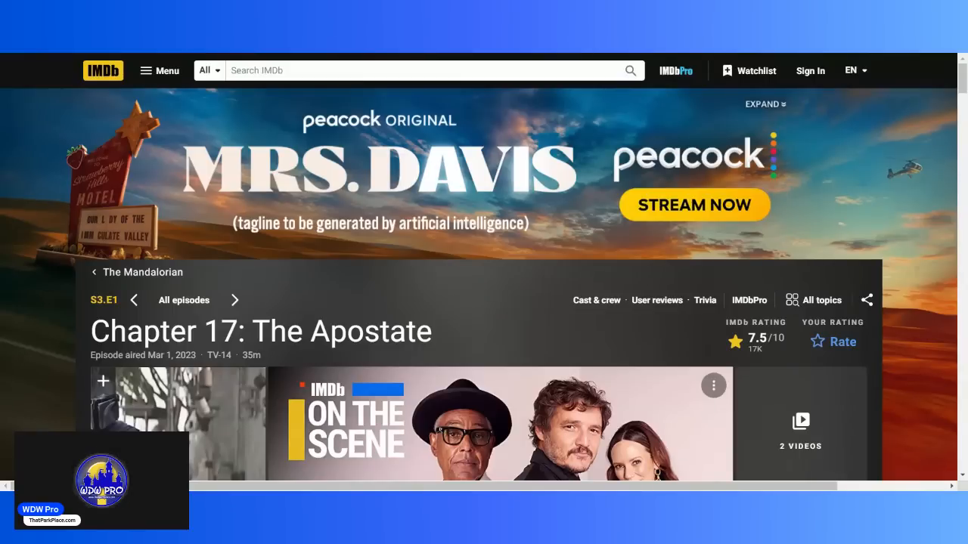
# - Browse the Chapter 17: The Apostate page while its clip plays, then advance to Chapter 18: The Mines of Mandalore
pyautogui.scroll(-3)
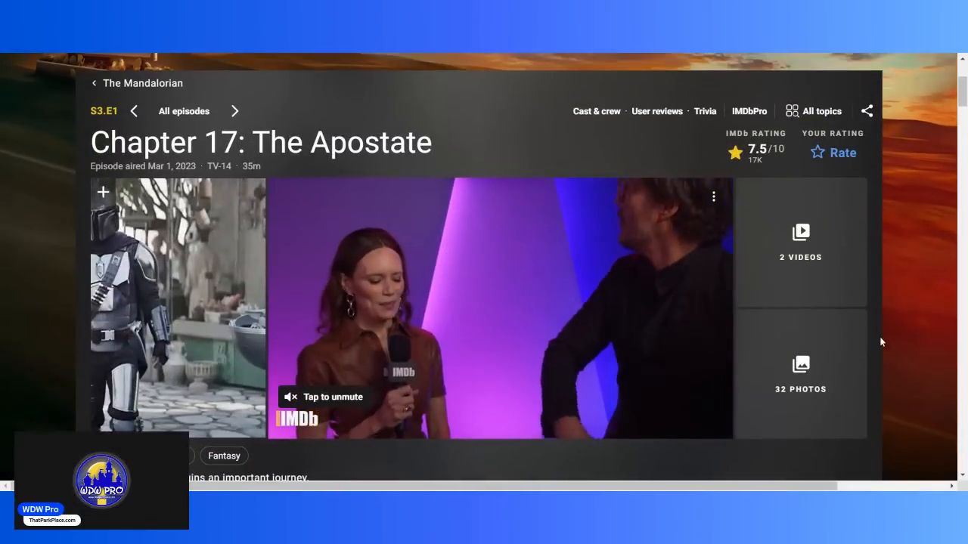
pyautogui.scroll(-3)
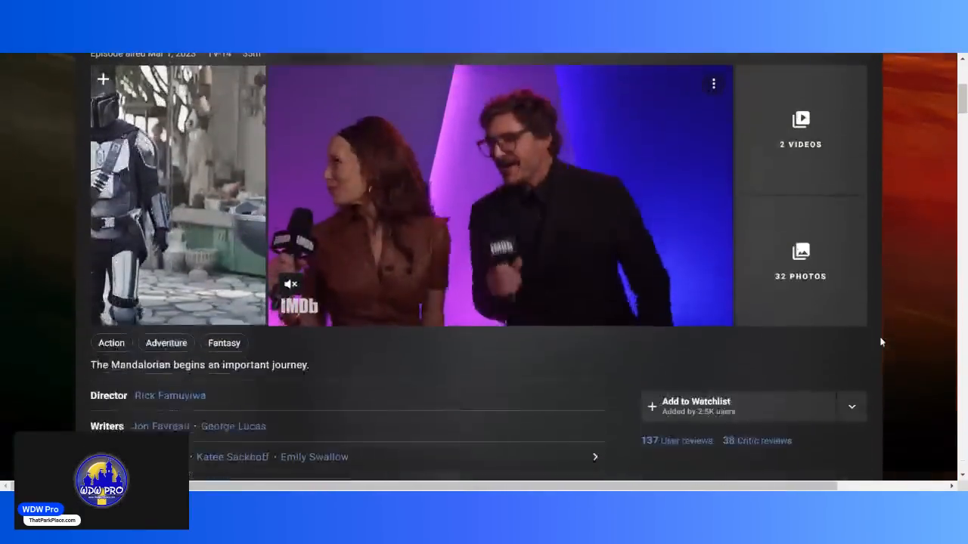
pyautogui.scroll(-3)
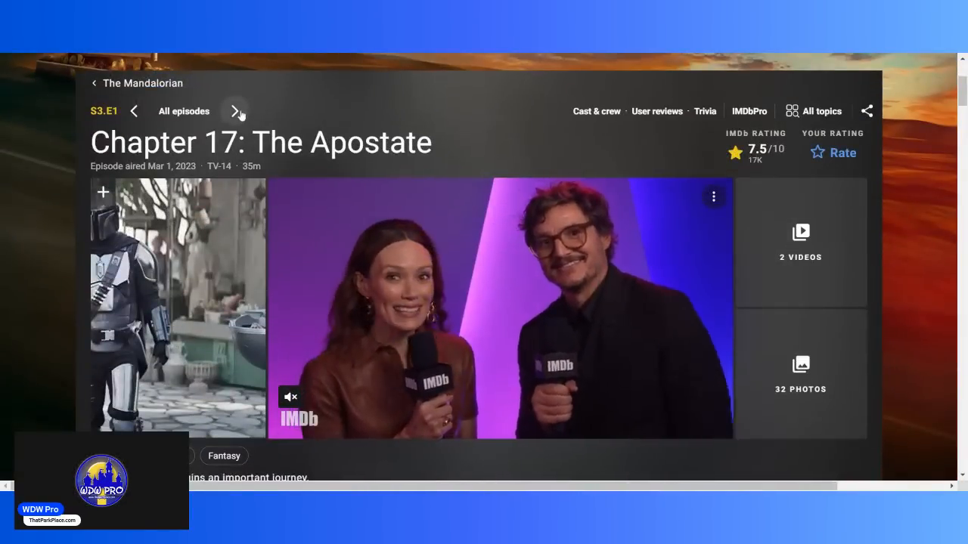
pyautogui.click(236, 112)
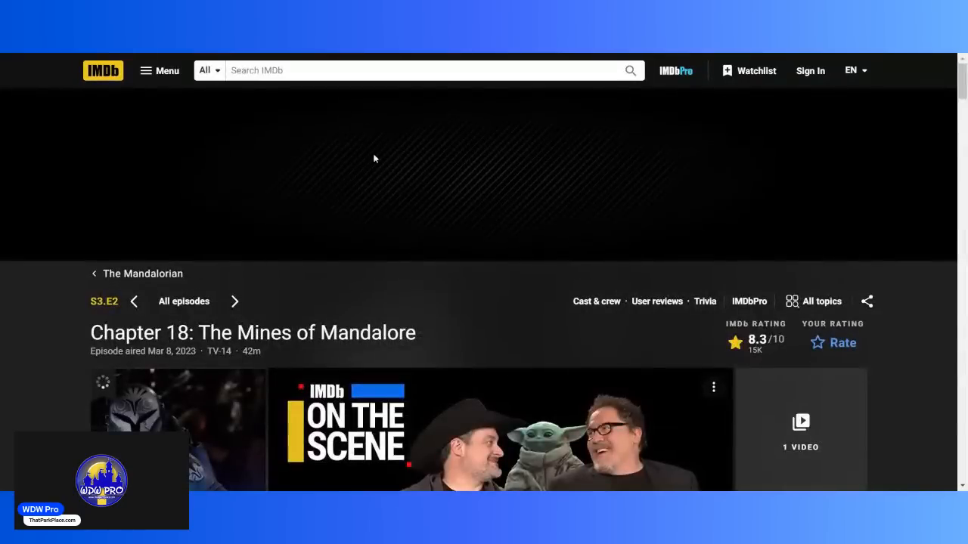
# - Advance from Chapter 18: The Mines of Mandalore to the Chapter 19: The Convert page
pyautogui.scroll(-3)
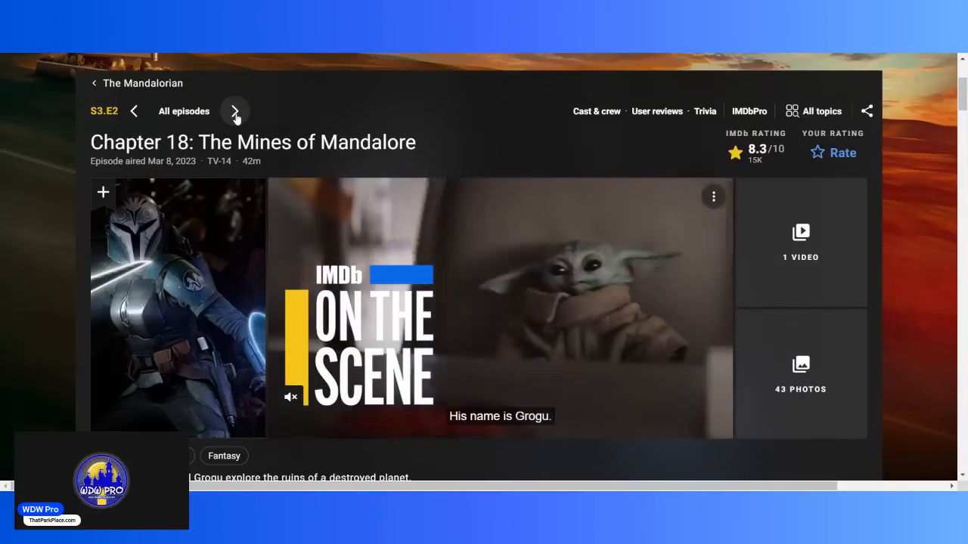
pyautogui.click(235, 112)
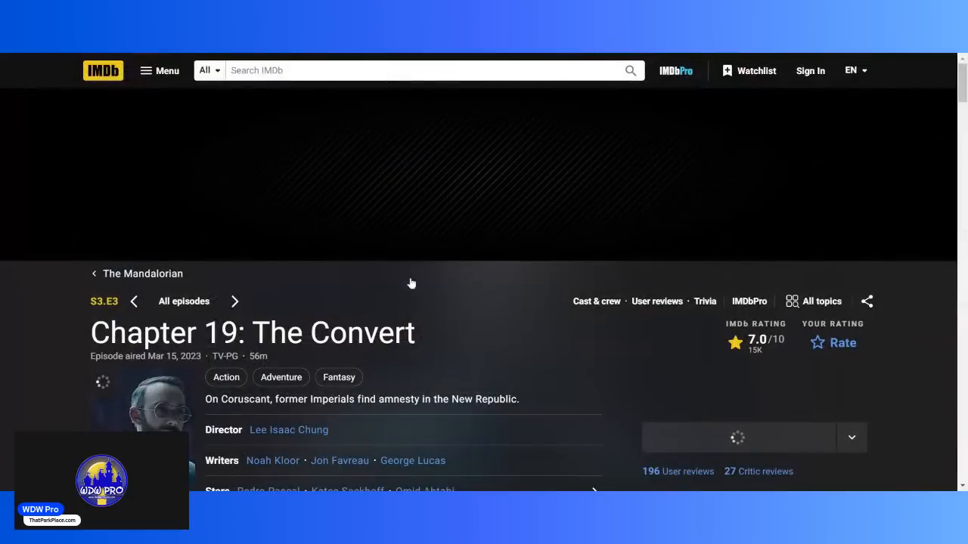
pyautogui.scroll(-3)
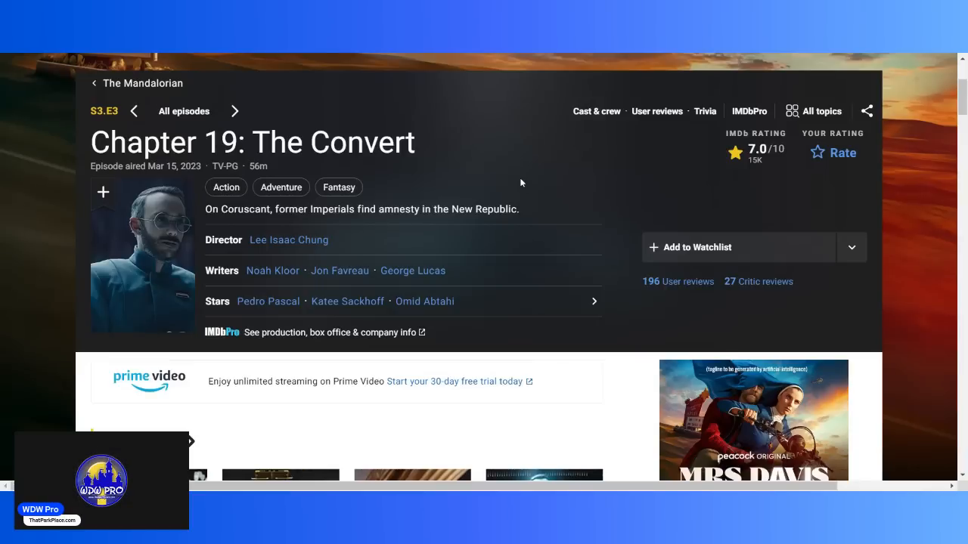
pyautogui.moveTo(414, 125)
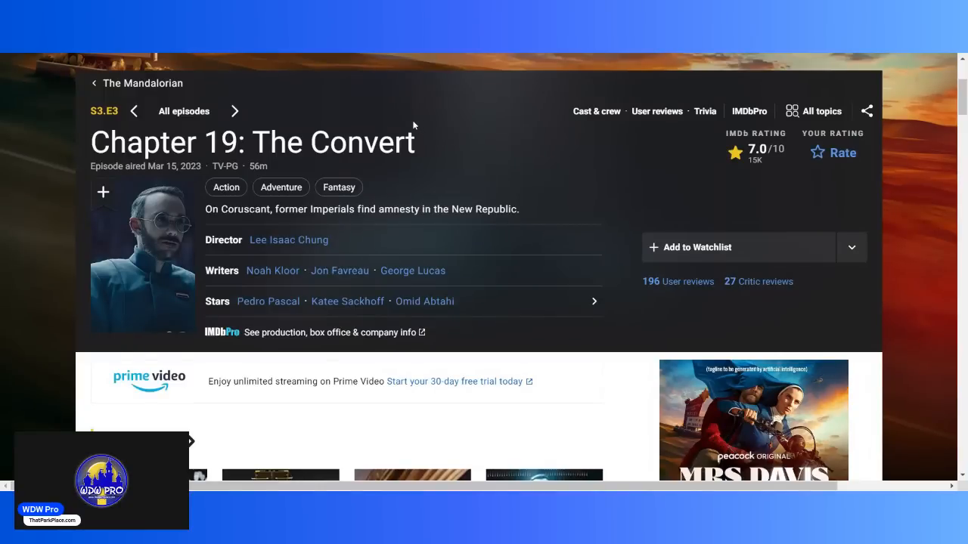
pyautogui.moveTo(408, 115)
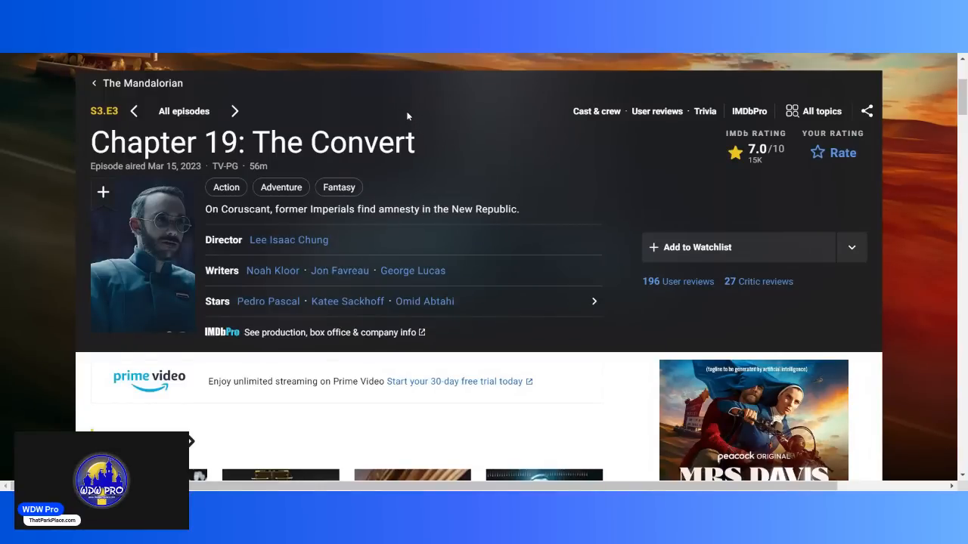
pyautogui.moveTo(236, 112)
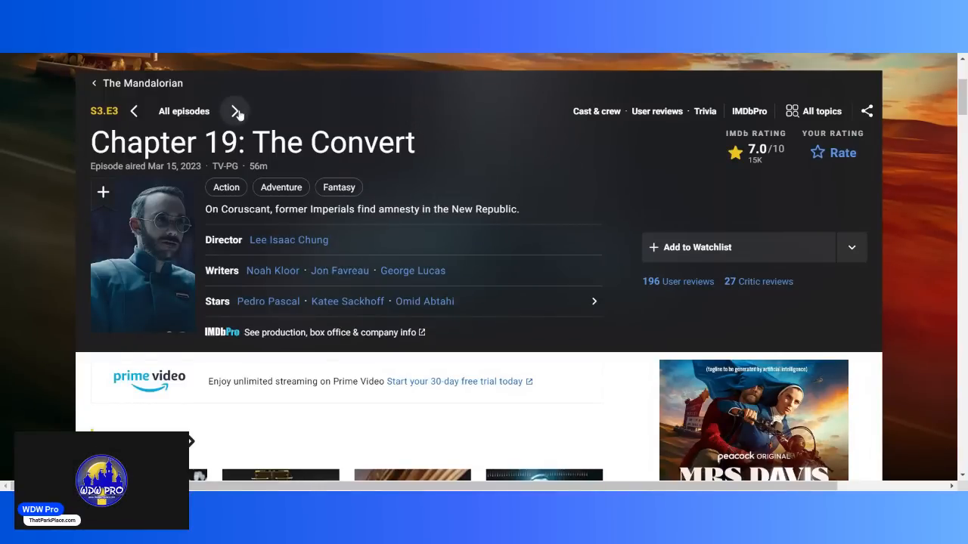
# - Advance to Chapter 20: The Foundling and browse down to its cast
pyautogui.click(236, 112)
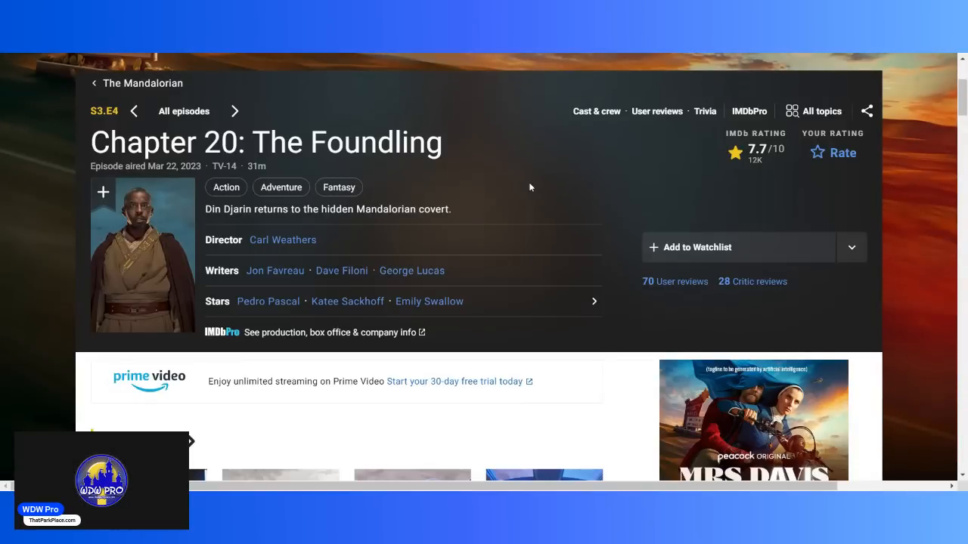
pyautogui.scroll(-3)
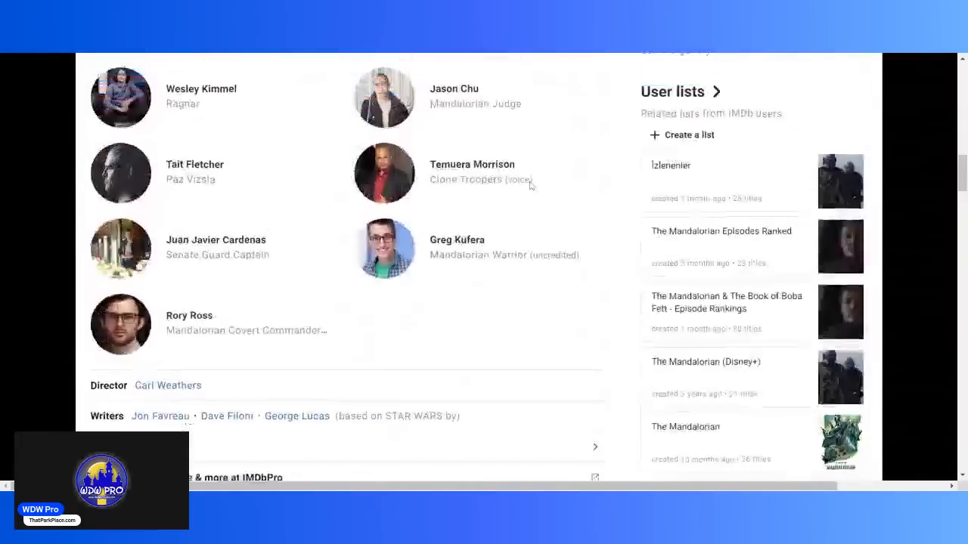
pyautogui.scroll(-3)
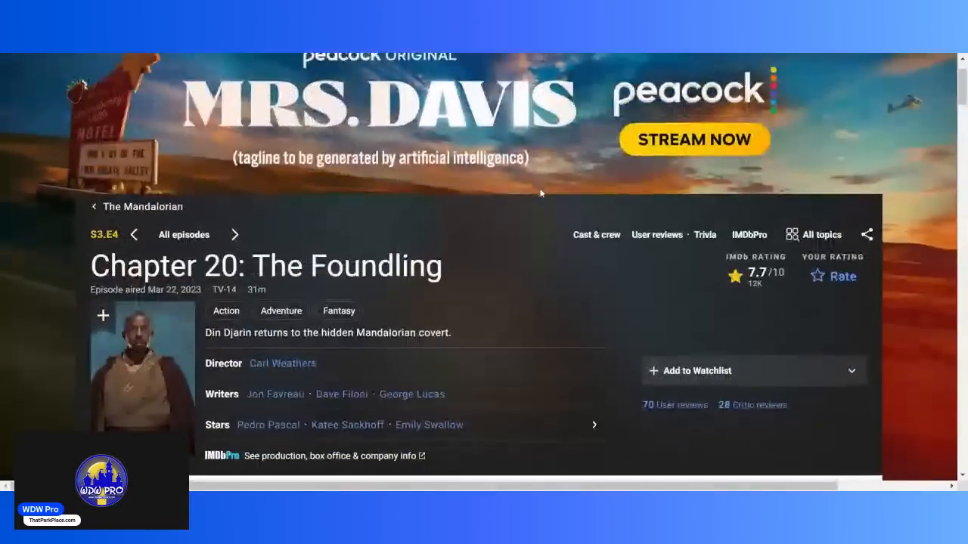
pyautogui.scroll(-3)
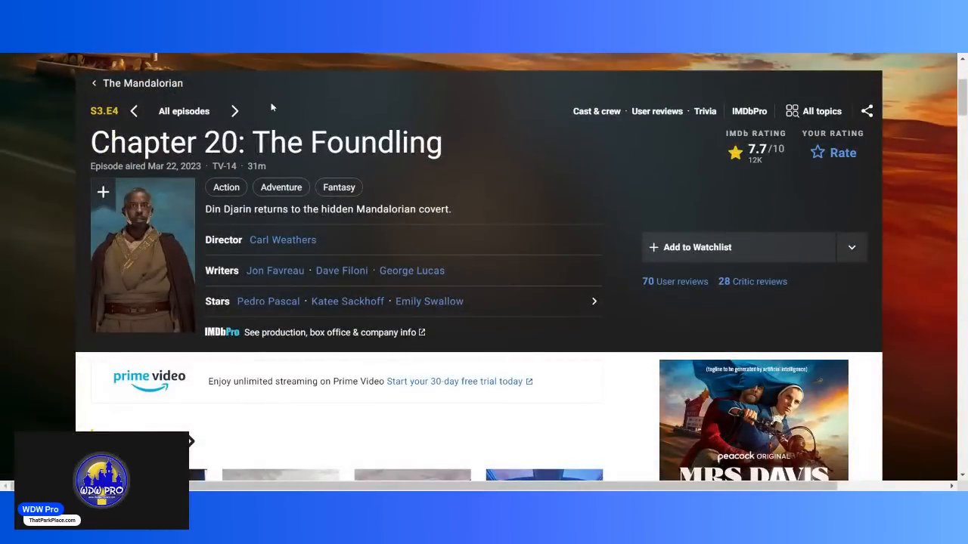
# - Advance to Chapter 21: The Pirate, S3.E5, with its video clip playing
pyautogui.click(235, 112)
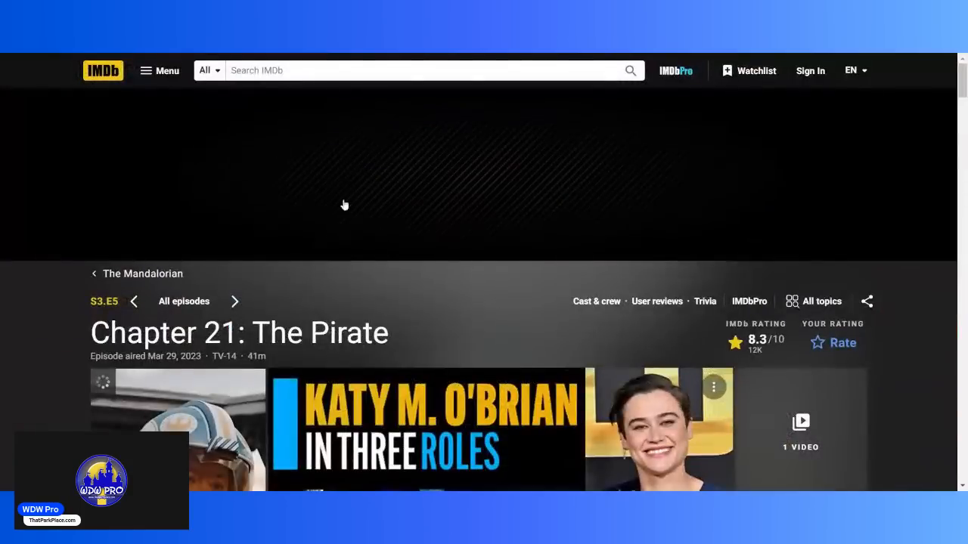
pyautogui.scroll(-3)
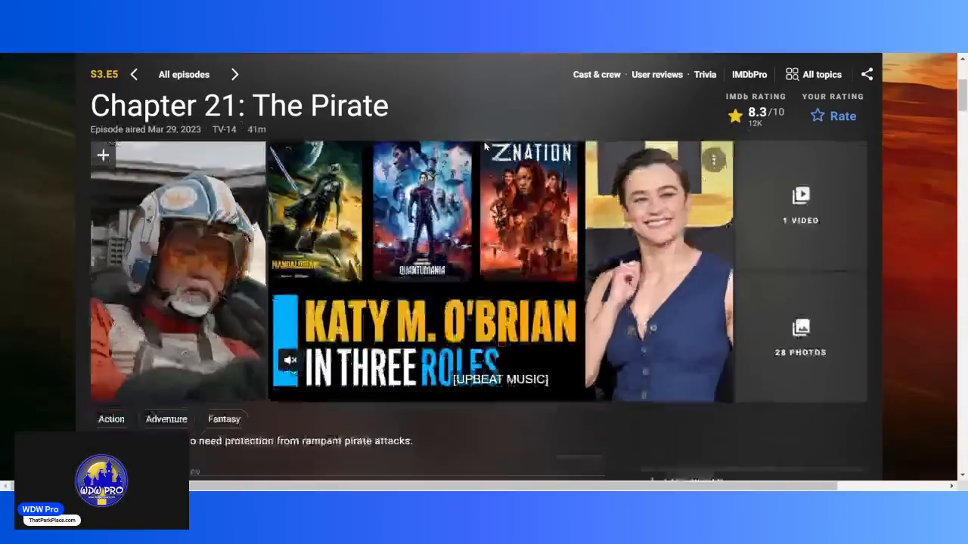
pyautogui.scroll(-3)
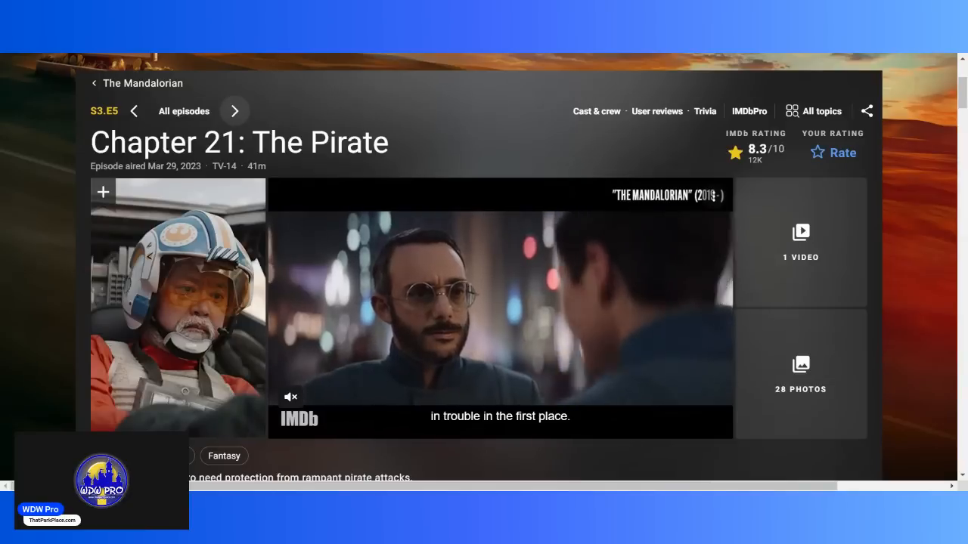
# - Advance to Chapter 22: Guns for Hire, S3.E6
pyautogui.click(234, 112)
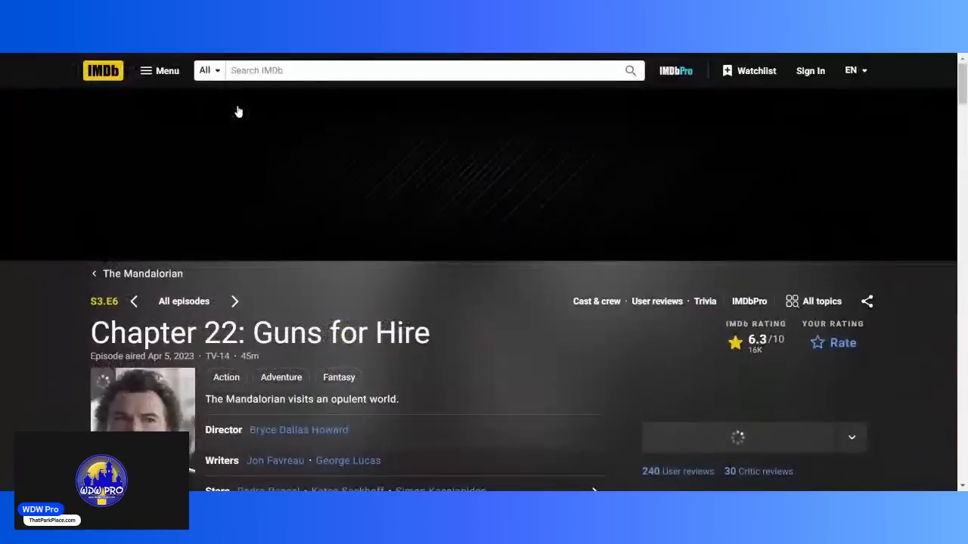
pyautogui.scroll(-3)
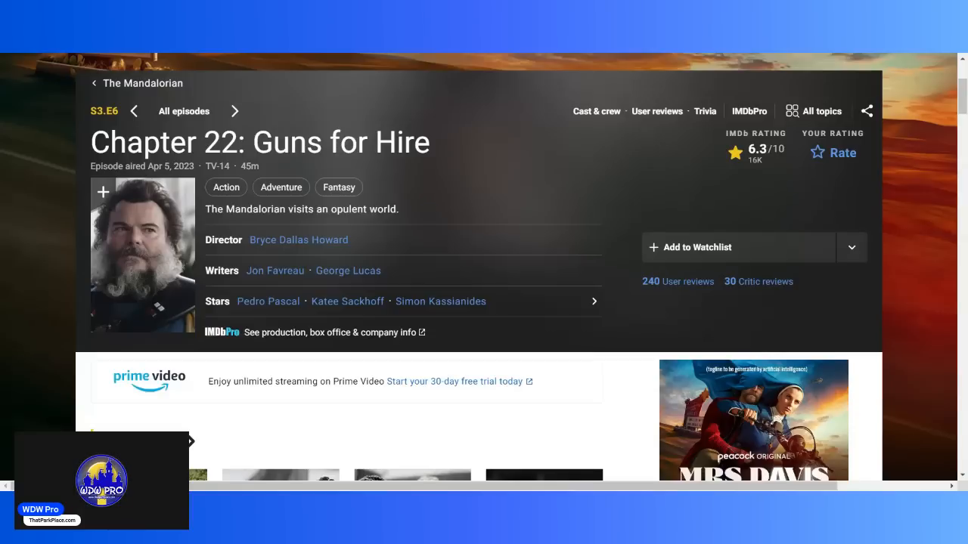
pyautogui.moveTo(387, 133)
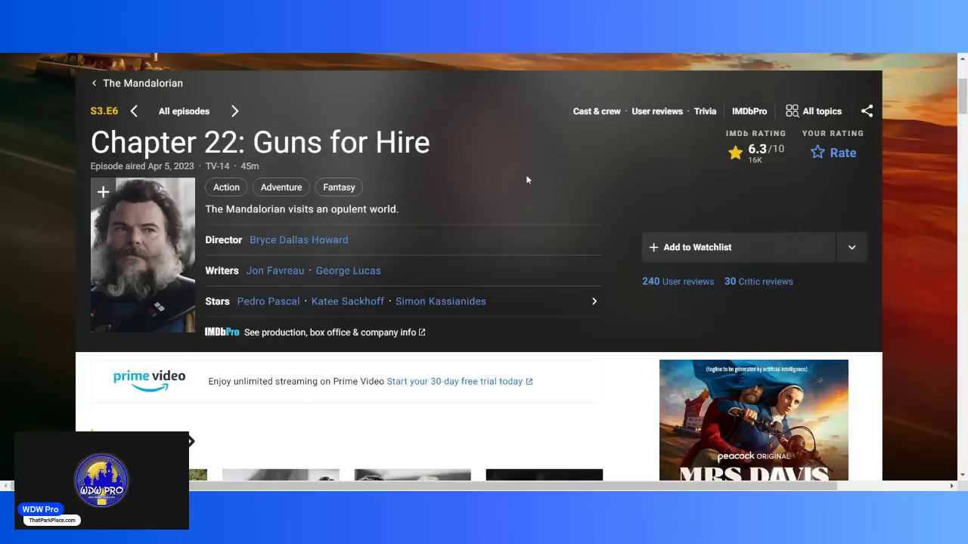
pyautogui.moveTo(466, 227)
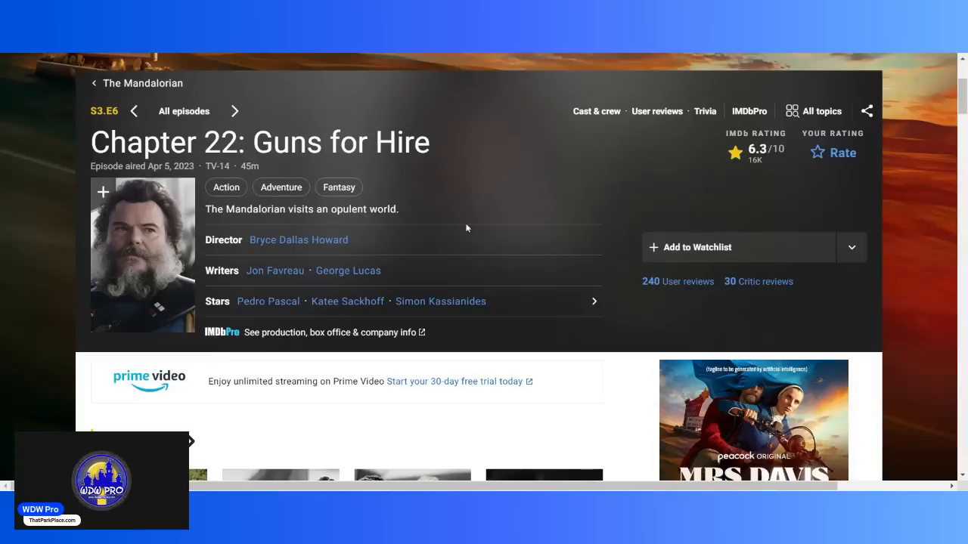
pyautogui.moveTo(332, 102)
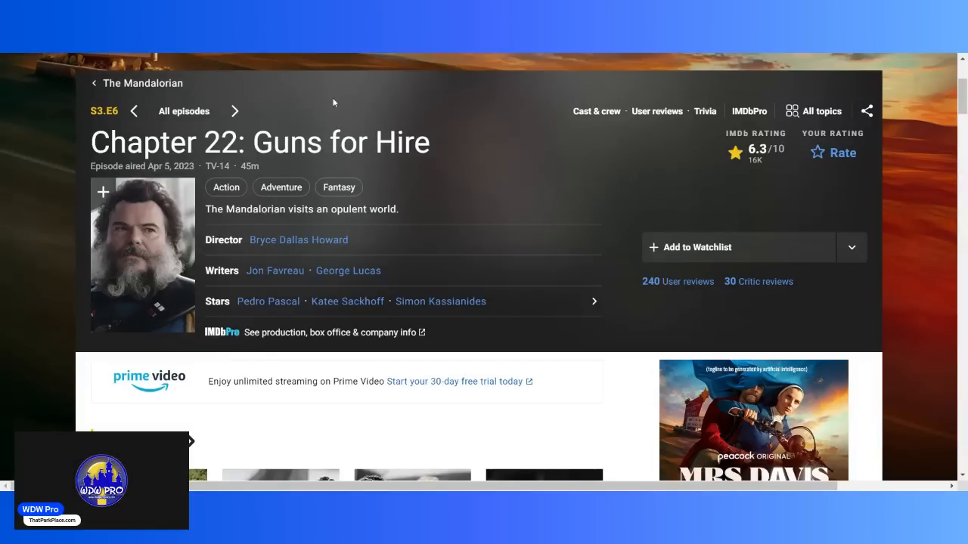
pyautogui.moveTo(326, 103)
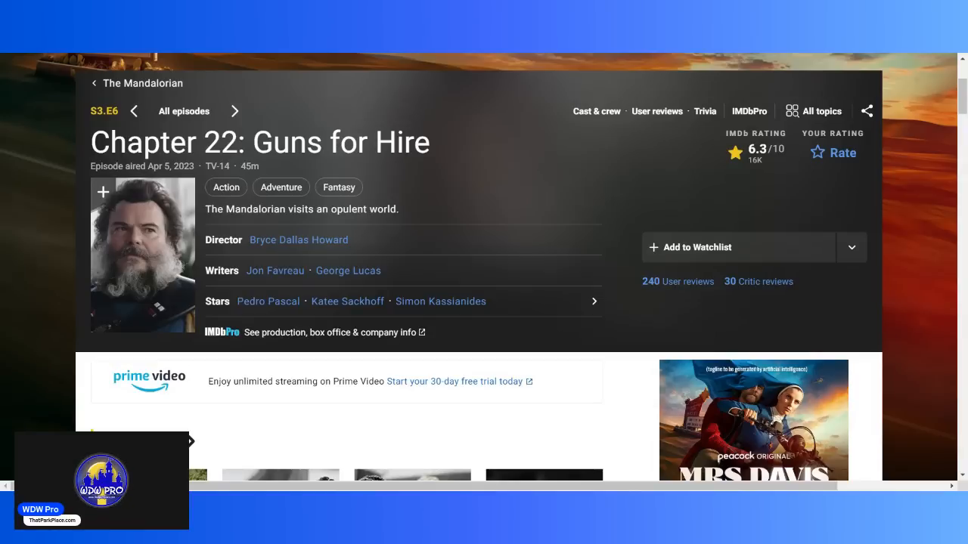
pyautogui.moveTo(305, 127)
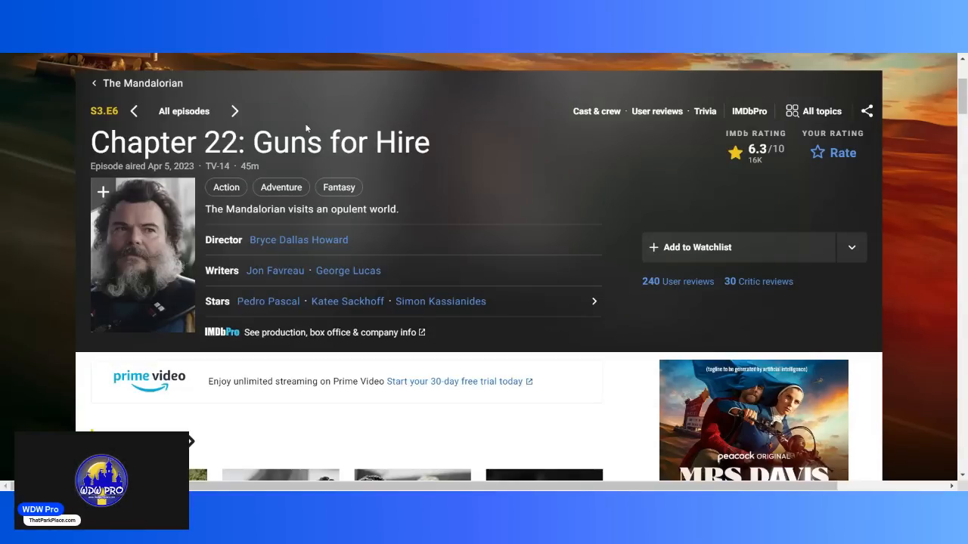
# - Advance to S3.E7, Chapter 23: The Spies, and skim down its episode page
pyautogui.click(234, 112)
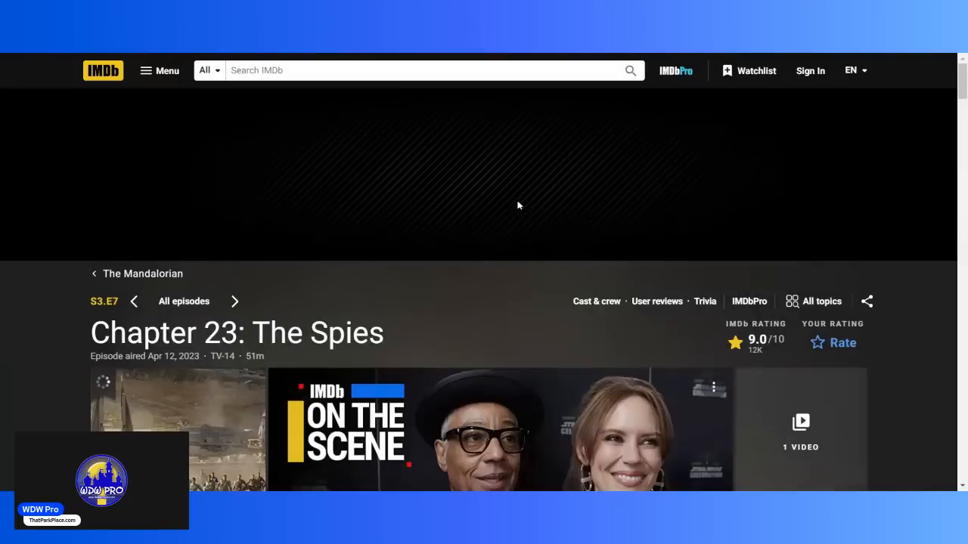
pyautogui.scroll(-3)
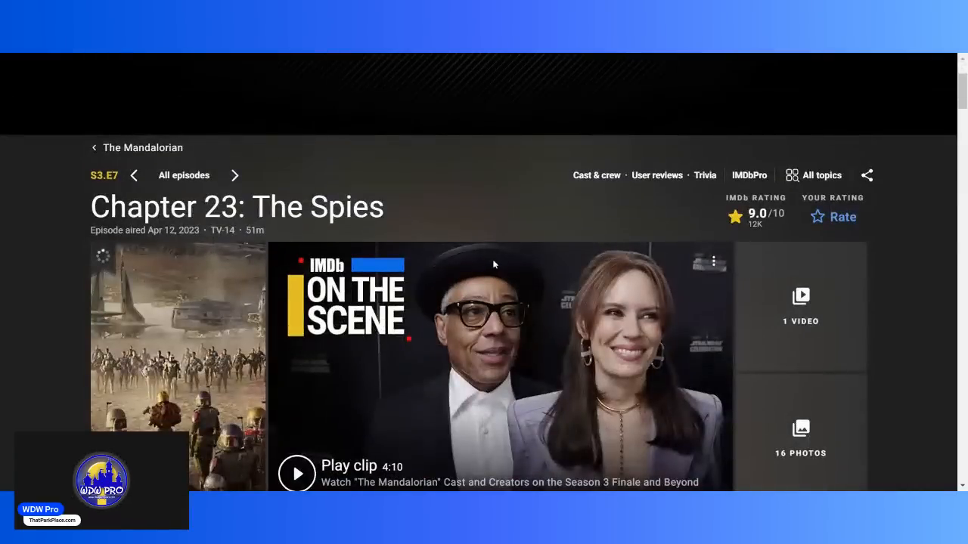
pyautogui.scroll(-3)
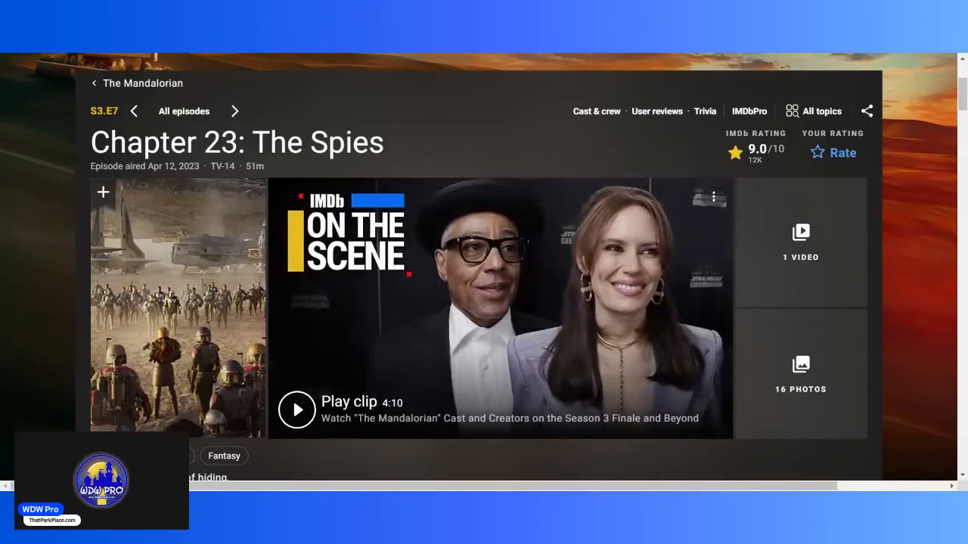
# - Advance to S3.E8, Chapter 24: The Return, then head to the full season episode list
pyautogui.click(234, 112)
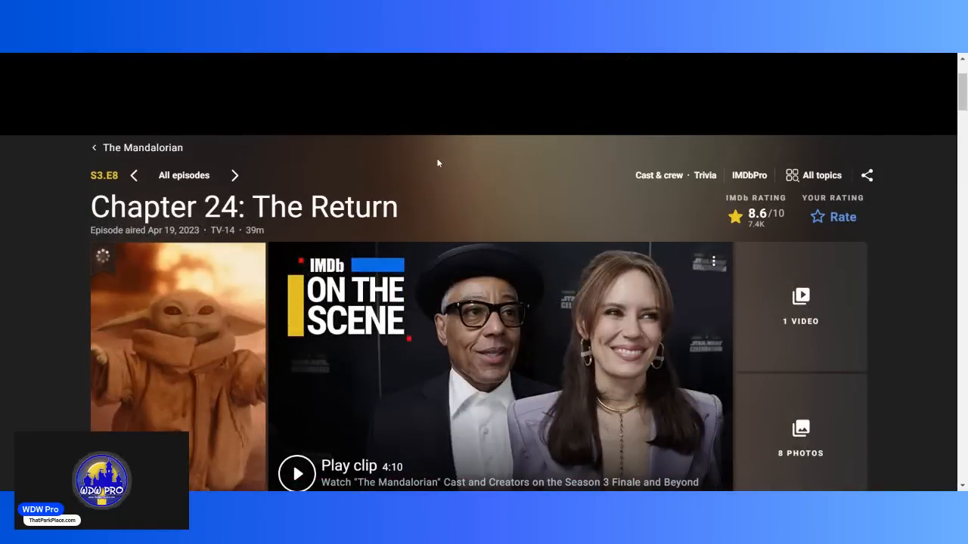
pyautogui.scroll(-3)
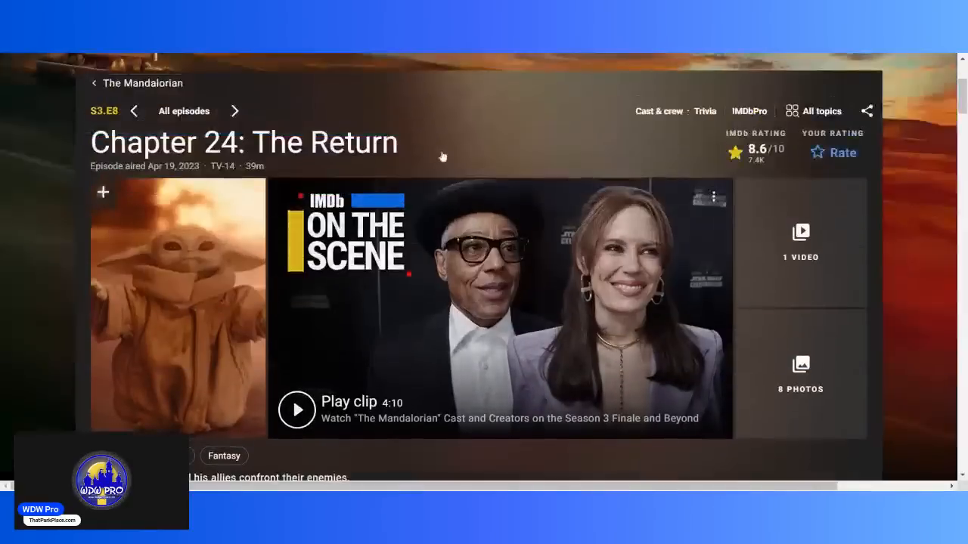
pyautogui.click(297, 408)
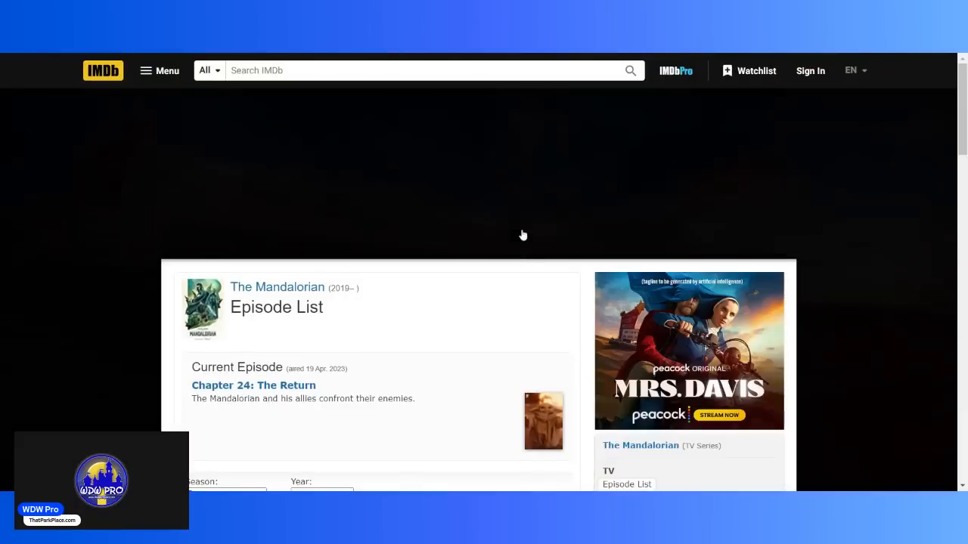
# - Scroll through all eight Season 3 chapters and their ratings in the Episode List
pyautogui.scroll(-3)
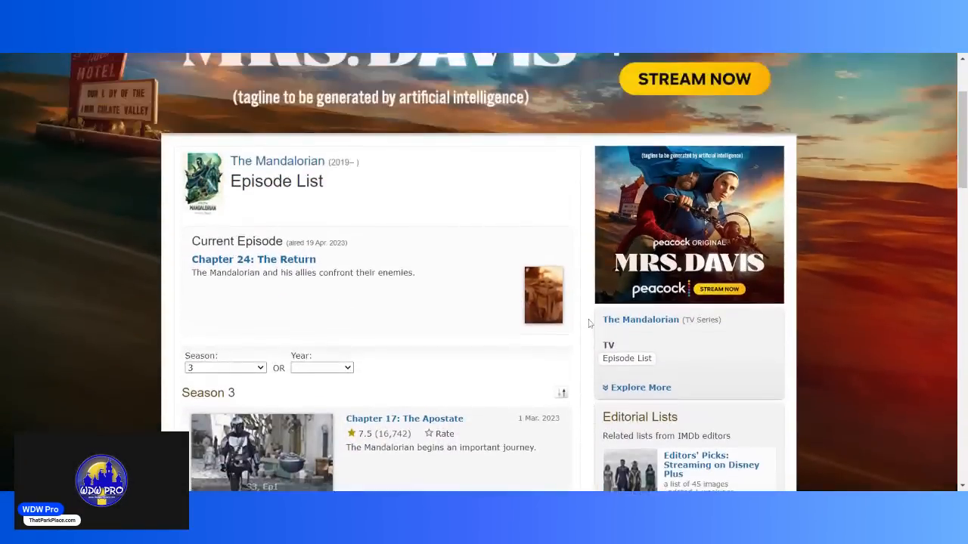
pyautogui.scroll(-3)
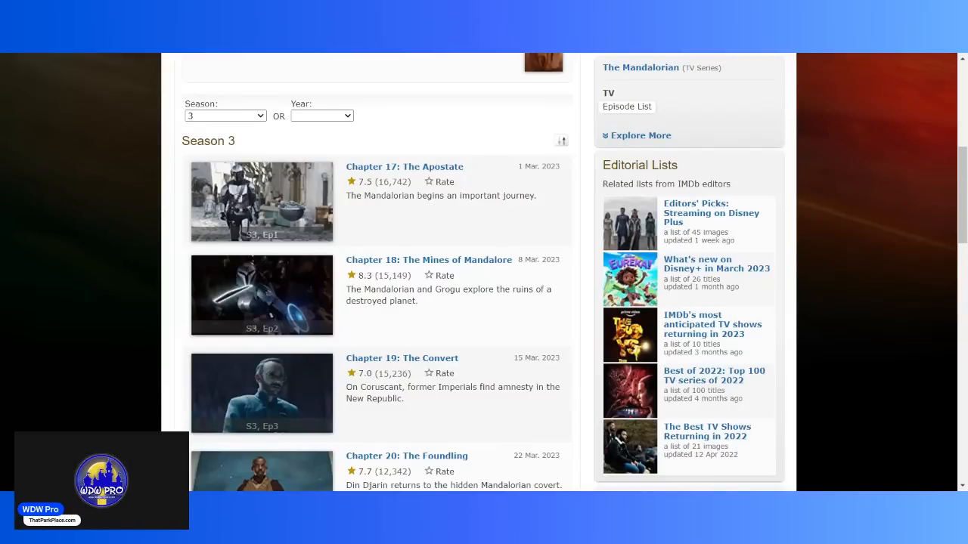
pyautogui.scroll(-3)
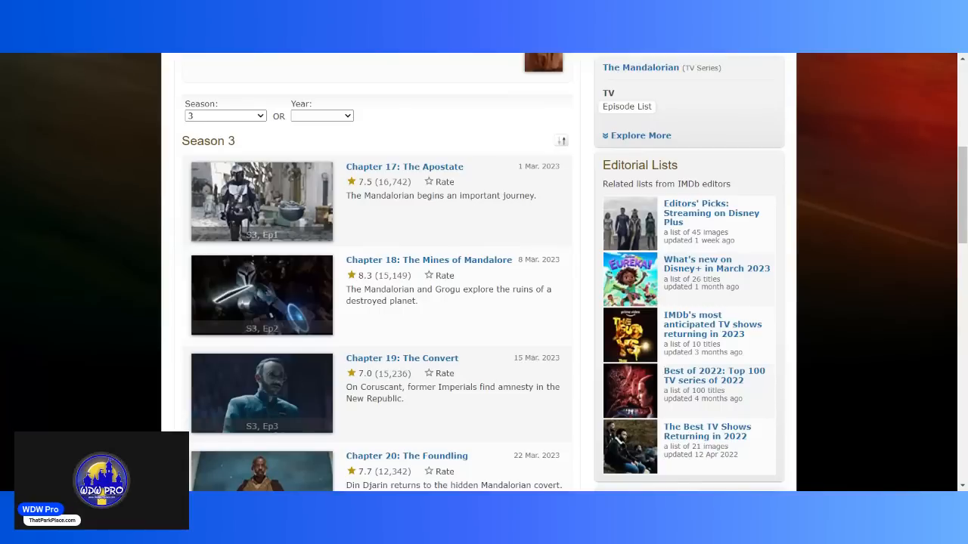
pyautogui.scroll(-3)
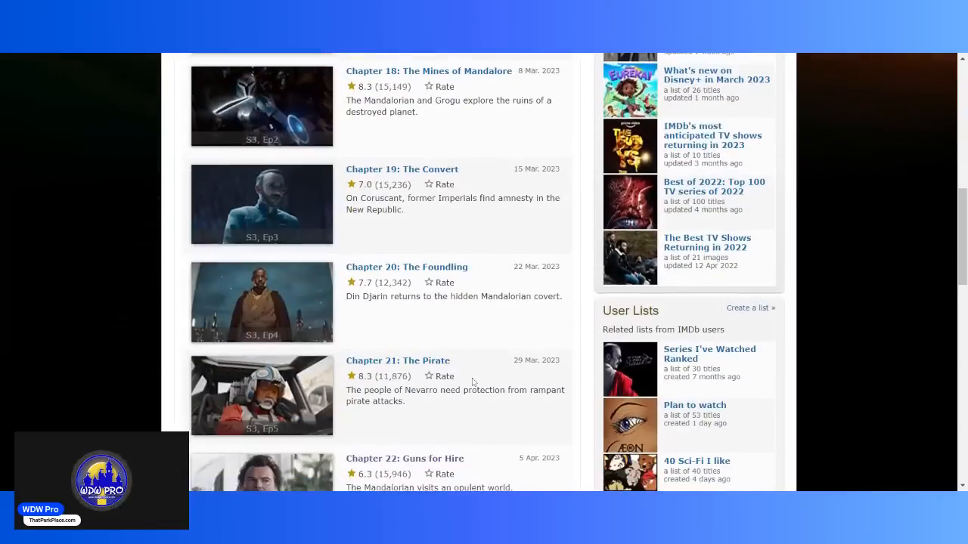
pyautogui.scroll(-3)
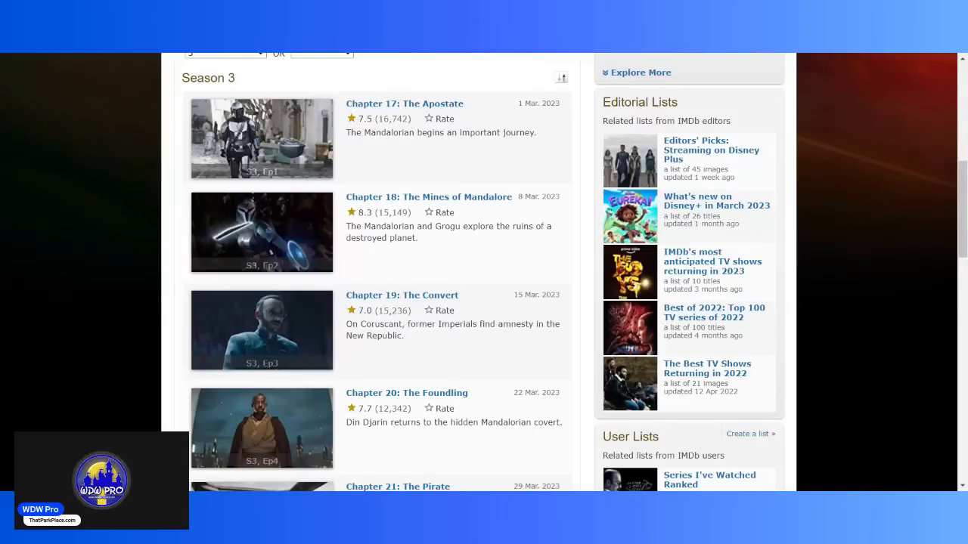
pyautogui.scroll(-3)
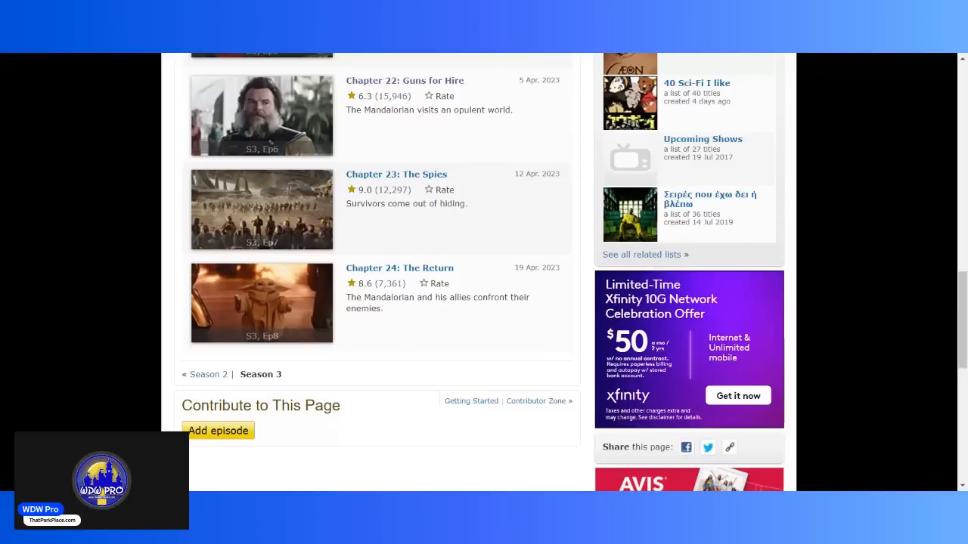
pyautogui.scroll(3)
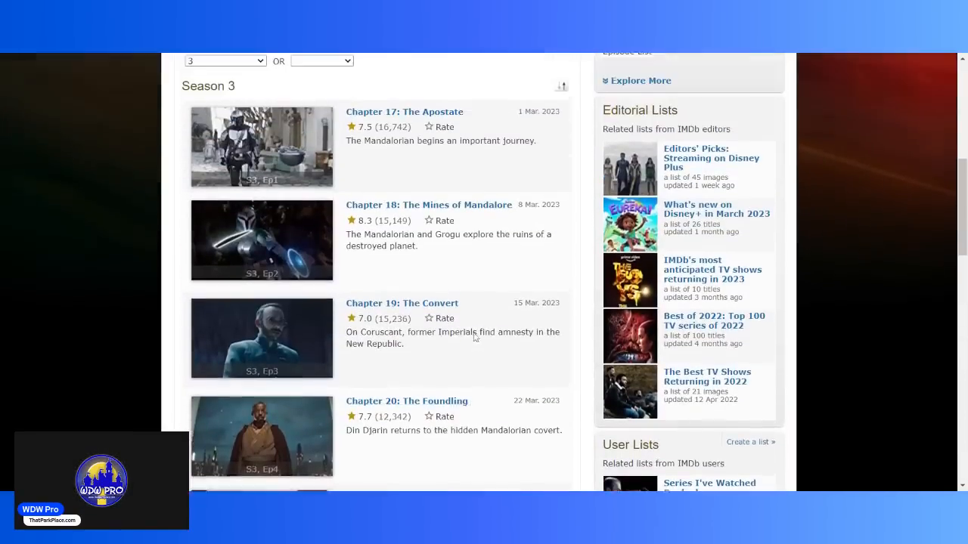
pyautogui.scroll(-3)
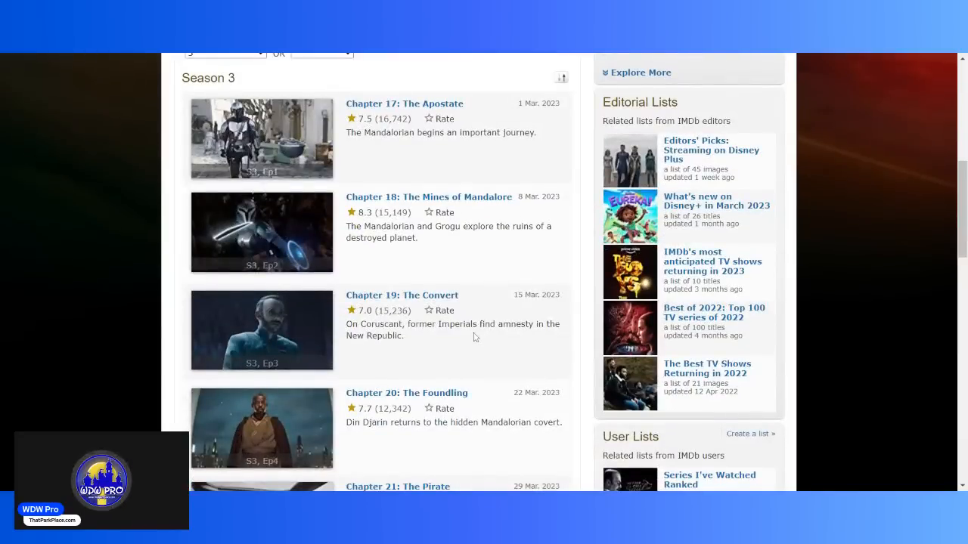